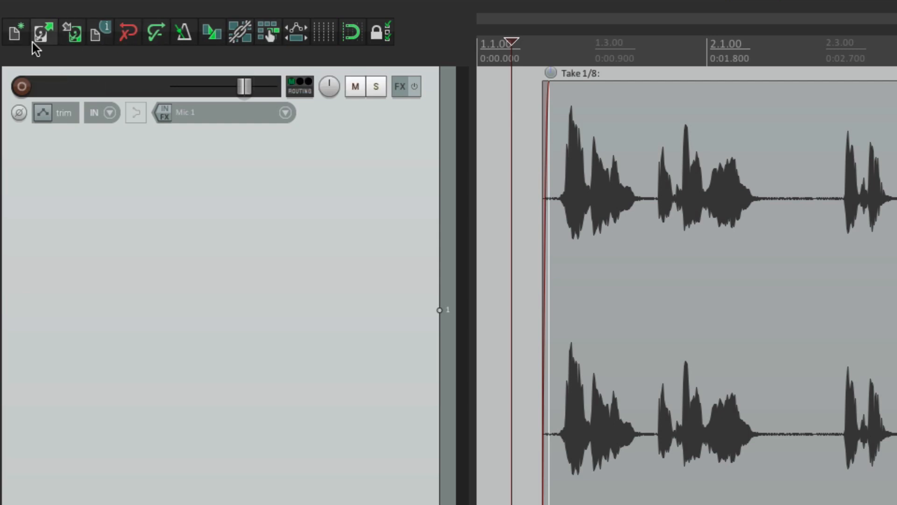
{"action": "mouse_move", "coordinate": [69, 33]}
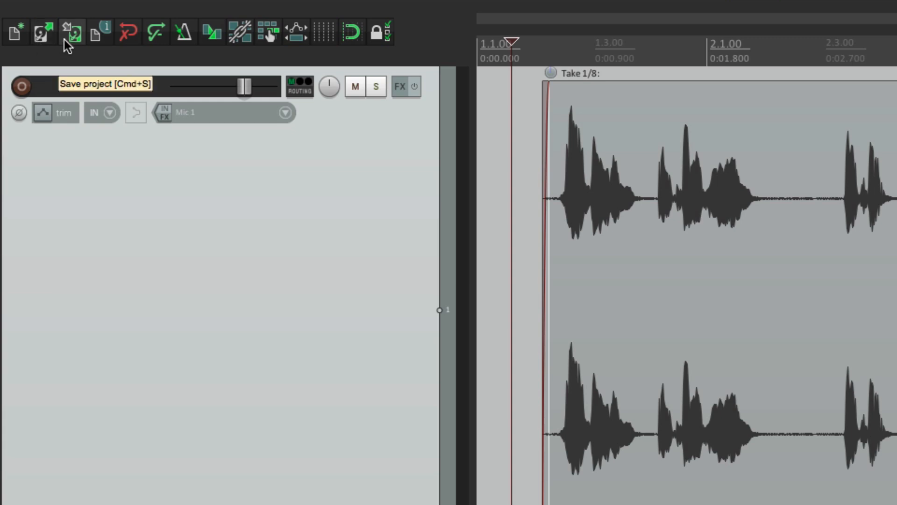
Step: Delete the first six main toolbar entries (new, open, save, settings, undo, redo) and save
{"action": "left_click", "coordinate": [133, 11]}
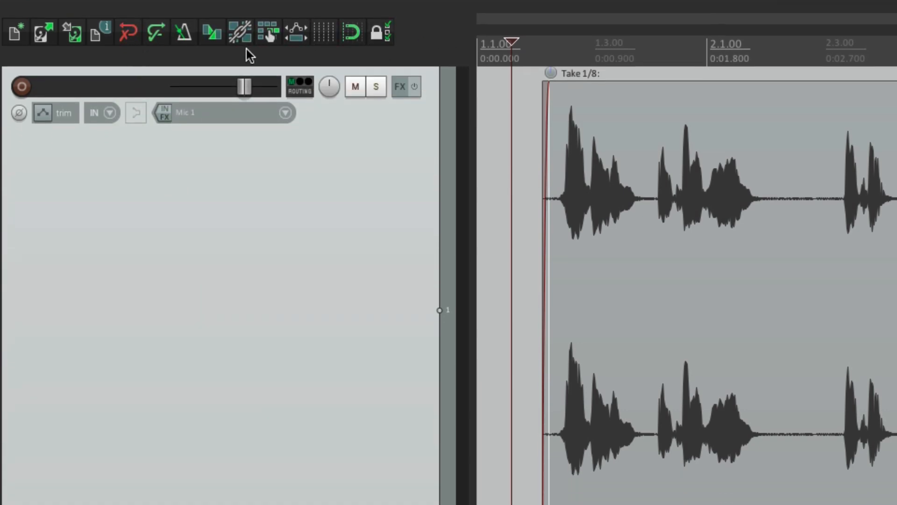
{"action": "left_click", "coordinate": [322, 33]}
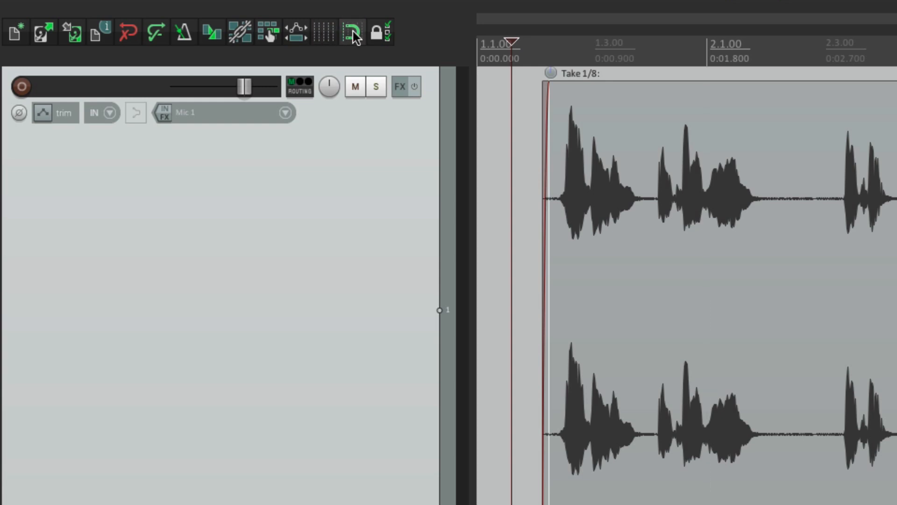
{"action": "mouse_move", "coordinate": [378, 33]}
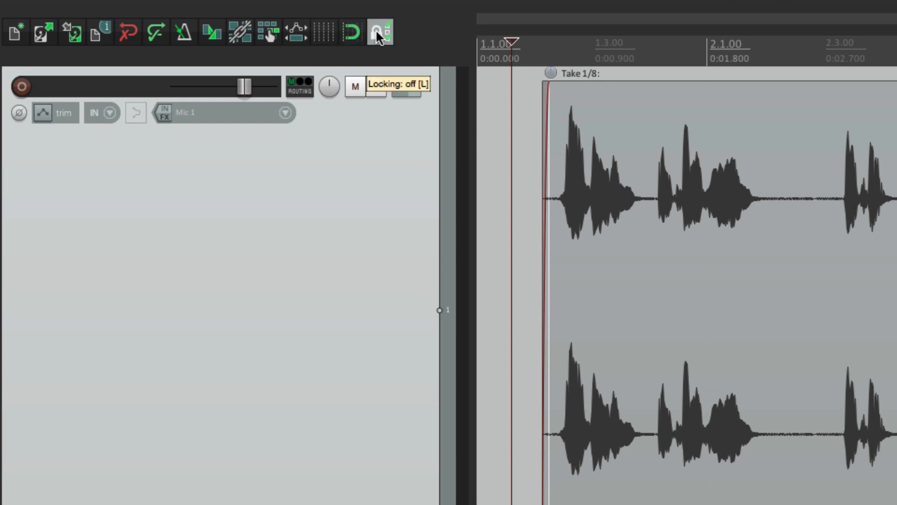
{"action": "mouse_move", "coordinate": [370, 61]}
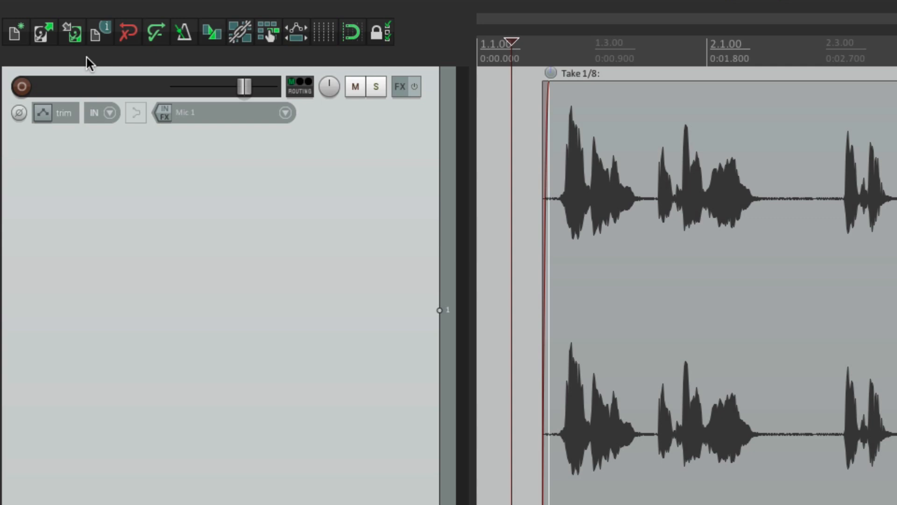
{"action": "mouse_move", "coordinate": [418, 53]}
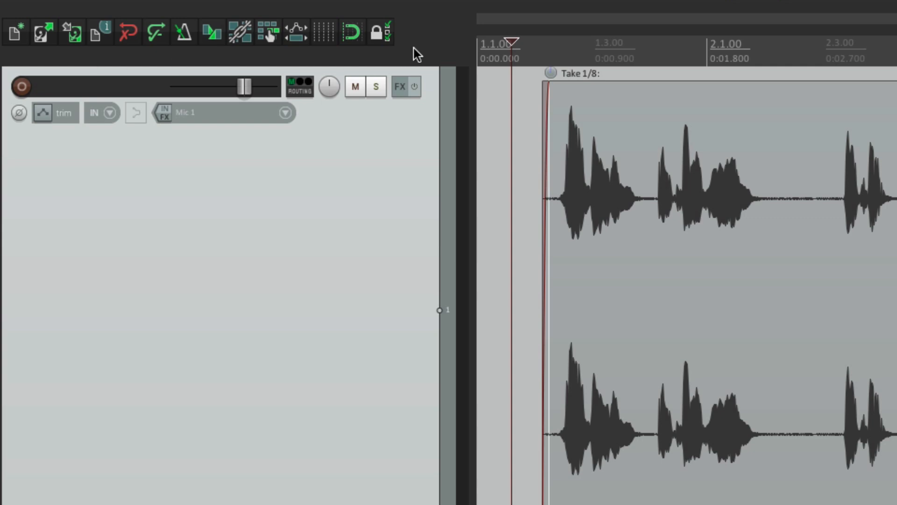
{"action": "right_click", "coordinate": [415, 53]}
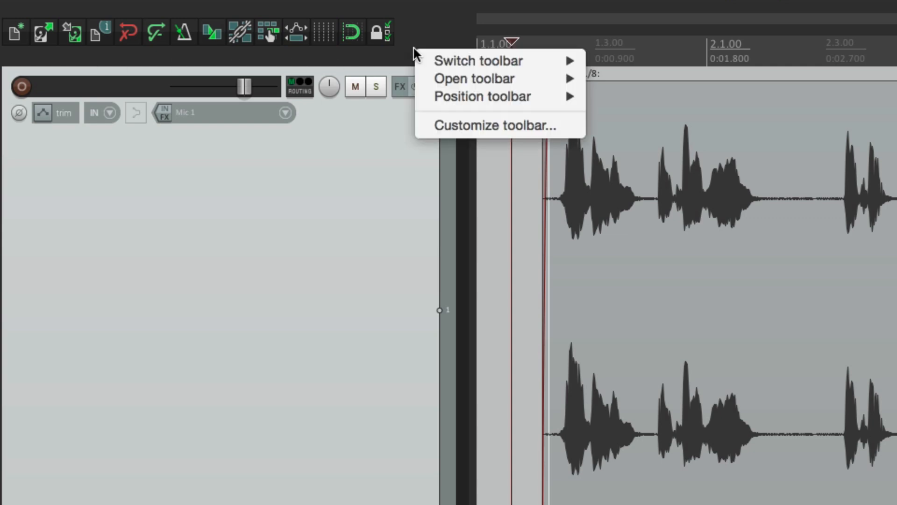
{"action": "mouse_move", "coordinate": [423, 125]}
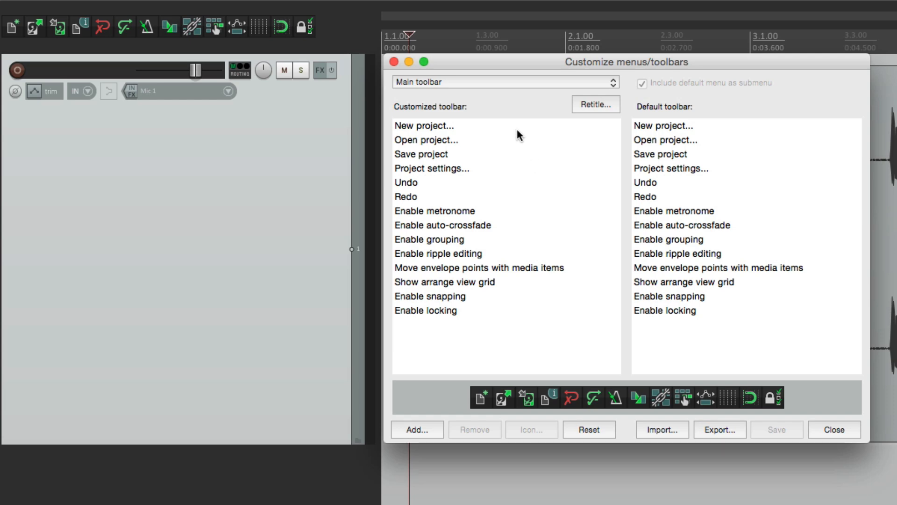
{"action": "left_click", "coordinate": [425, 126]}
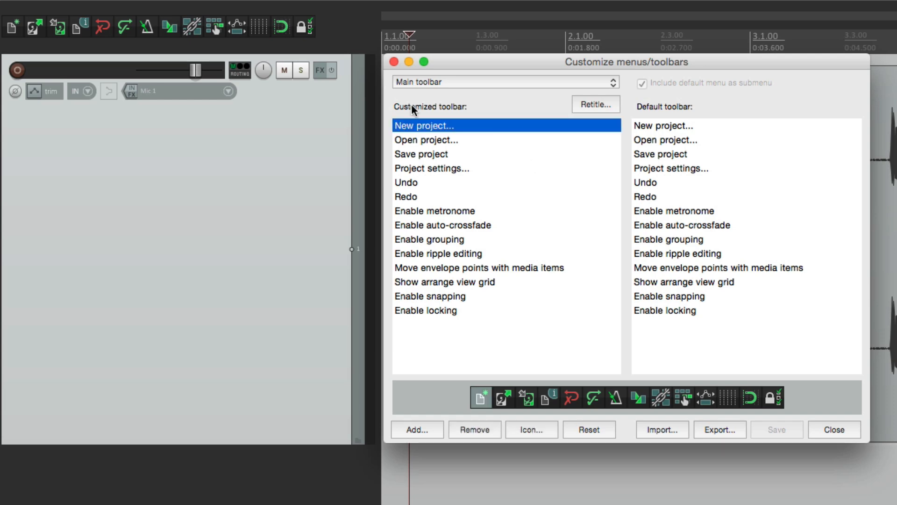
{"action": "mouse_move", "coordinate": [513, 218]}
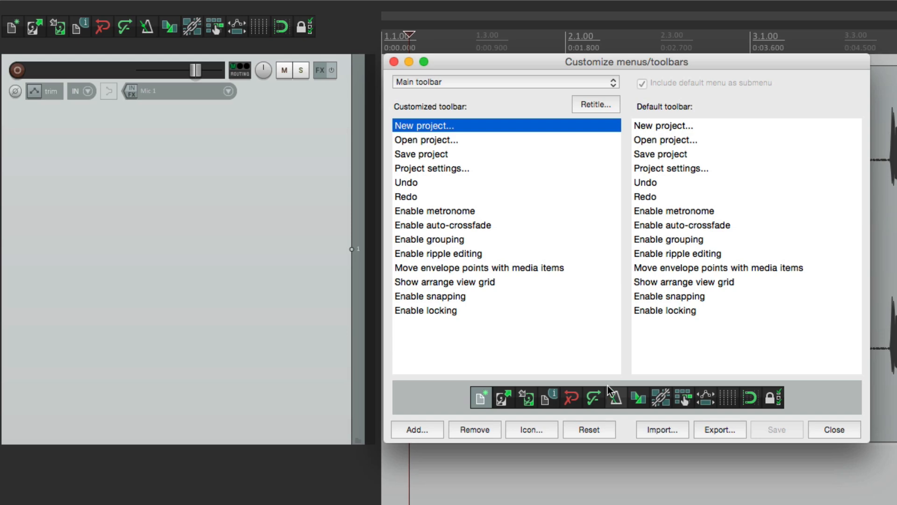
{"action": "left_click", "coordinate": [474, 429]}
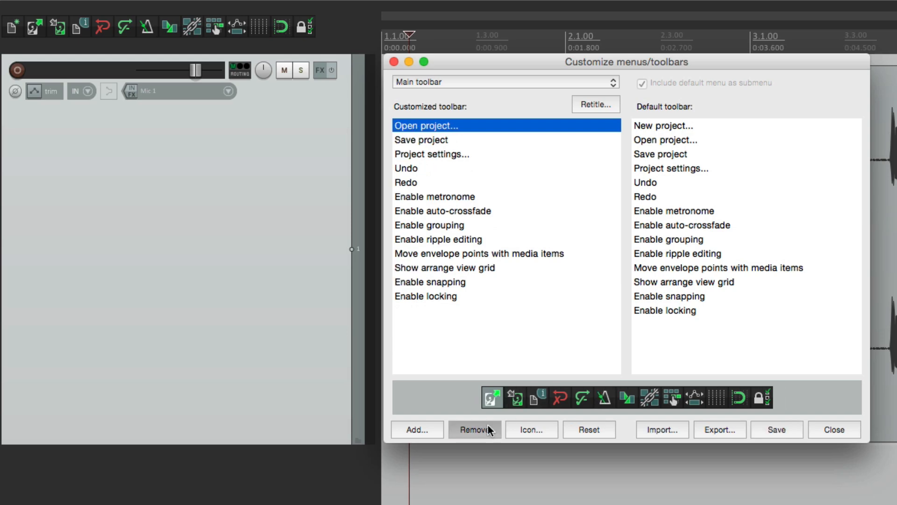
{"action": "left_click", "coordinate": [473, 429]}
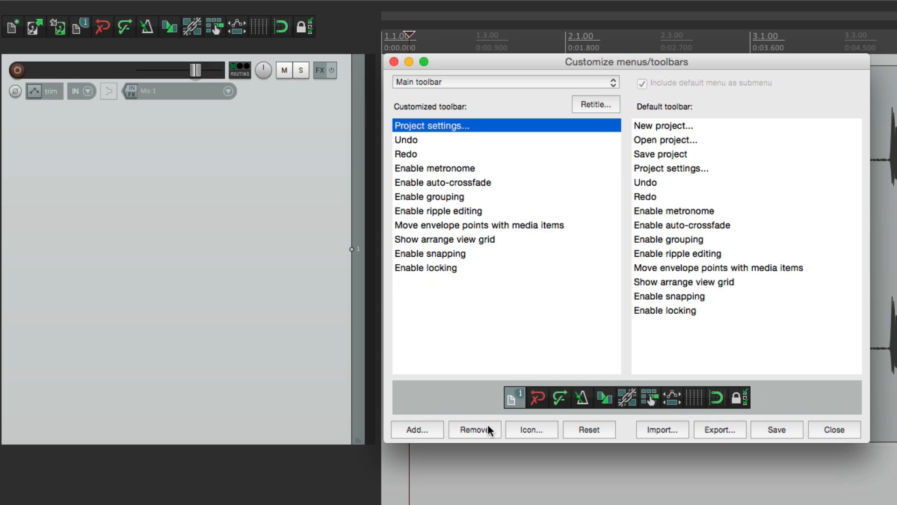
{"action": "left_click", "coordinate": [474, 429]}
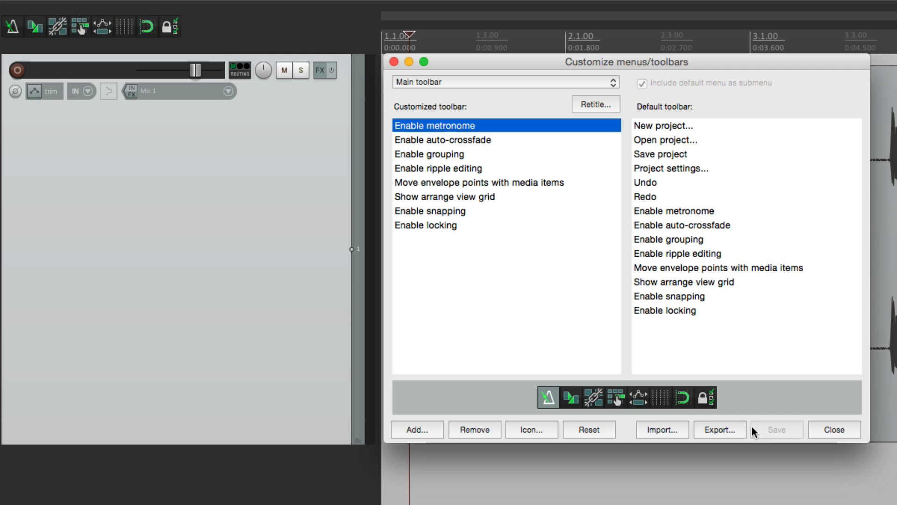
{"action": "left_click", "coordinate": [833, 428]}
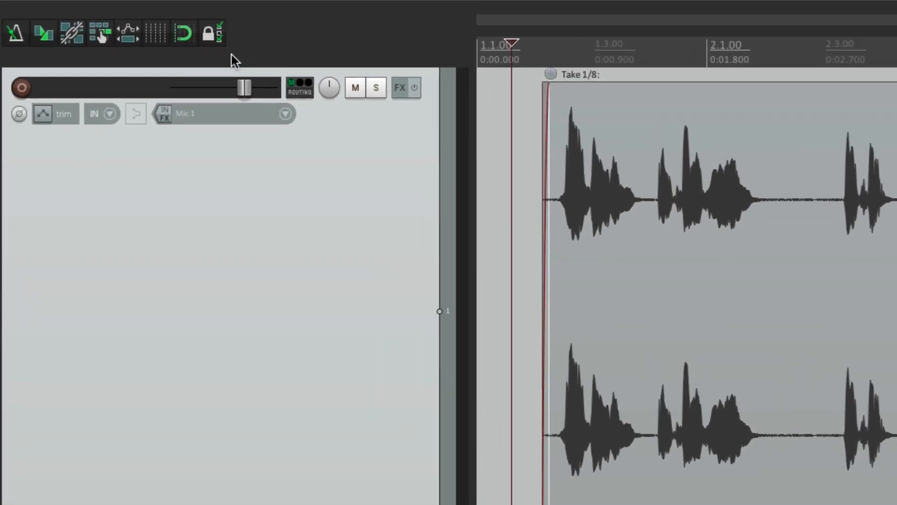
{"action": "mouse_move", "coordinate": [256, 59]}
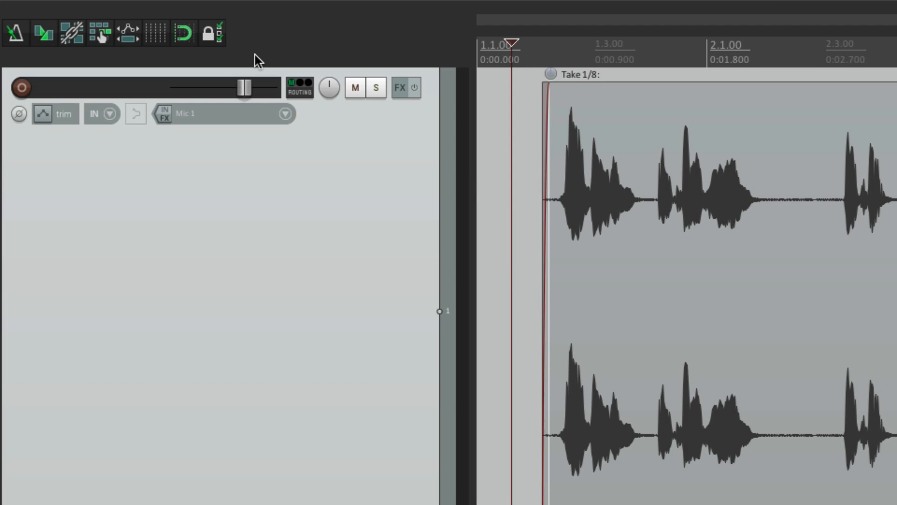
{"action": "mouse_move", "coordinate": [309, 54]}
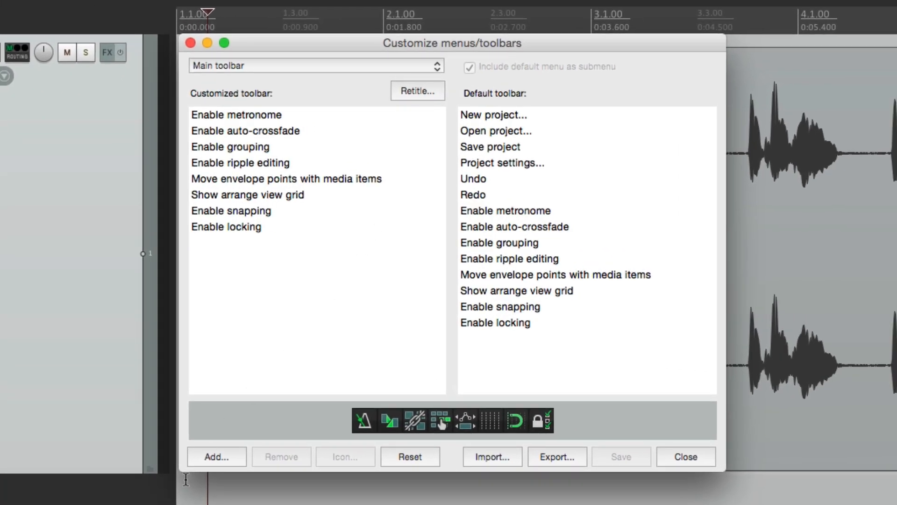
Step: Add 'Item: Quantize item positions to grid...' to the main toolbar with a red Q icon, and save
{"action": "left_click", "coordinate": [216, 456]}
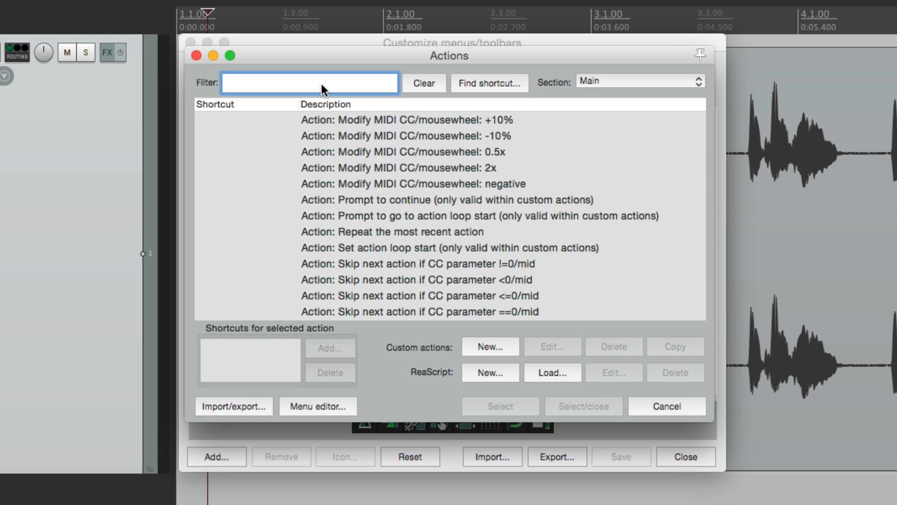
{"action": "type", "text": "quantize"}
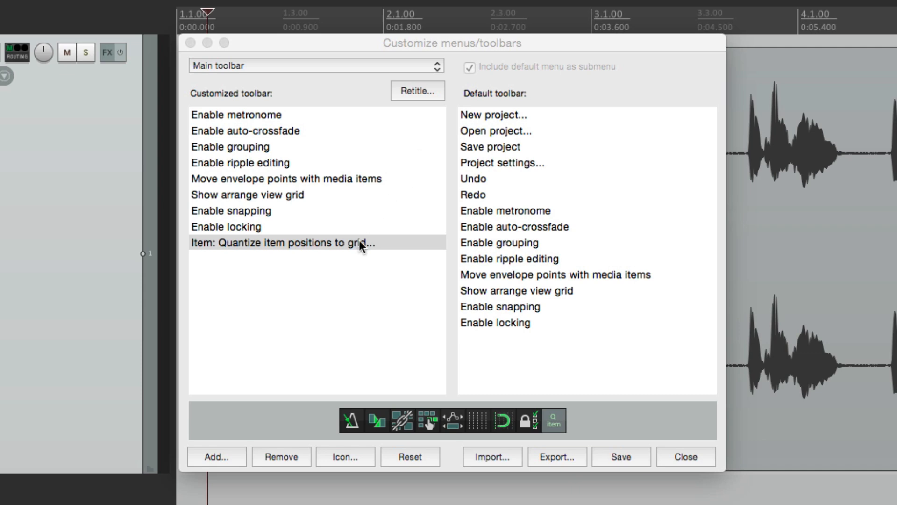
{"action": "mouse_move", "coordinate": [533, 367]}
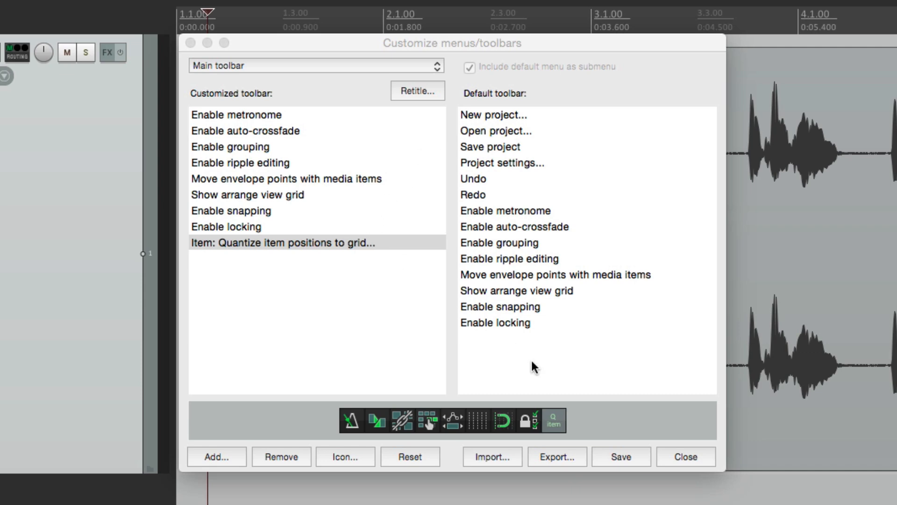
{"action": "mouse_move", "coordinate": [555, 434]}
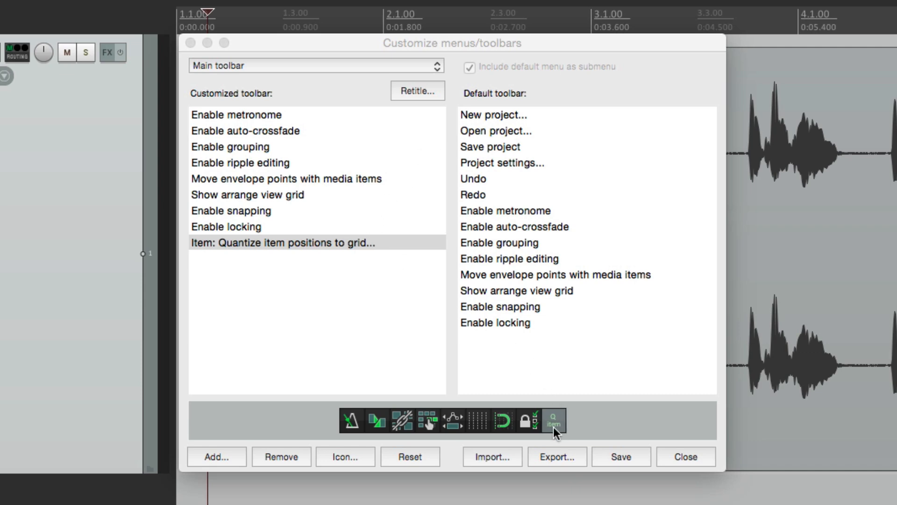
{"action": "mouse_move", "coordinate": [409, 457]}
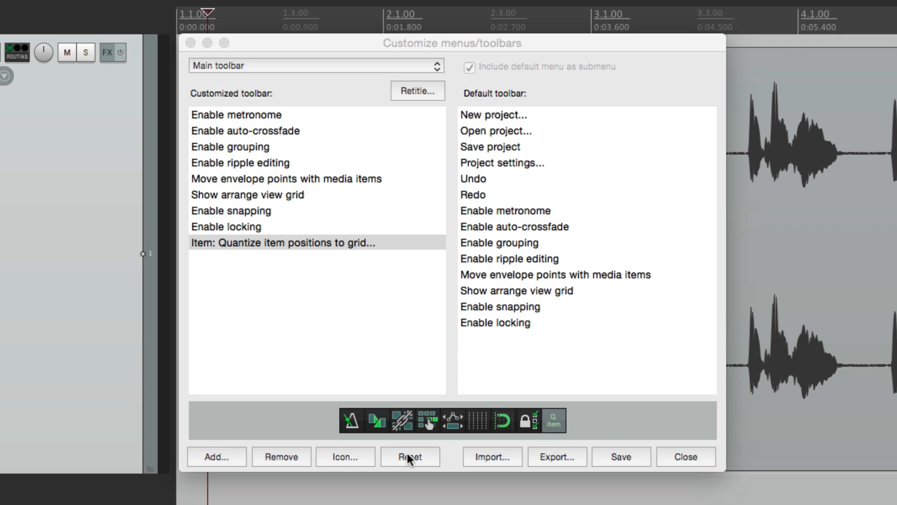
{"action": "left_click", "coordinate": [344, 456]}
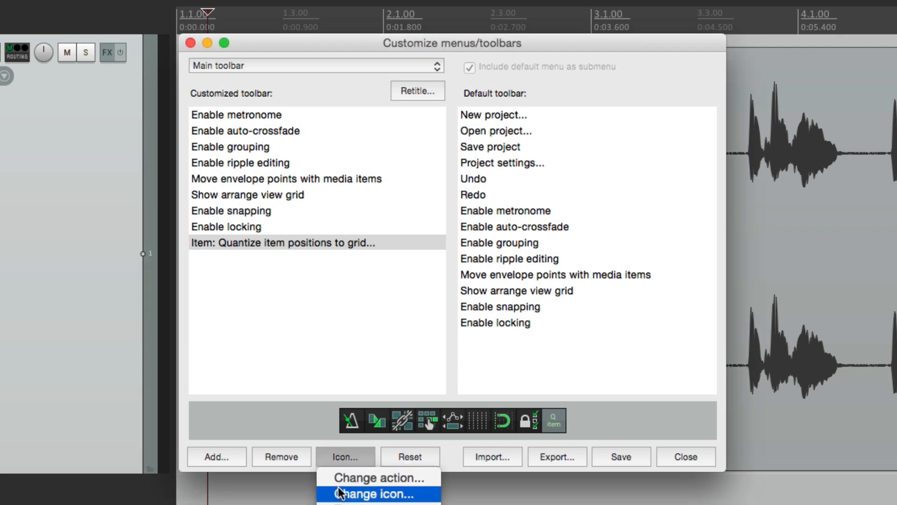
{"action": "left_click", "coordinate": [377, 494]}
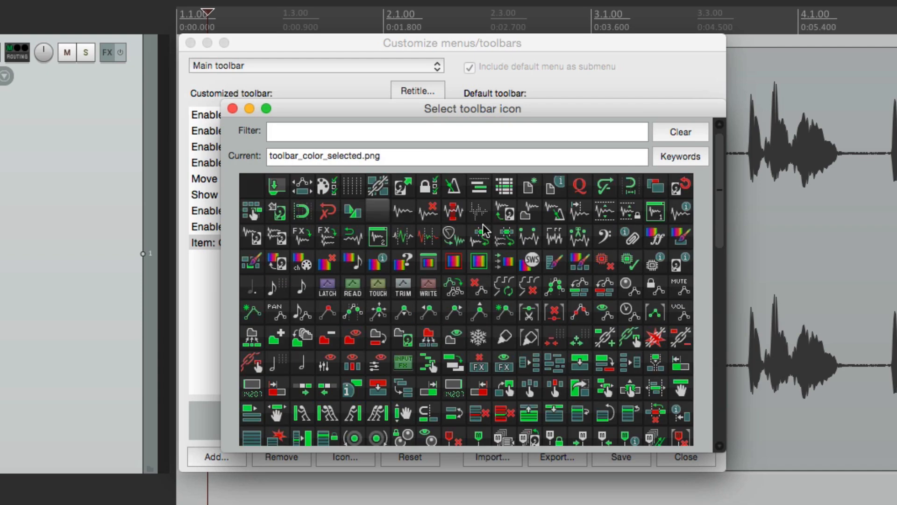
{"action": "left_click", "coordinate": [579, 185]}
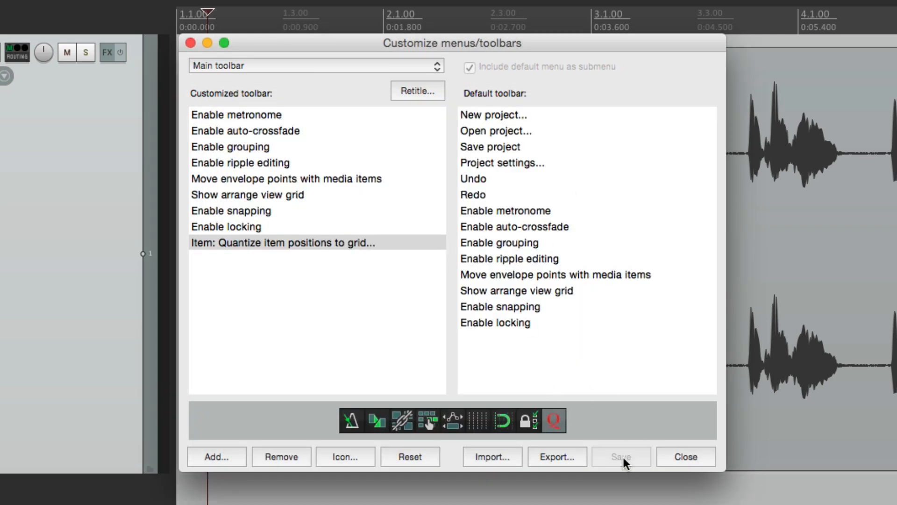
{"action": "left_click", "coordinate": [685, 457]}
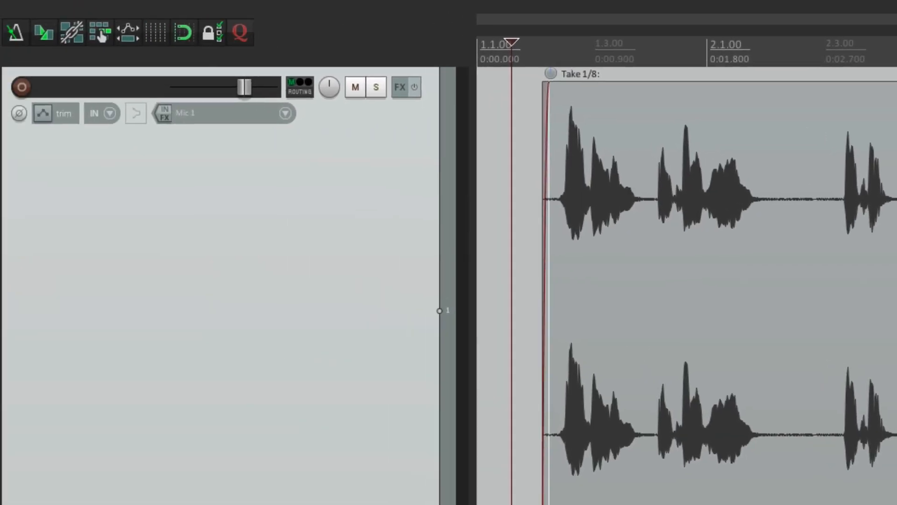
{"action": "mouse_move", "coordinate": [240, 32]}
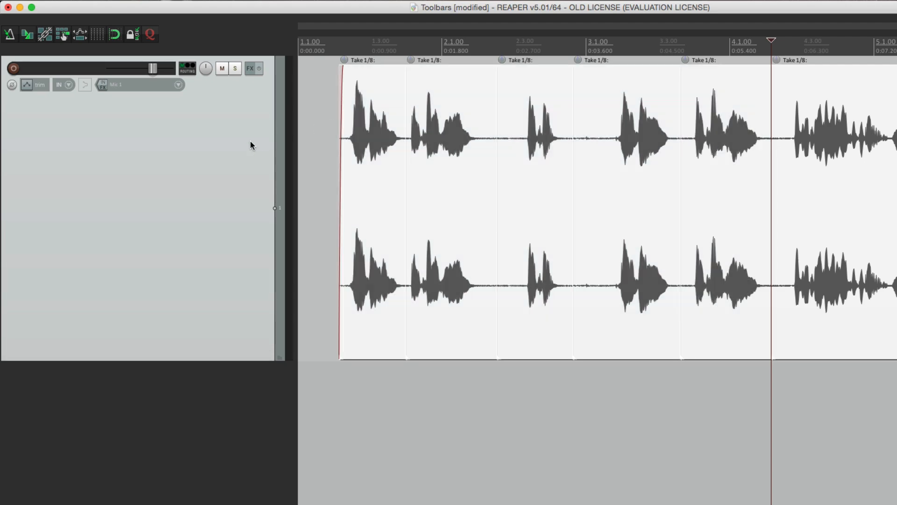
Step: Quantize the item positions to 1/16 notes, after trying 1/8 and 1/4
{"action": "left_click", "coordinate": [149, 34]}
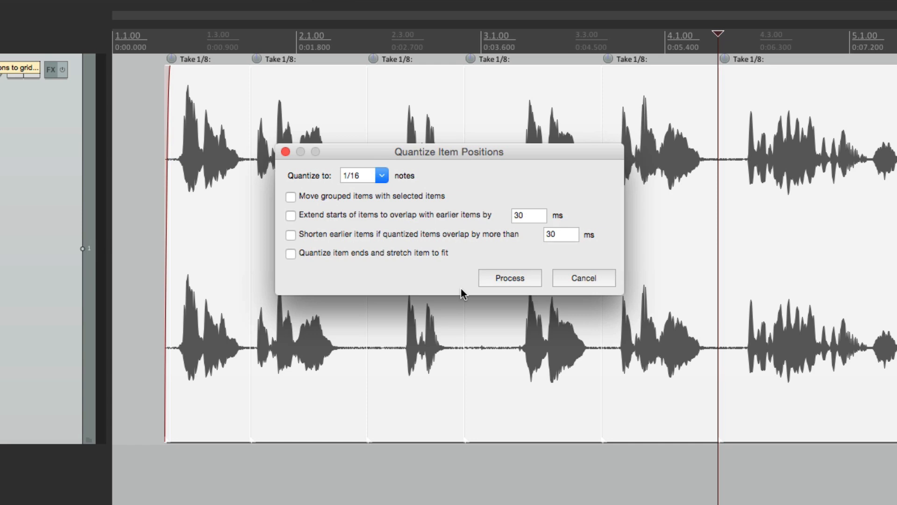
{"action": "left_click", "coordinate": [364, 175]}
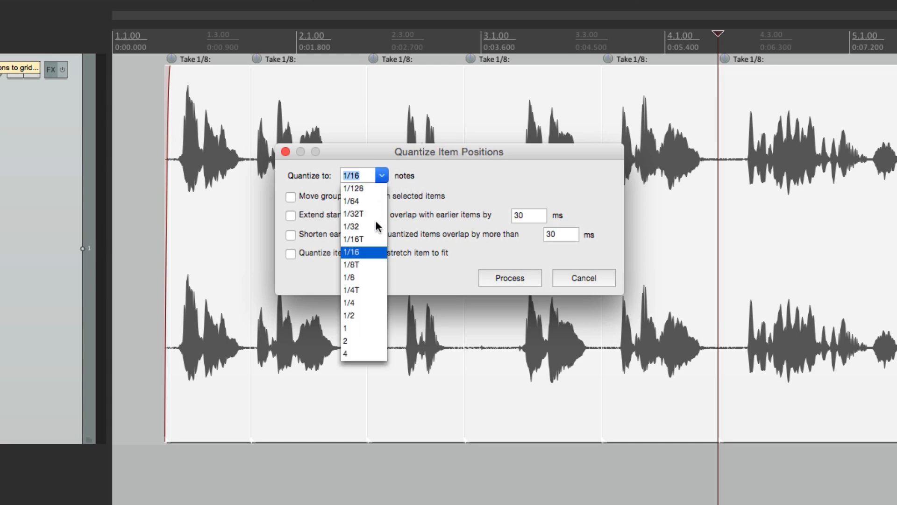
{"action": "left_click", "coordinate": [347, 277]}
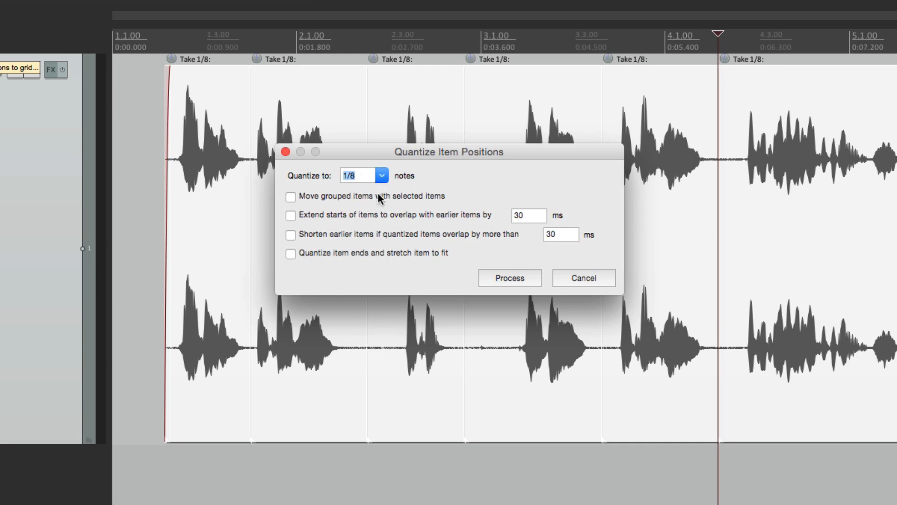
{"action": "left_click", "coordinate": [364, 175]}
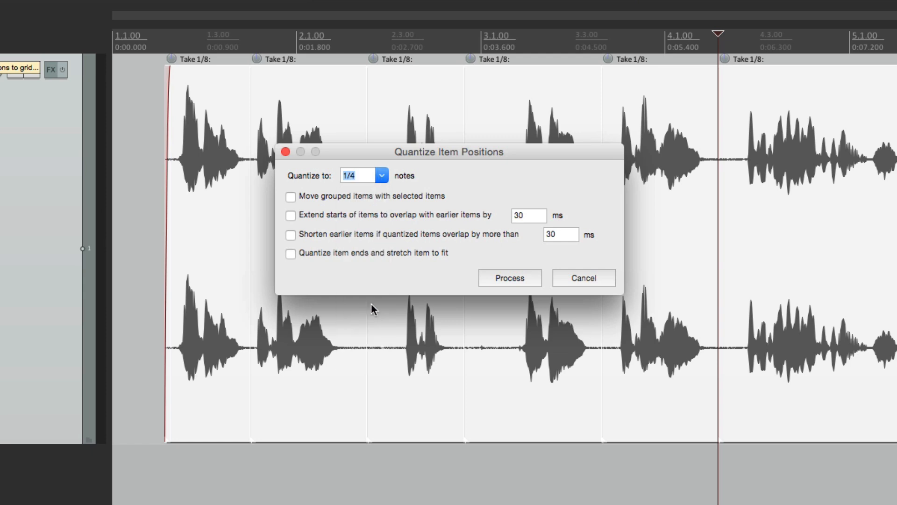
{"action": "mouse_move", "coordinate": [396, 234]}
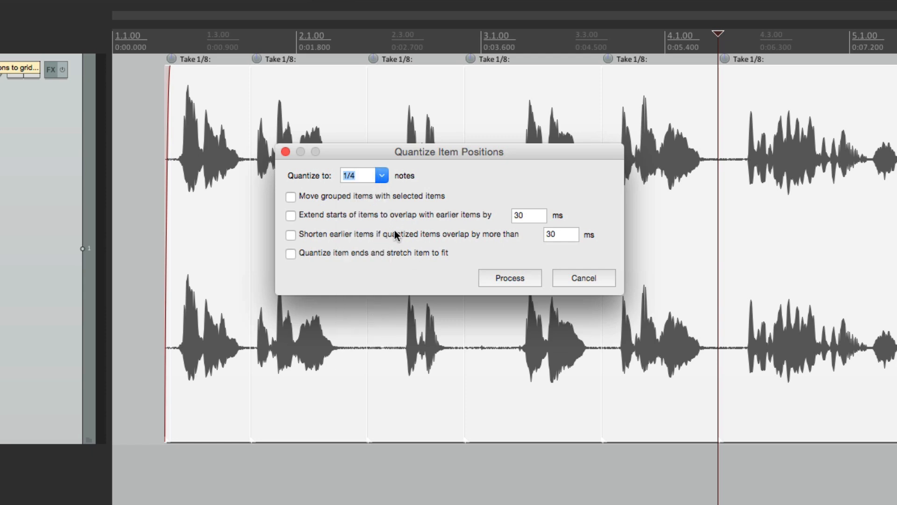
{"action": "left_click", "coordinate": [380, 175]}
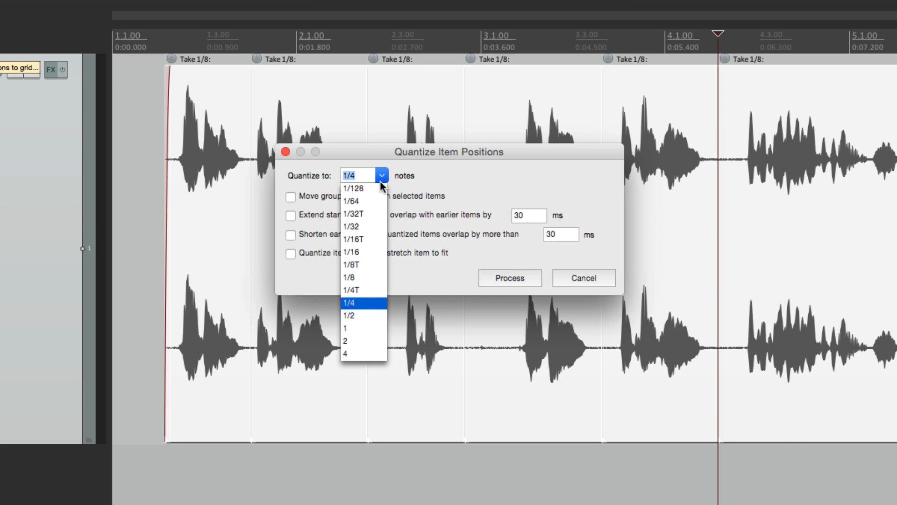
{"action": "left_click", "coordinate": [354, 239]}
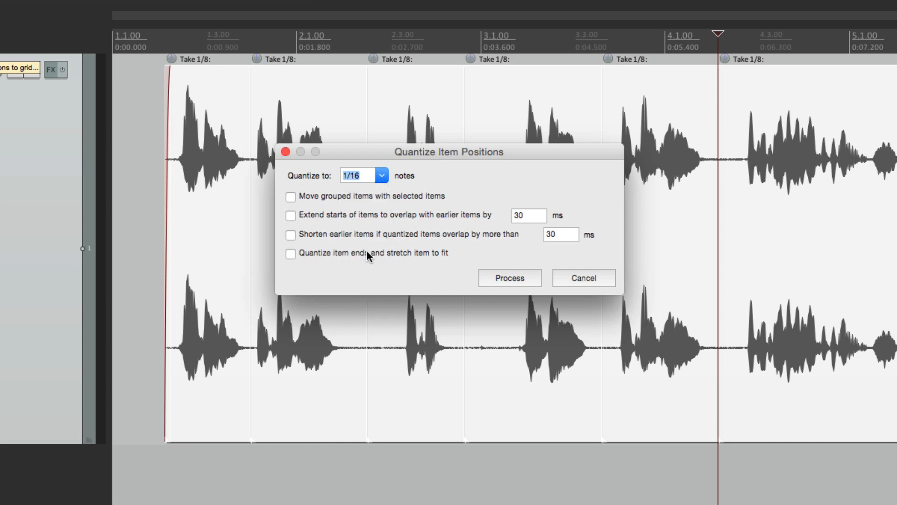
{"action": "left_click", "coordinate": [508, 277]}
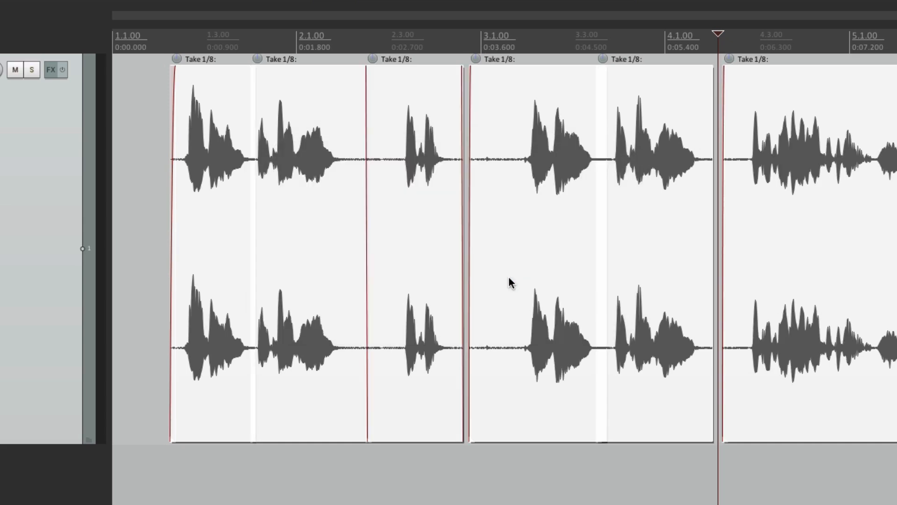
{"action": "mouse_move", "coordinate": [479, 169]}
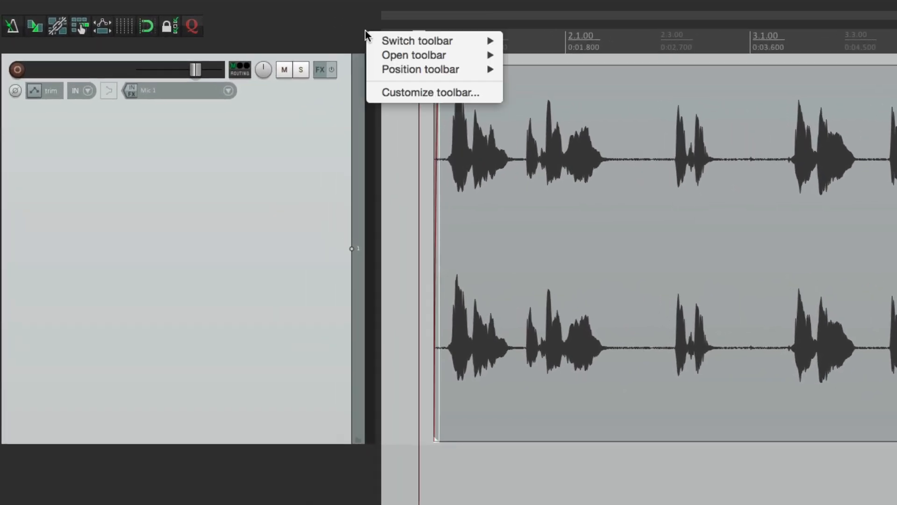
{"action": "mouse_move", "coordinate": [428, 92]}
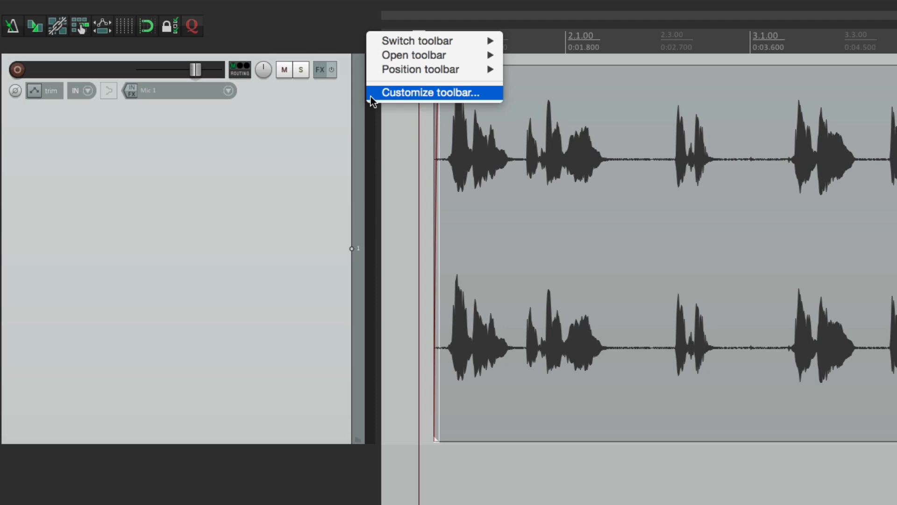
Step: Add 'Item: Split items at edit or play cursor' to the main toolbar
{"action": "left_click", "coordinate": [430, 93]}
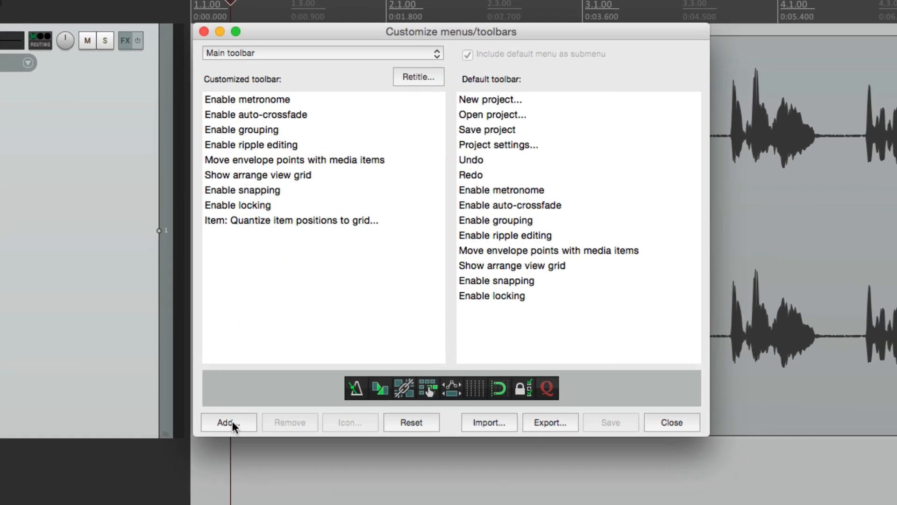
{"action": "left_click", "coordinate": [228, 423]}
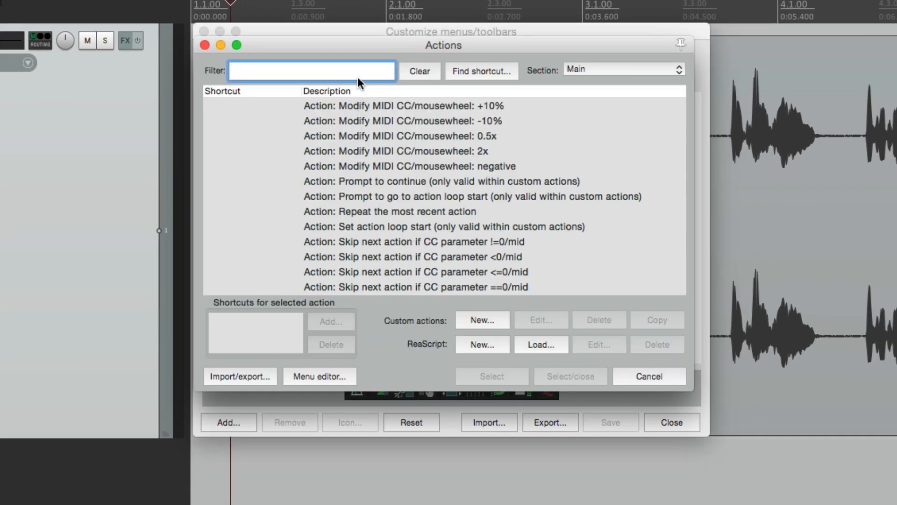
{"action": "type", "text": "Split"}
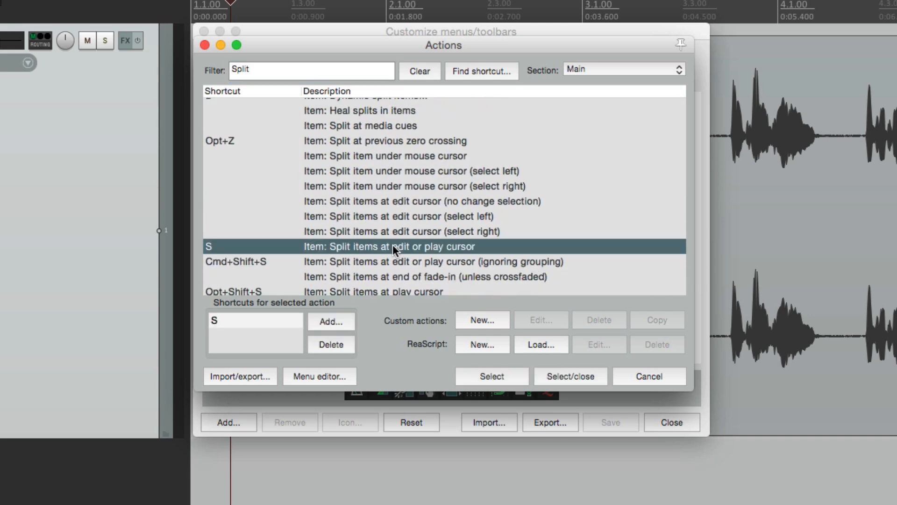
{"action": "mouse_move", "coordinate": [414, 263]}
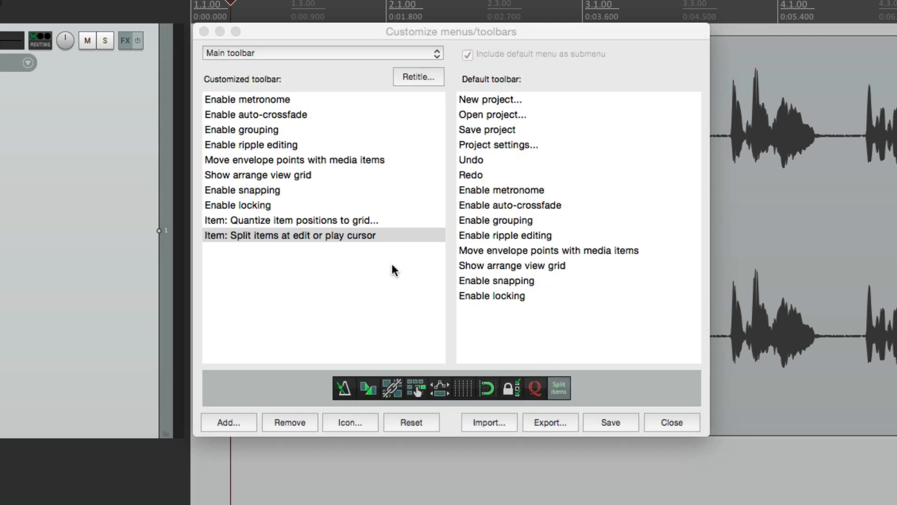
{"action": "left_click", "coordinate": [288, 235]}
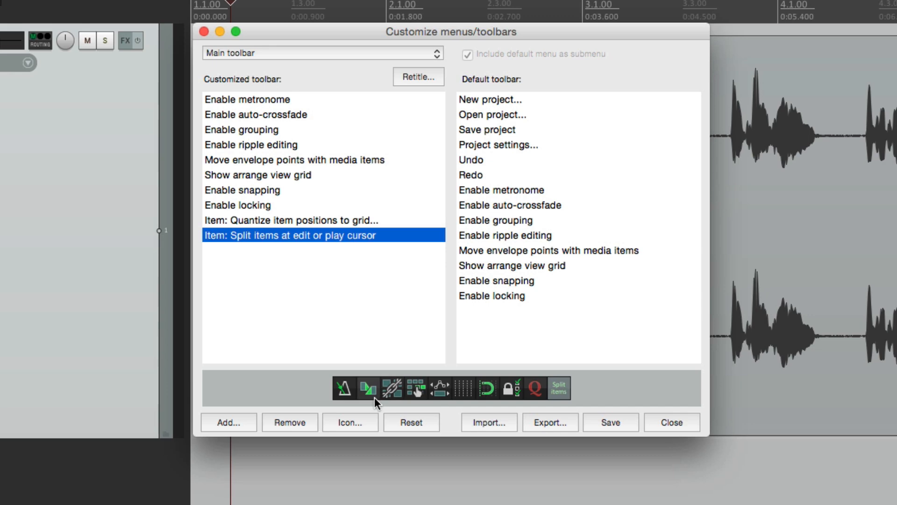
Step: Give the split button a text icon labelled 'Split' and save the toolbar
{"action": "left_click", "coordinate": [350, 423]}
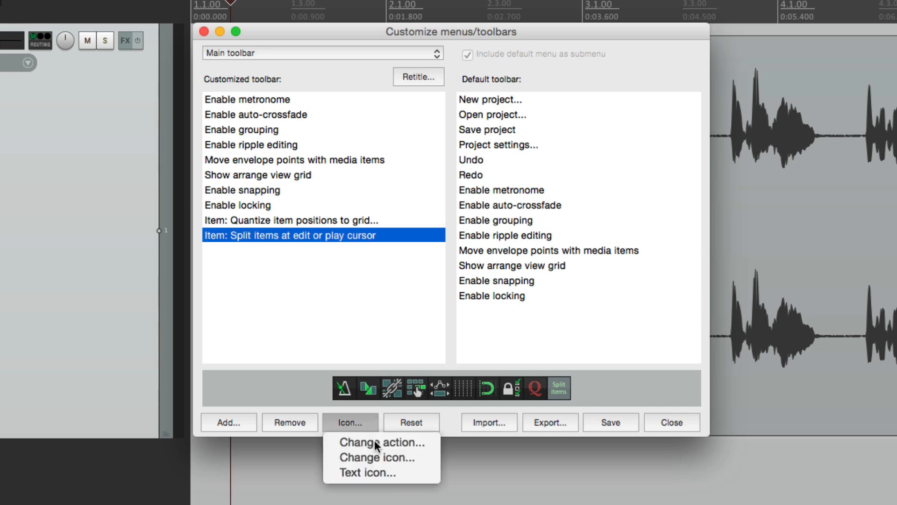
{"action": "left_click", "coordinate": [367, 472]}
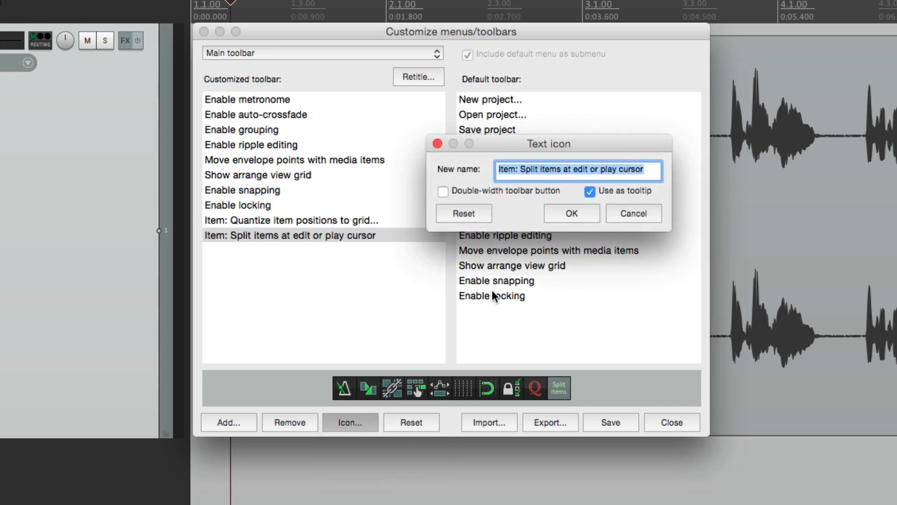
{"action": "type", "text": "Split"}
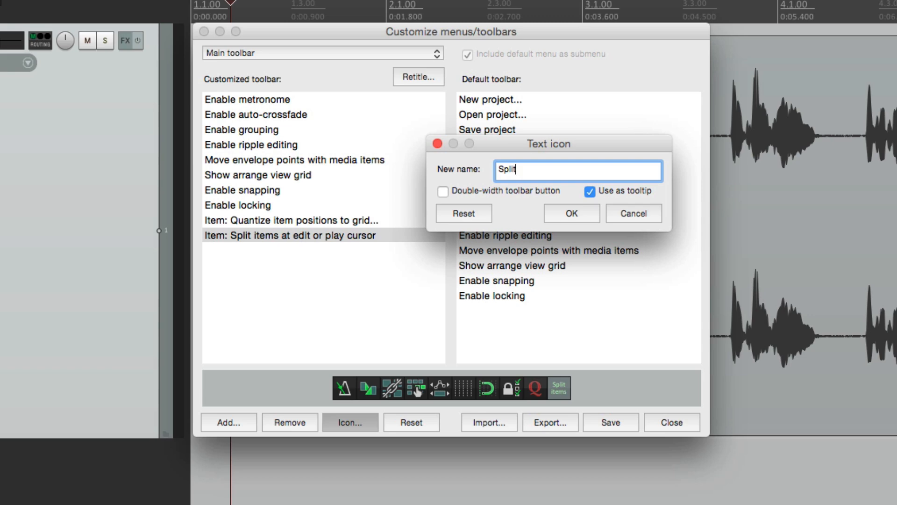
{"action": "left_click", "coordinate": [570, 213]}
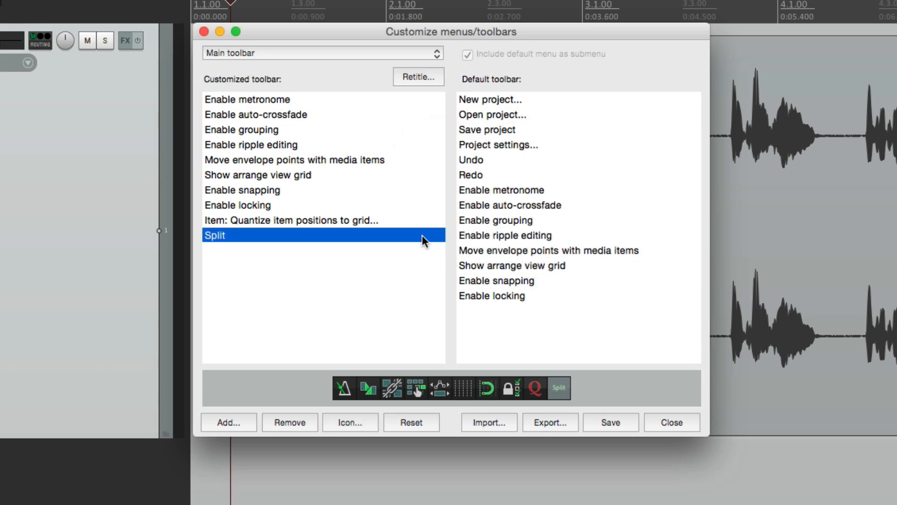
{"action": "mouse_move", "coordinate": [564, 403]}
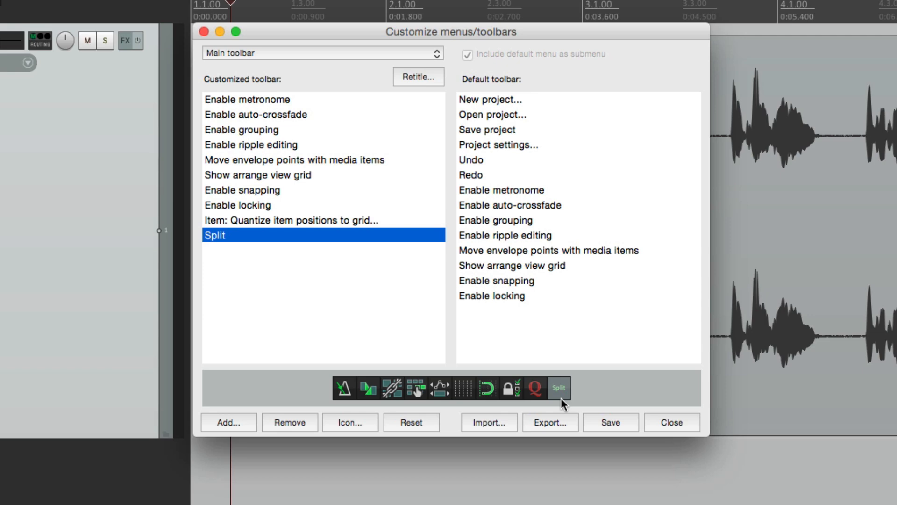
{"action": "left_click", "coordinate": [671, 422]}
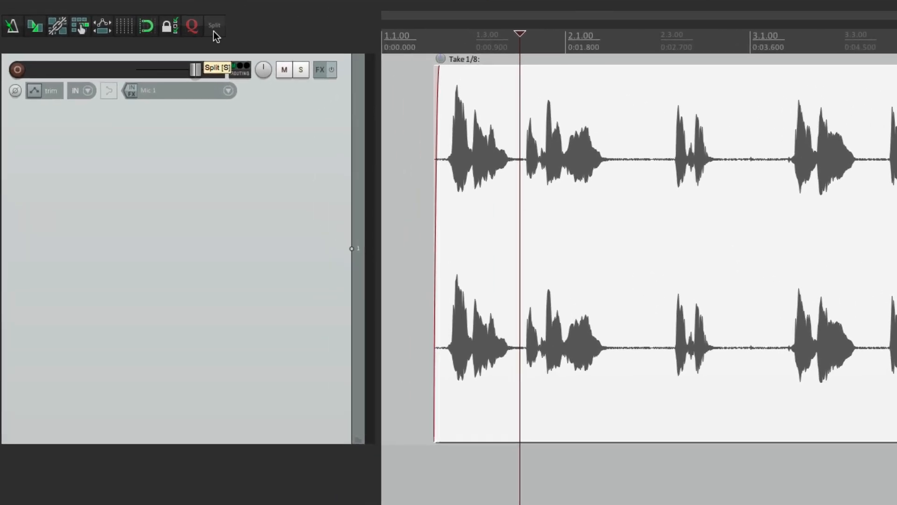
Step: Use the new Split toolbar button to split the take at the cursor
{"action": "left_click", "coordinate": [215, 24]}
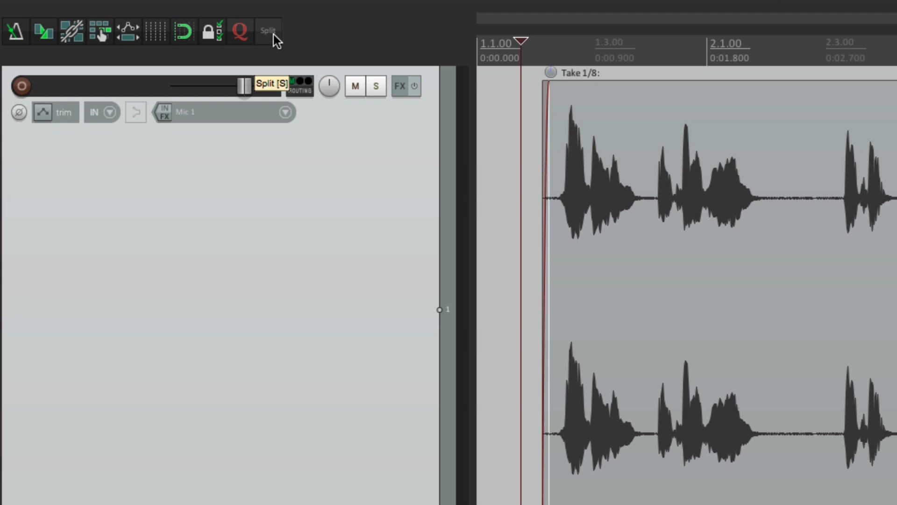
{"action": "left_click", "coordinate": [266, 31]}
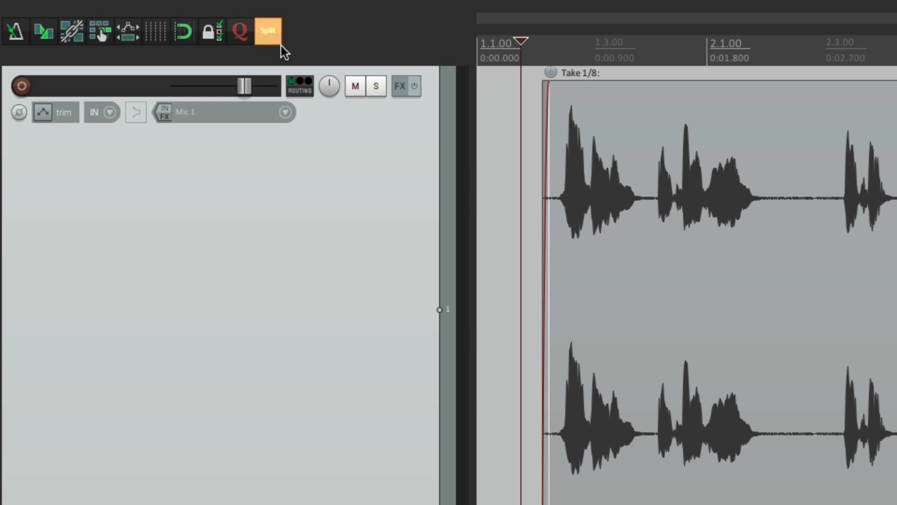
{"action": "mouse_move", "coordinate": [642, 246]}
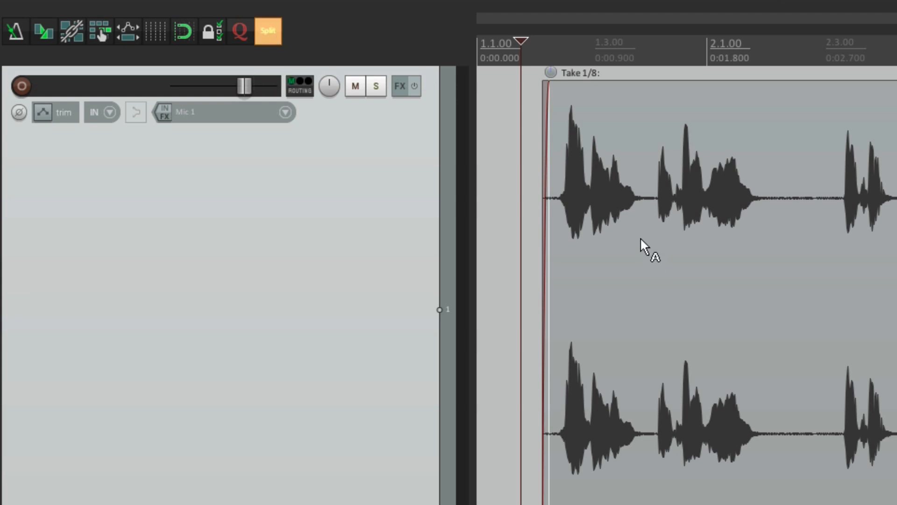
{"action": "mouse_move", "coordinate": [647, 243]}
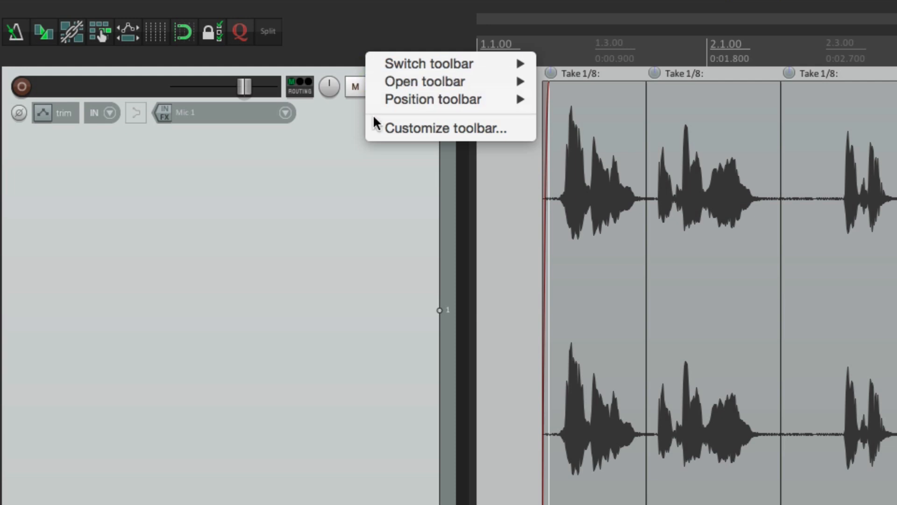
Step: Export the customized main toolbar to a menu file
{"action": "left_click", "coordinate": [448, 127]}
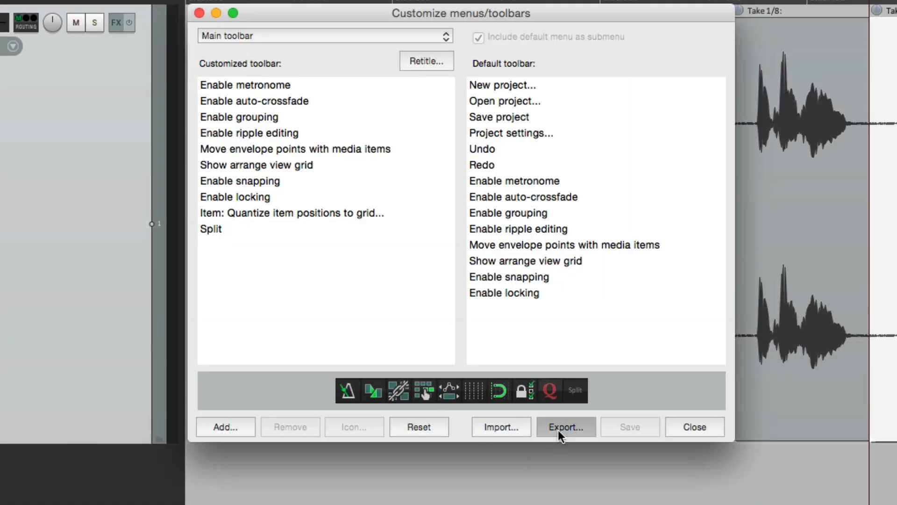
{"action": "left_click", "coordinate": [566, 426]}
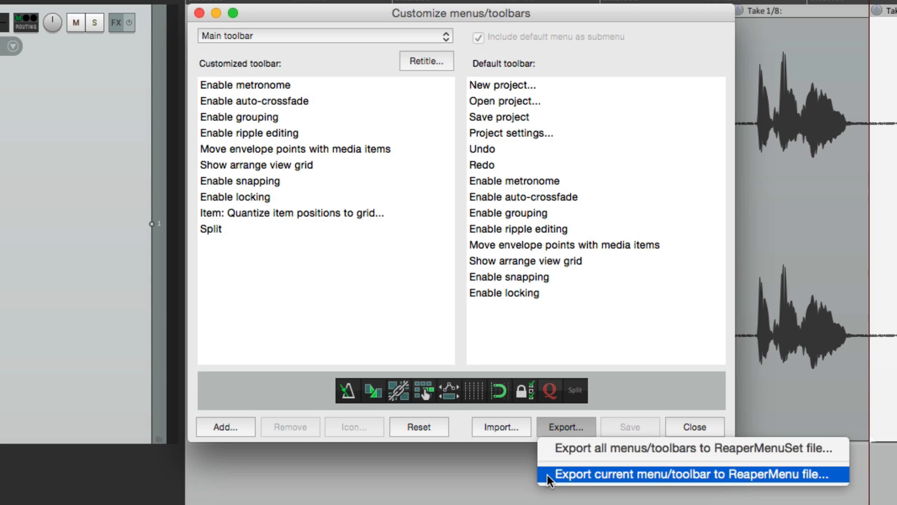
{"action": "left_click", "coordinate": [691, 474]}
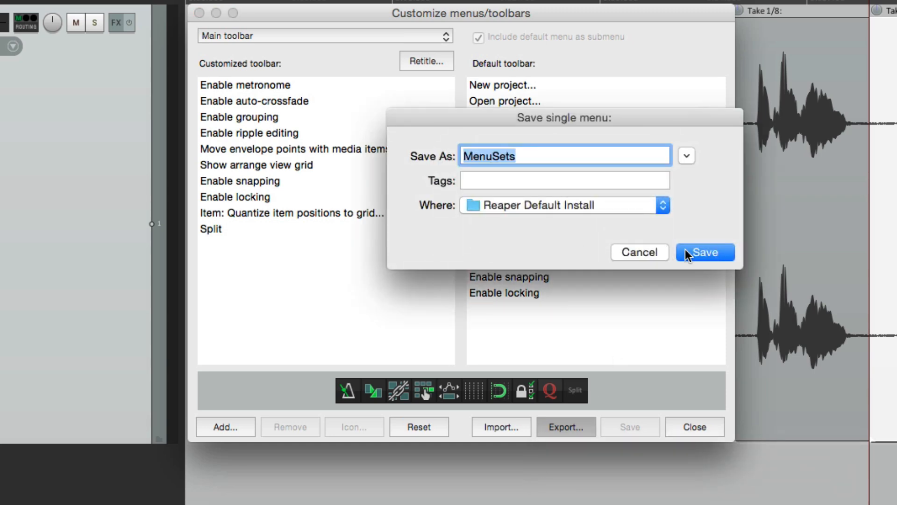
{"action": "left_click", "coordinate": [704, 253]}
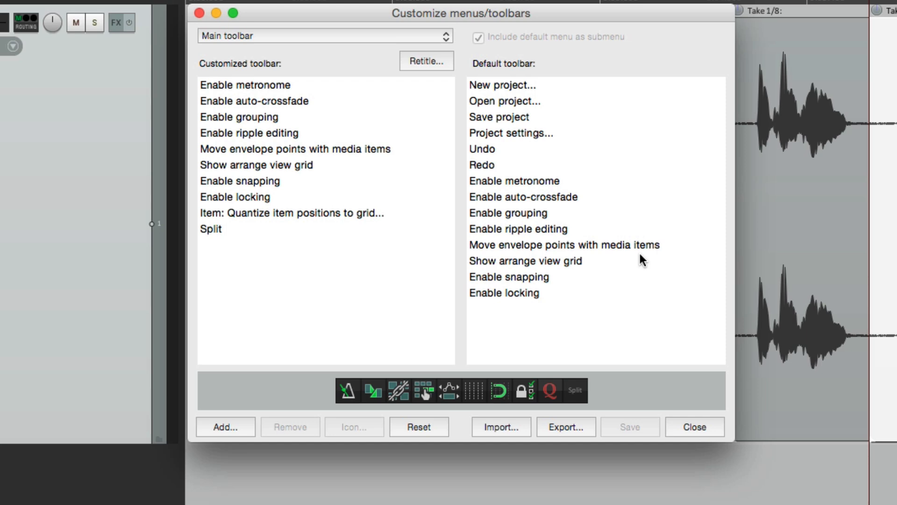
{"action": "mouse_move", "coordinate": [427, 426]}
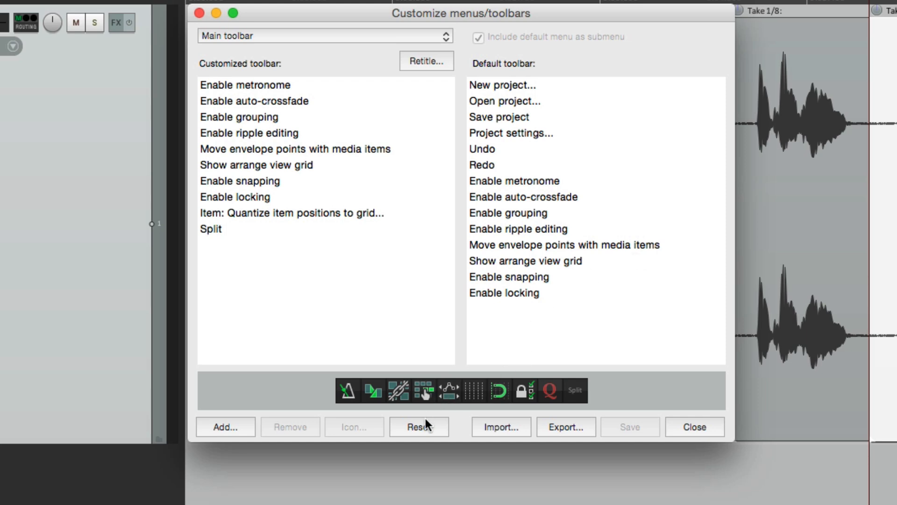
Step: Reset the main toolbar to its default buttons and close the customization window
{"action": "left_click", "coordinate": [419, 426]}
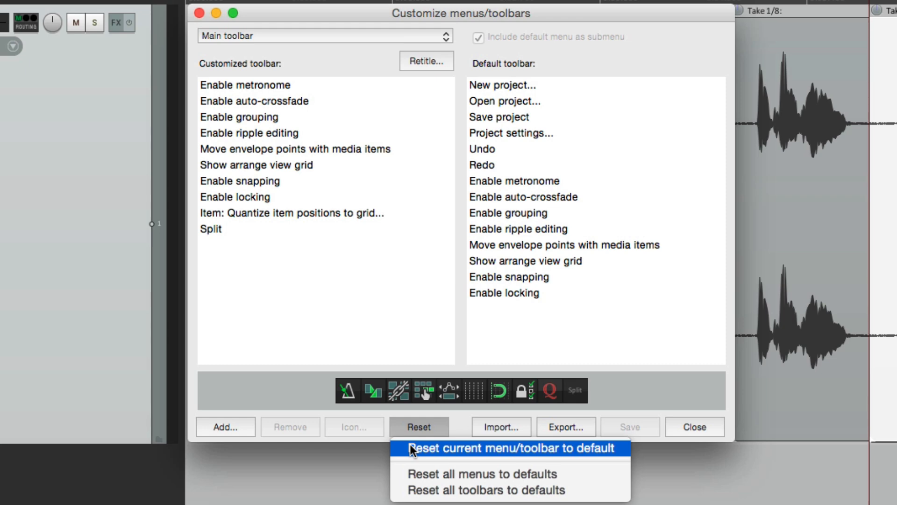
{"action": "left_click", "coordinate": [512, 448]}
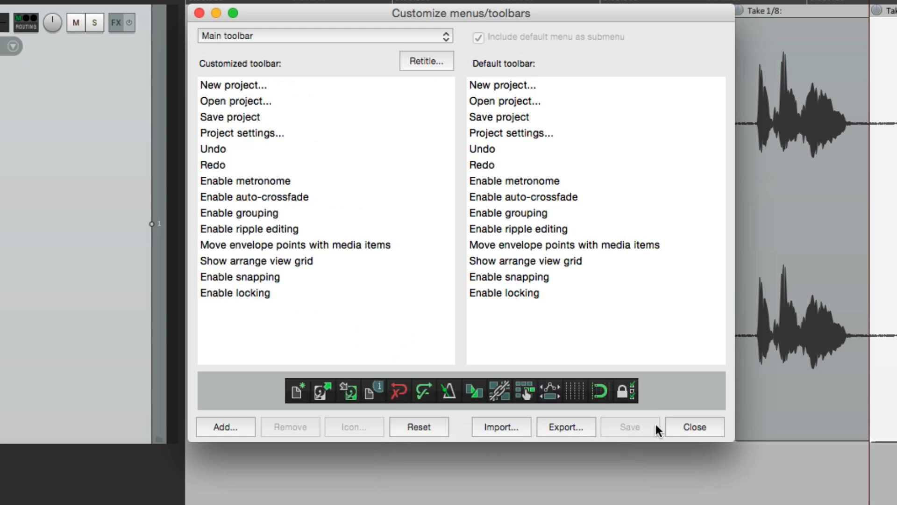
{"action": "left_click", "coordinate": [694, 426]}
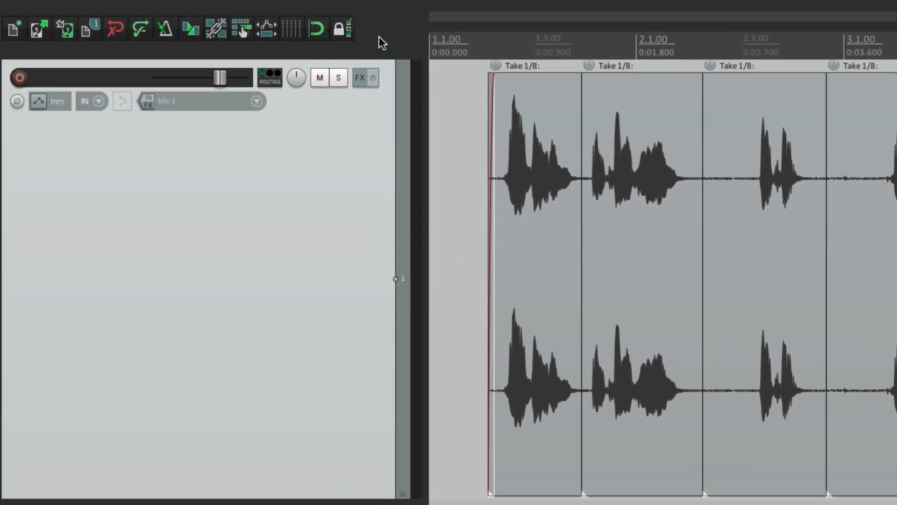
{"action": "right_click", "coordinate": [383, 43]}
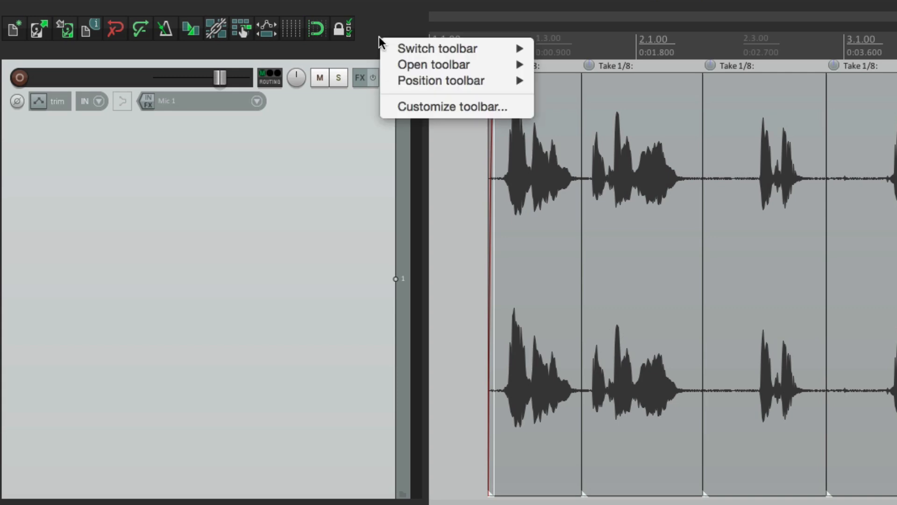
{"action": "mouse_move", "coordinate": [435, 48]}
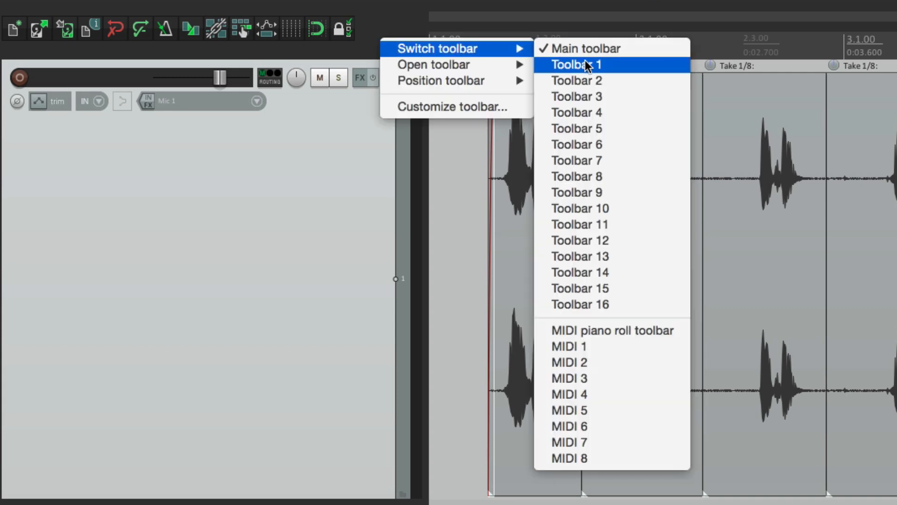
{"action": "mouse_move", "coordinate": [592, 256]}
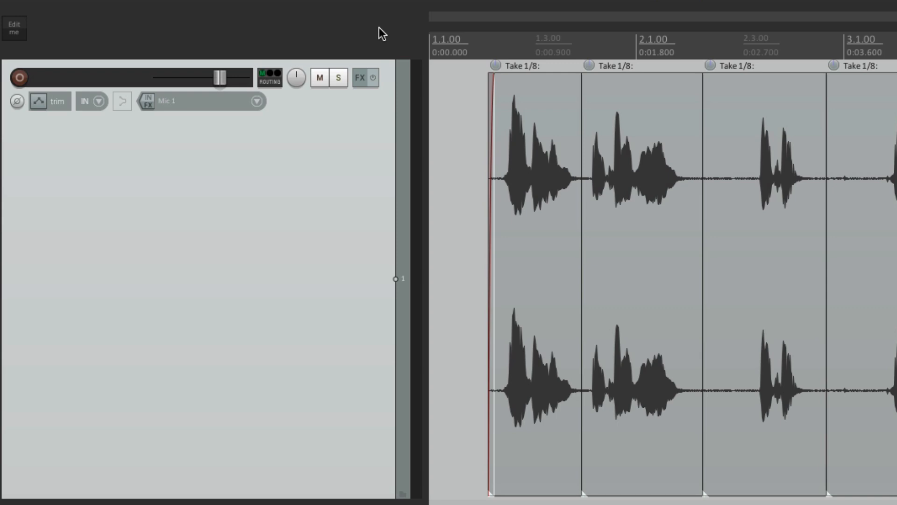
{"action": "right_click", "coordinate": [382, 33]}
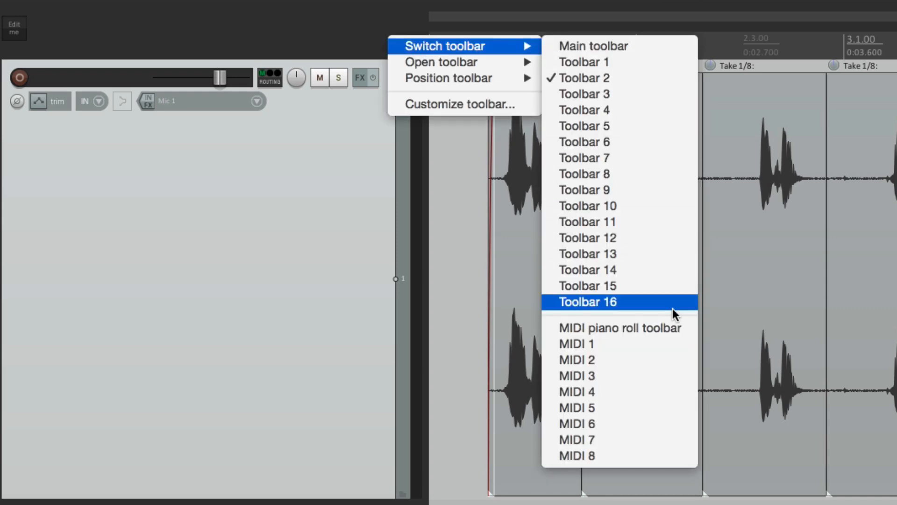
{"action": "mouse_move", "coordinate": [678, 407]}
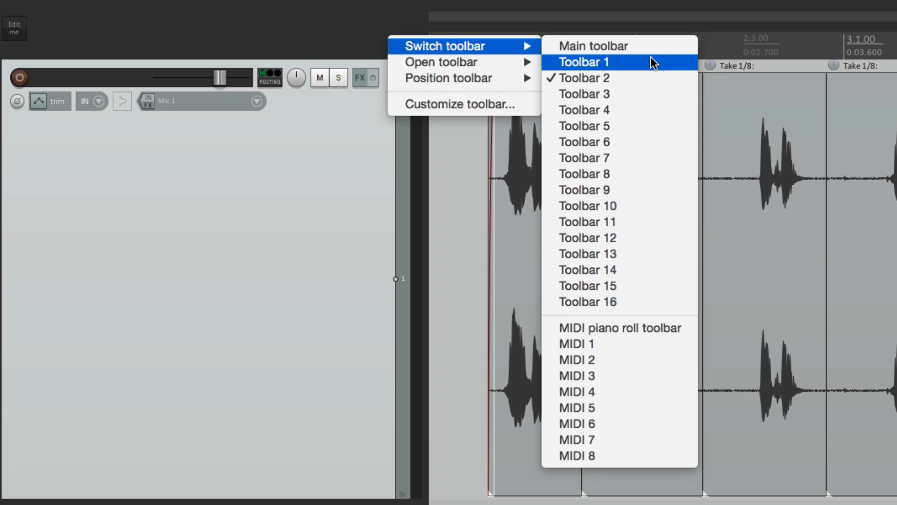
{"action": "left_click", "coordinate": [584, 61]}
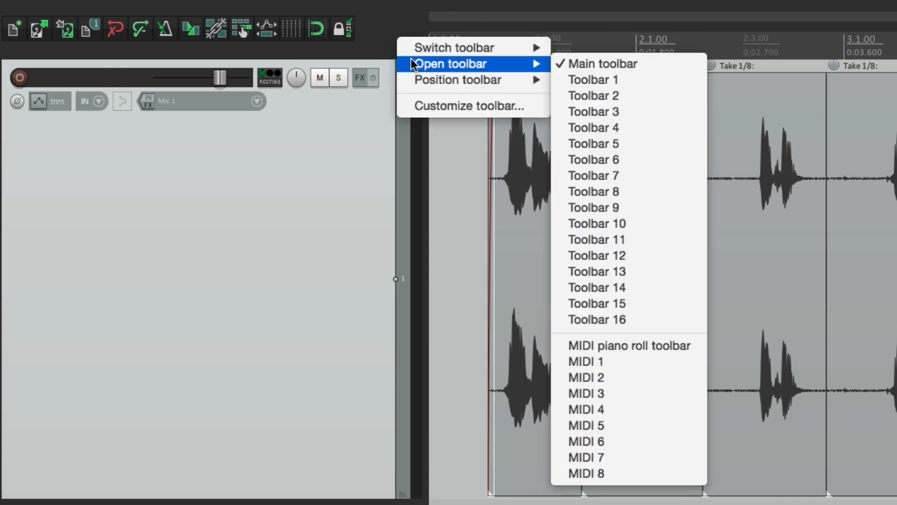
{"action": "mouse_move", "coordinate": [535, 66]}
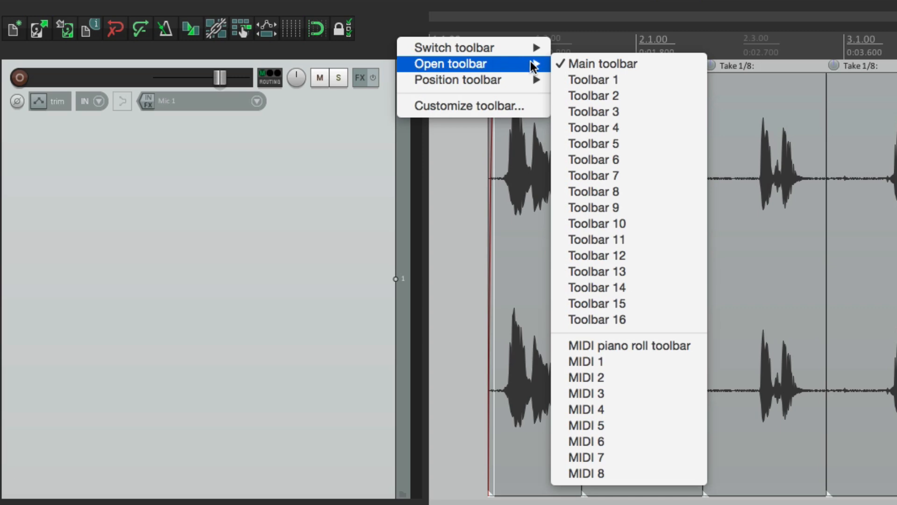
Step: Open Toolbar 1 as a floating window
{"action": "left_click", "coordinate": [593, 80]}
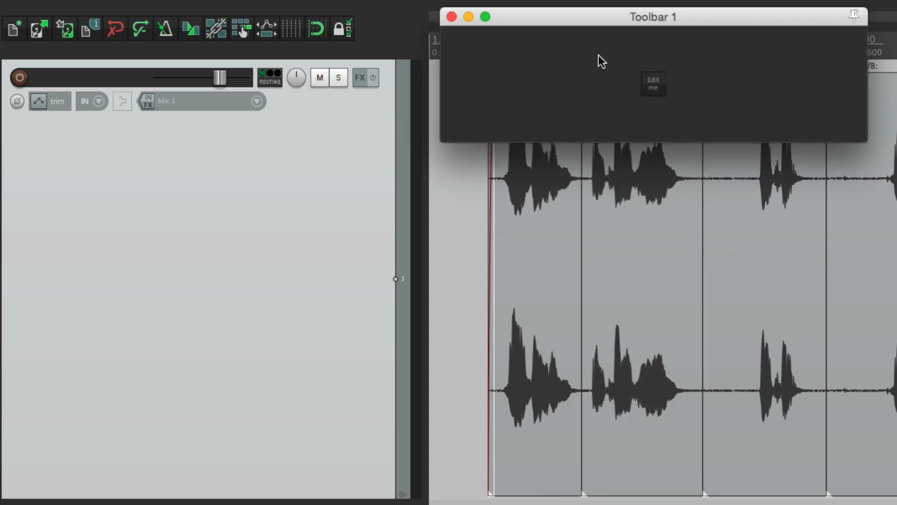
{"action": "mouse_move", "coordinate": [647, 84]}
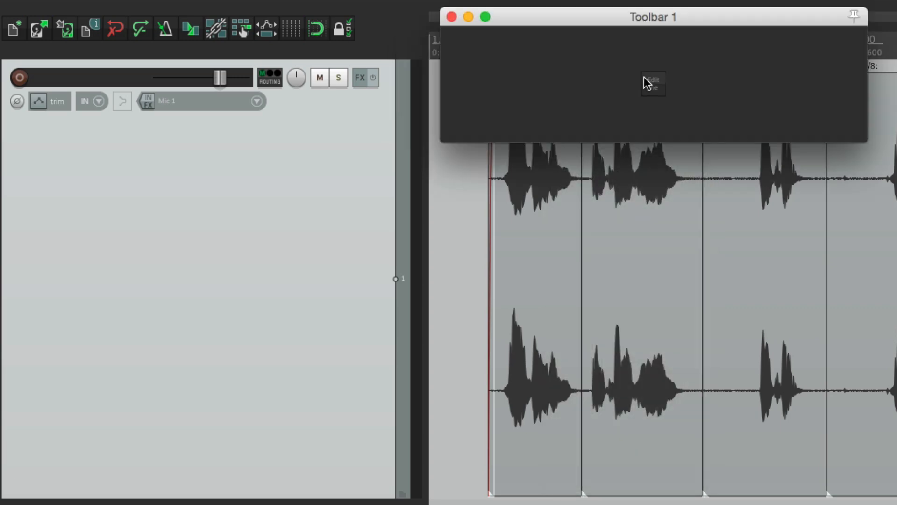
{"action": "mouse_move", "coordinate": [704, 100]}
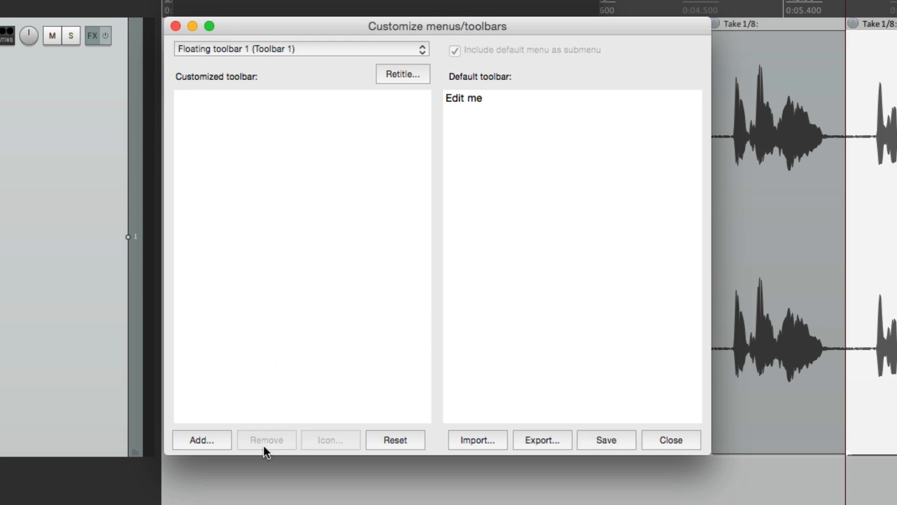
{"action": "mouse_move", "coordinate": [329, 278]}
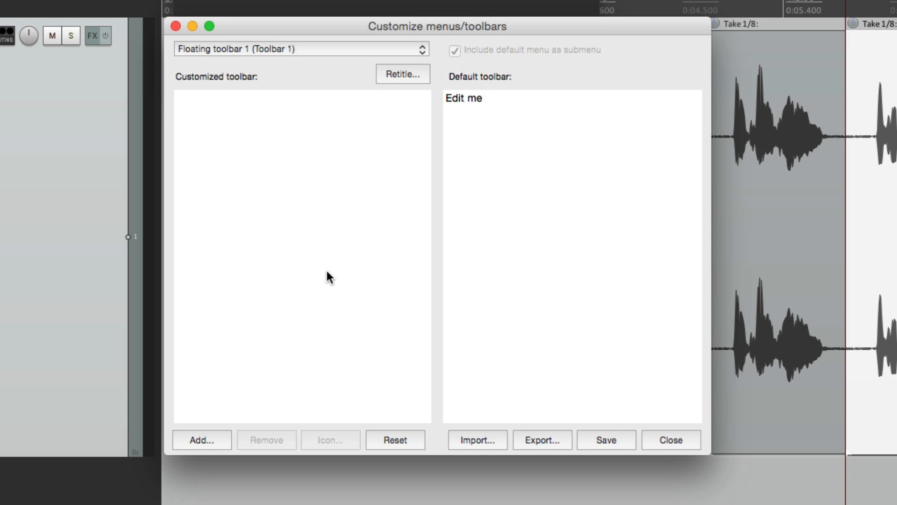
Step: Filter actions for 'set take active' and add Set 1st through 8th take active
{"action": "left_click", "coordinate": [201, 440]}
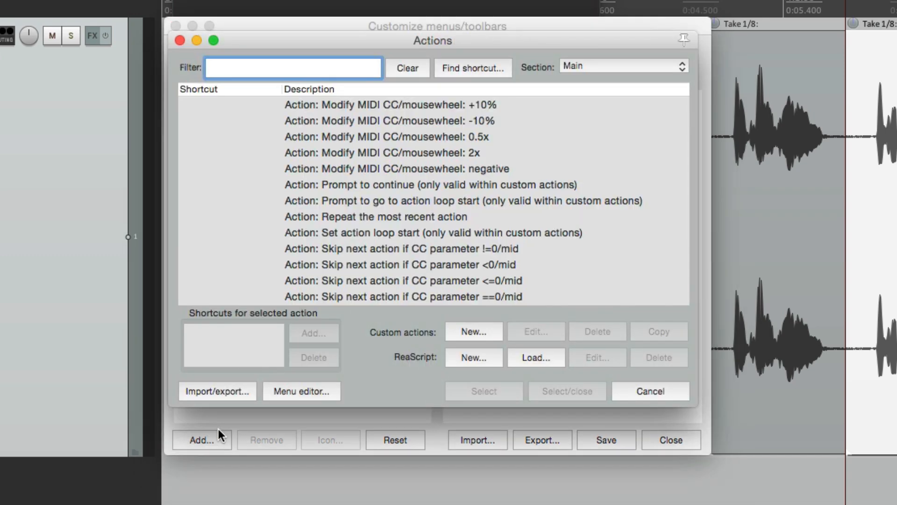
{"action": "mouse_move", "coordinate": [333, 75]}
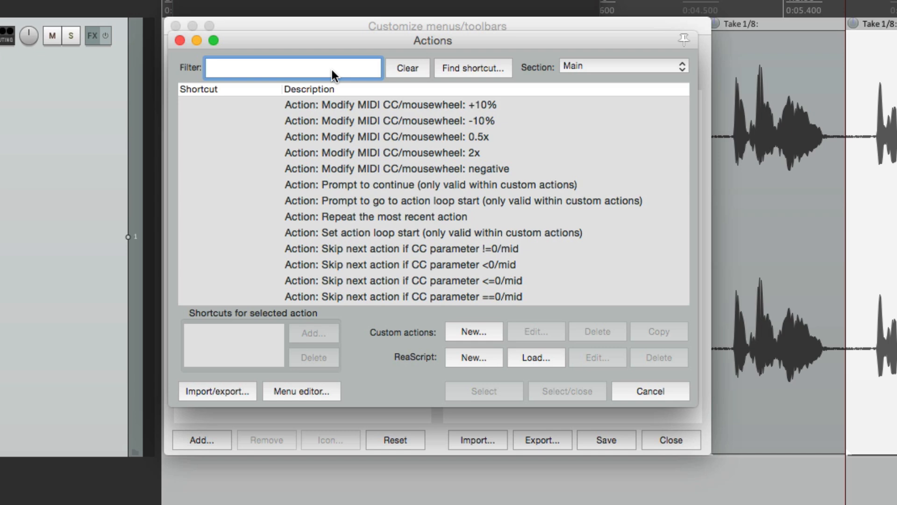
{"action": "type", "text": "set take active"}
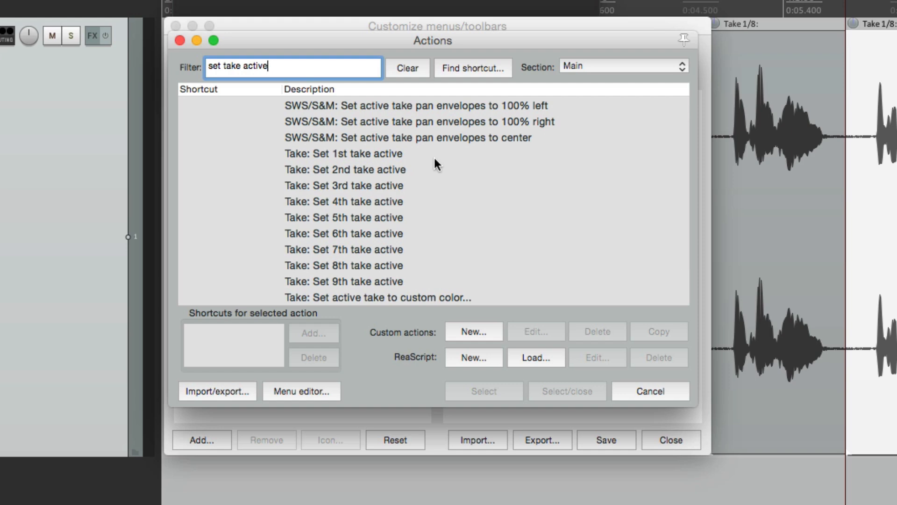
{"action": "mouse_move", "coordinate": [445, 174]}
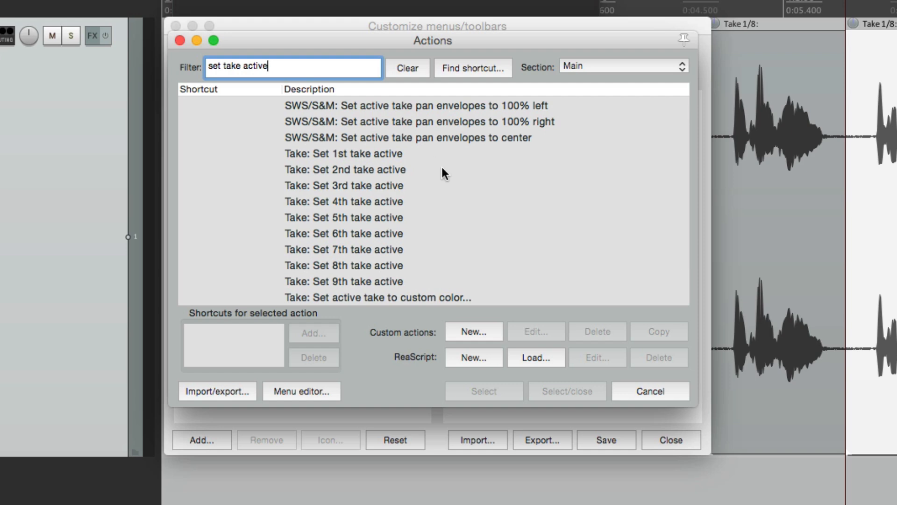
{"action": "left_click", "coordinate": [343, 265]}
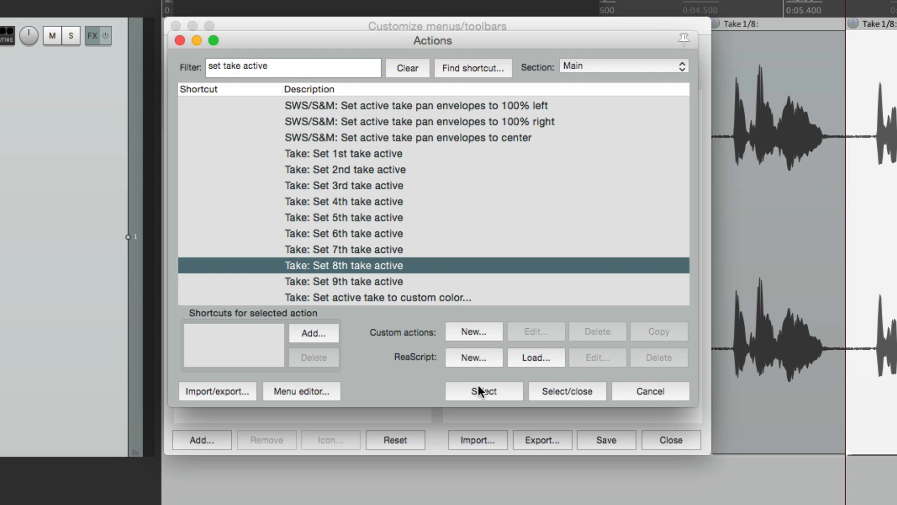
{"action": "left_click", "coordinate": [343, 249]}
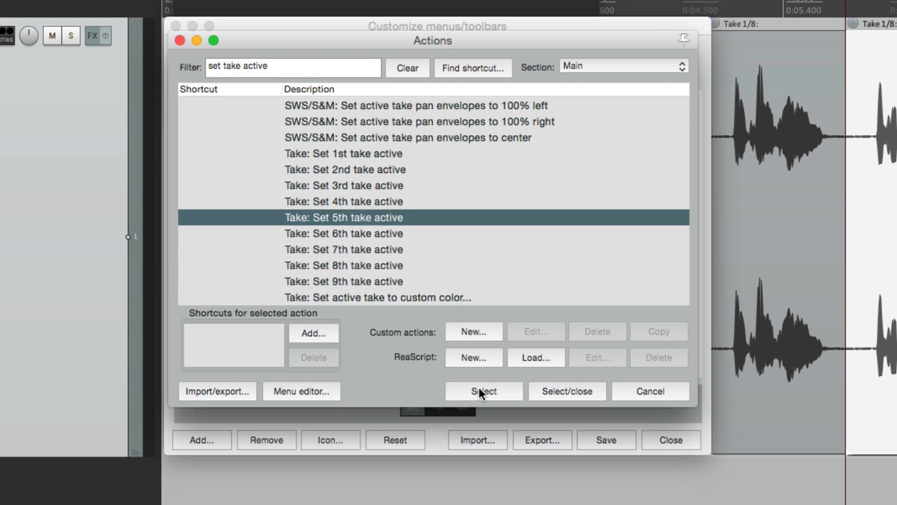
{"action": "left_click", "coordinate": [344, 169]}
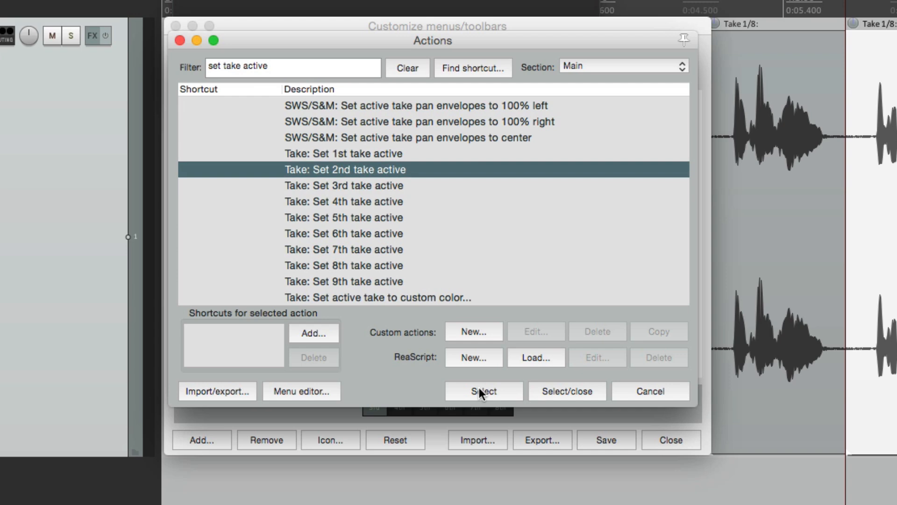
{"action": "left_click", "coordinate": [483, 391]}
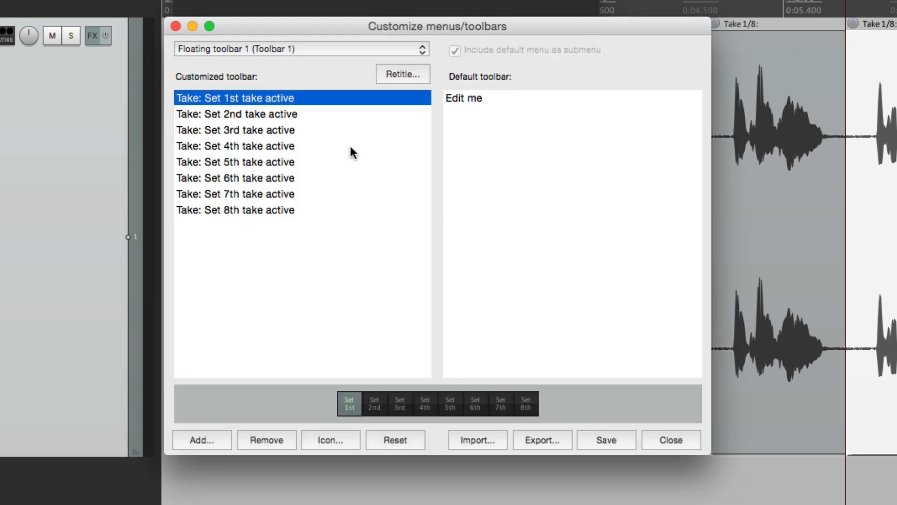
{"action": "mouse_move", "coordinate": [343, 141]}
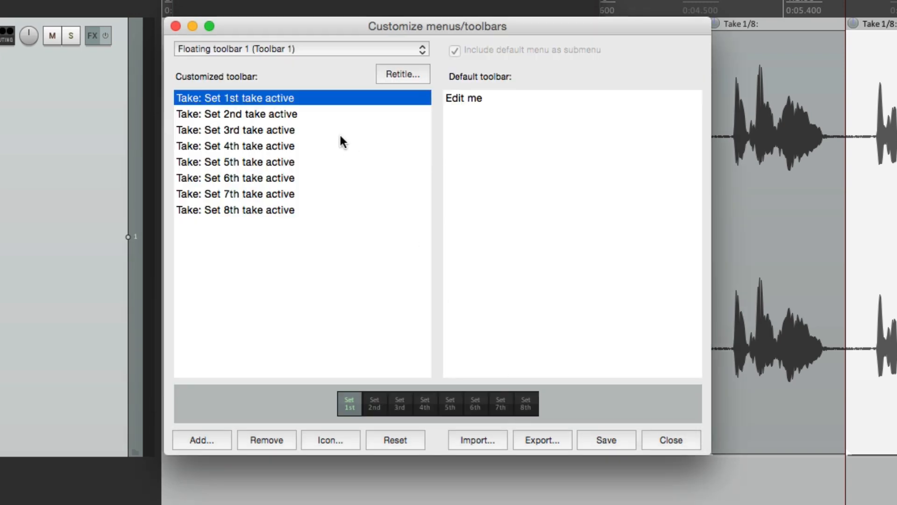
{"action": "mouse_move", "coordinate": [341, 168]}
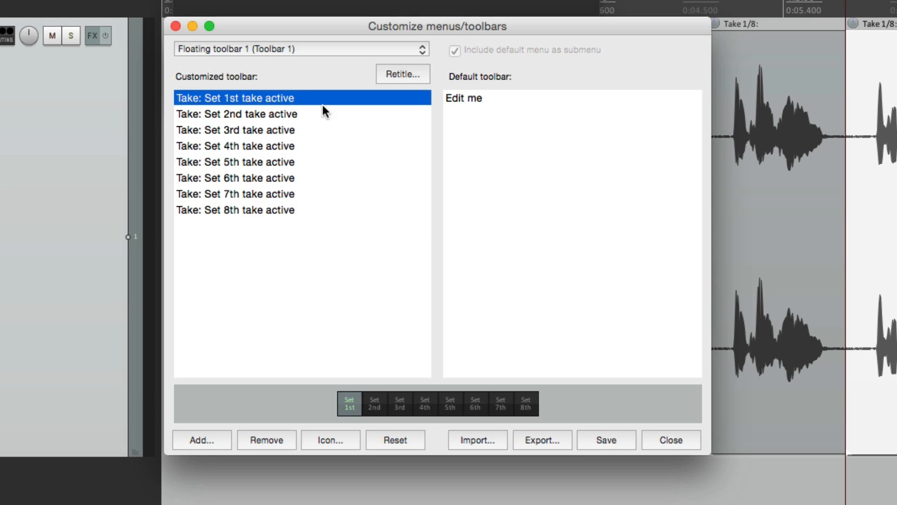
{"action": "mouse_move", "coordinate": [327, 446]}
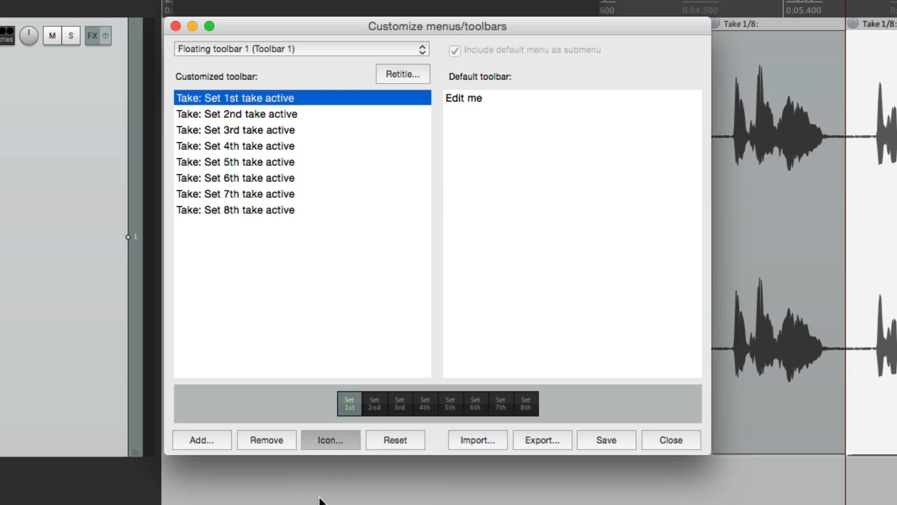
Step: Relabel the eight 'Take: Set Nth take active' buttons as 1–8 and save
{"action": "left_click", "coordinate": [329, 440]}
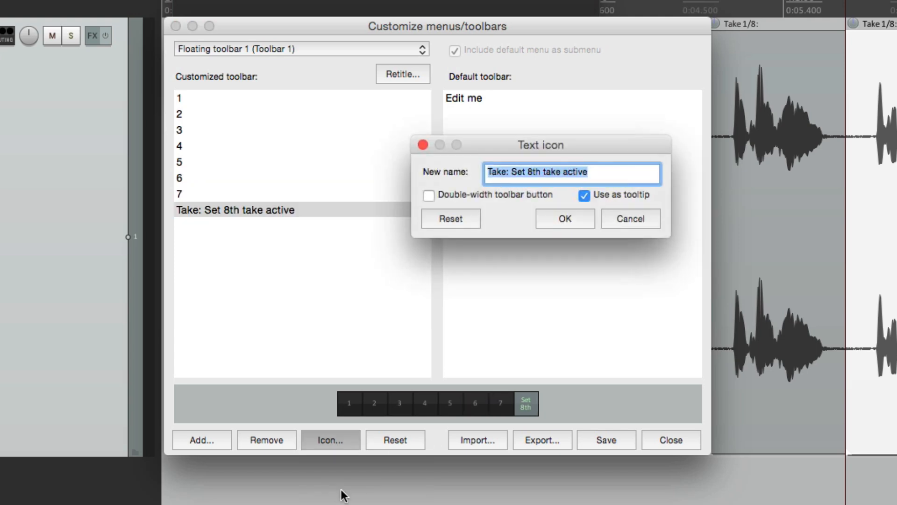
{"action": "left_click", "coordinate": [564, 219]}
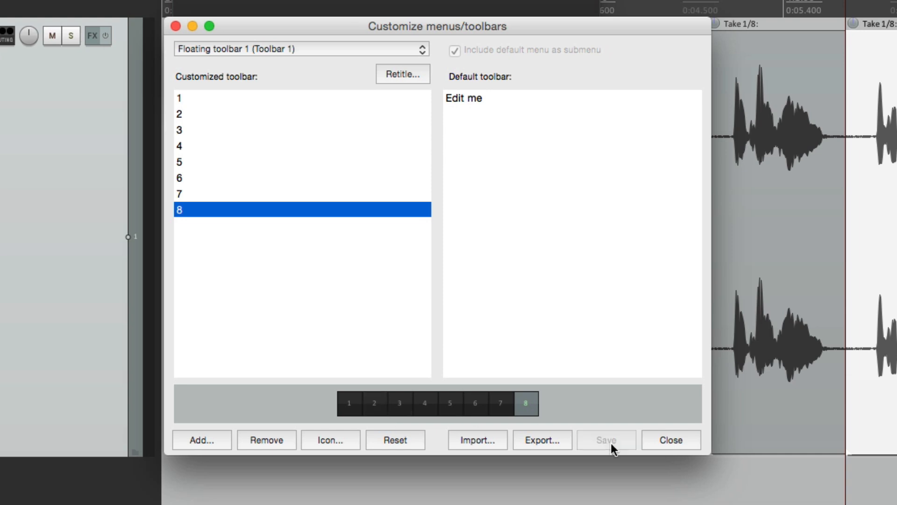
{"action": "left_click", "coordinate": [670, 439]}
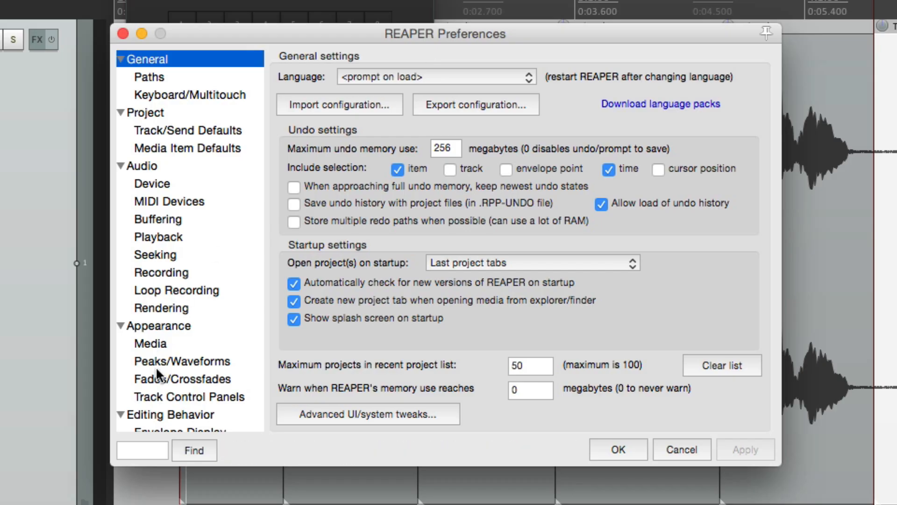
Step: In Preferences > Appearance, tick 'Don't scale toolbar buttons above 1:1'
{"action": "left_click", "coordinate": [162, 325]}
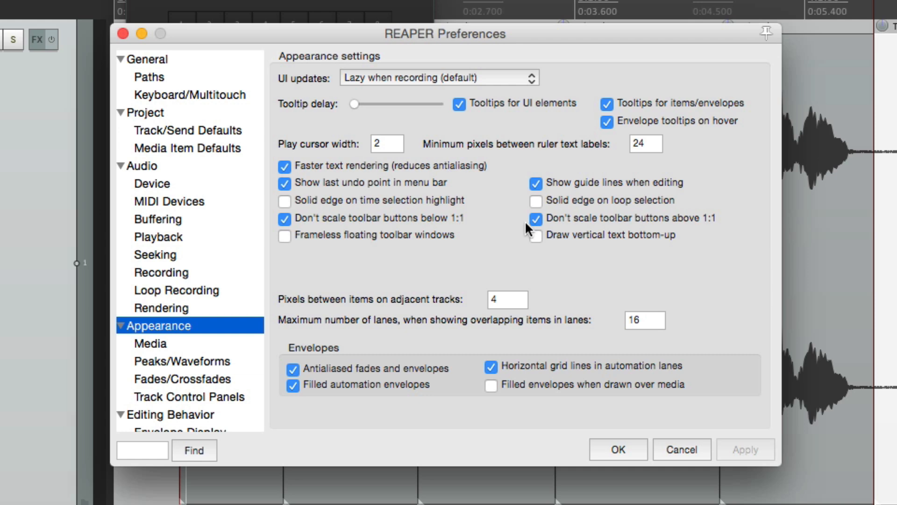
{"action": "left_click", "coordinate": [535, 219]}
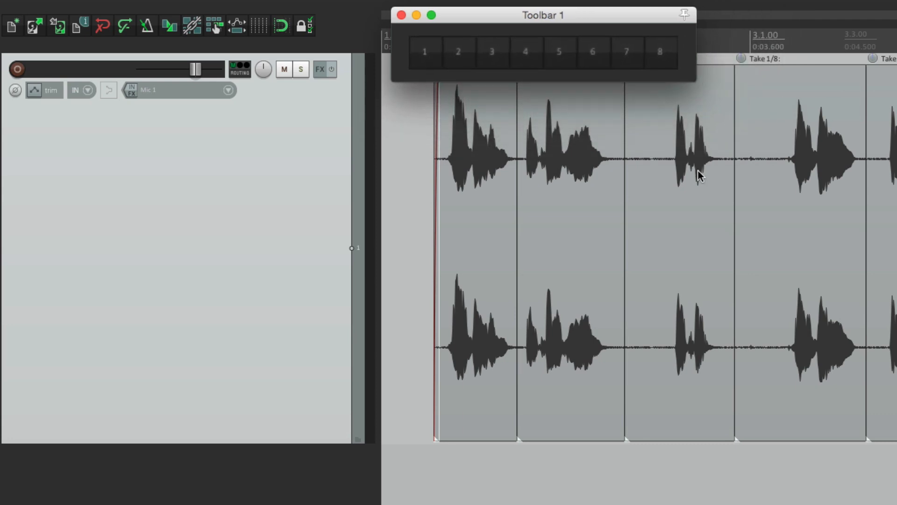
{"action": "mouse_move", "coordinate": [576, 75]}
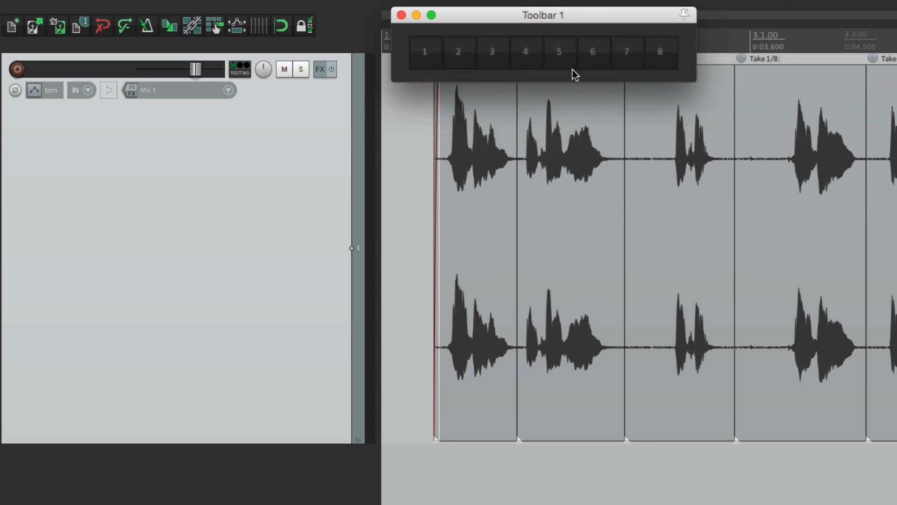
Step: Move Toolbar 1 over the tracks; set the first, third and fifth items to takes 6, 7, 4
{"action": "left_click_drag", "start_coordinate": [543, 15], "coordinate": [229, 133]}
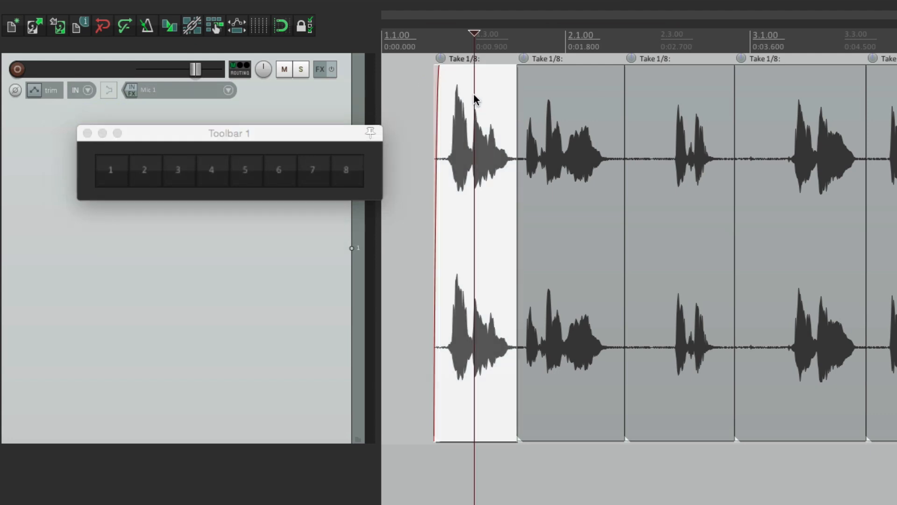
{"action": "left_click", "coordinate": [144, 170]}
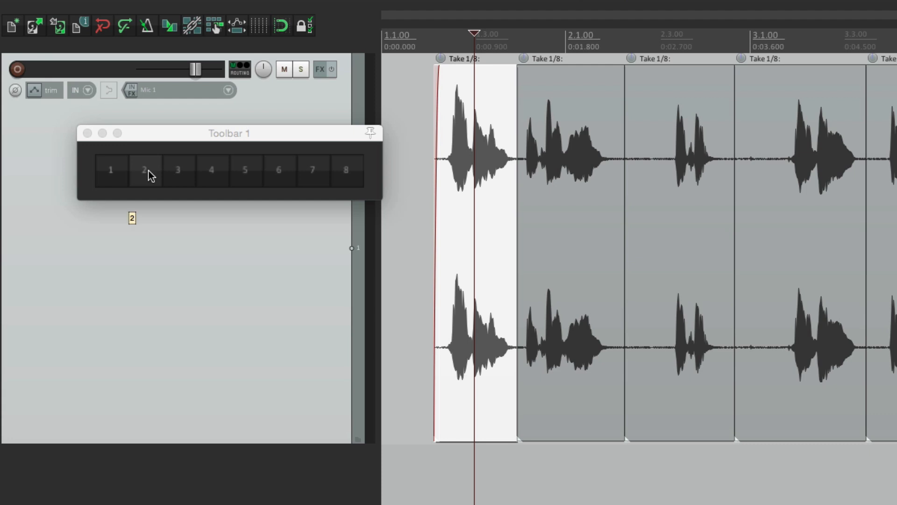
{"action": "left_click", "coordinate": [178, 170]}
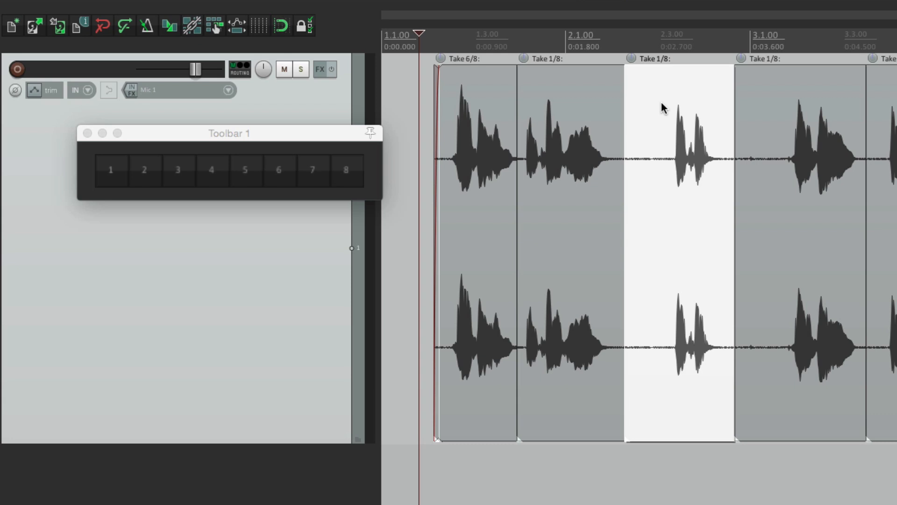
{"action": "left_click", "coordinate": [313, 170]}
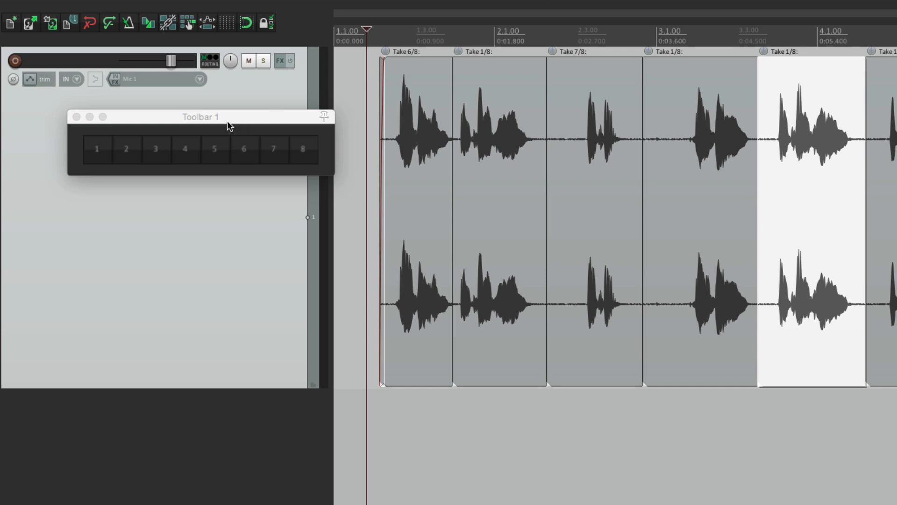
{"action": "left_click", "coordinate": [185, 149]}
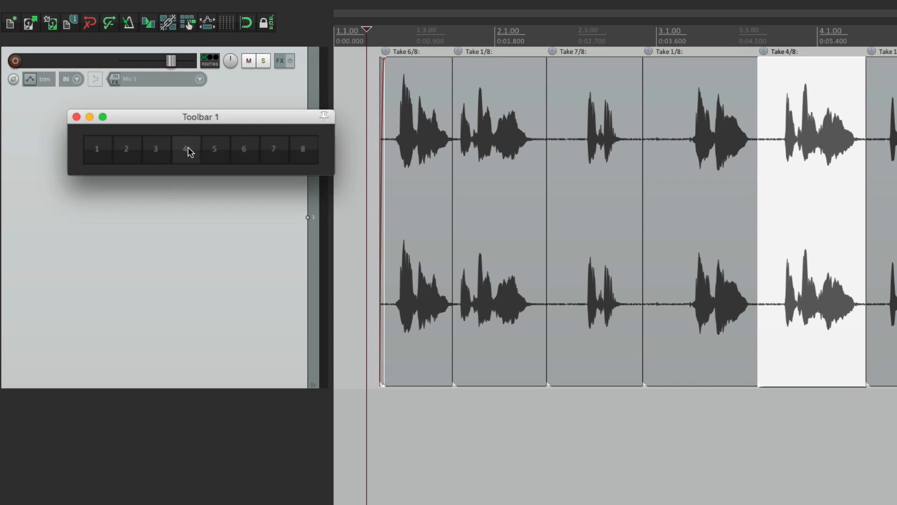
{"action": "left_click", "coordinate": [303, 149]}
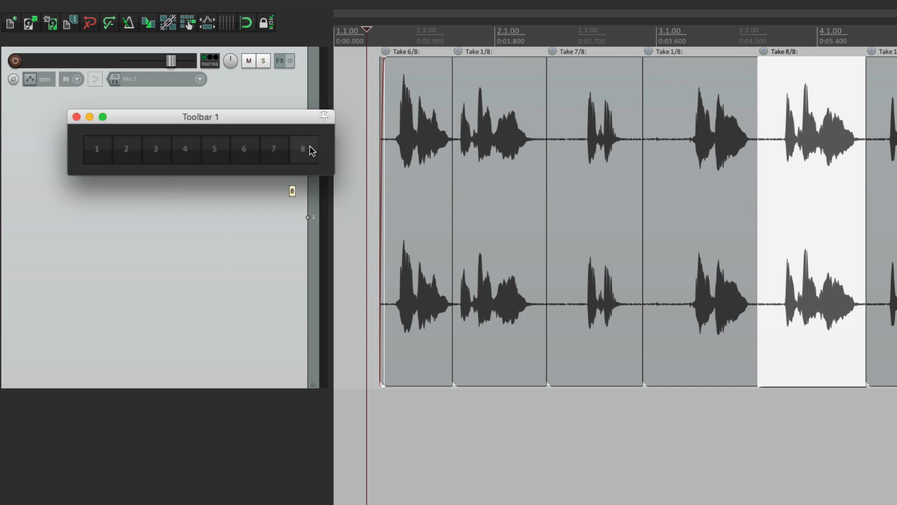
{"action": "left_click", "coordinate": [273, 148]}
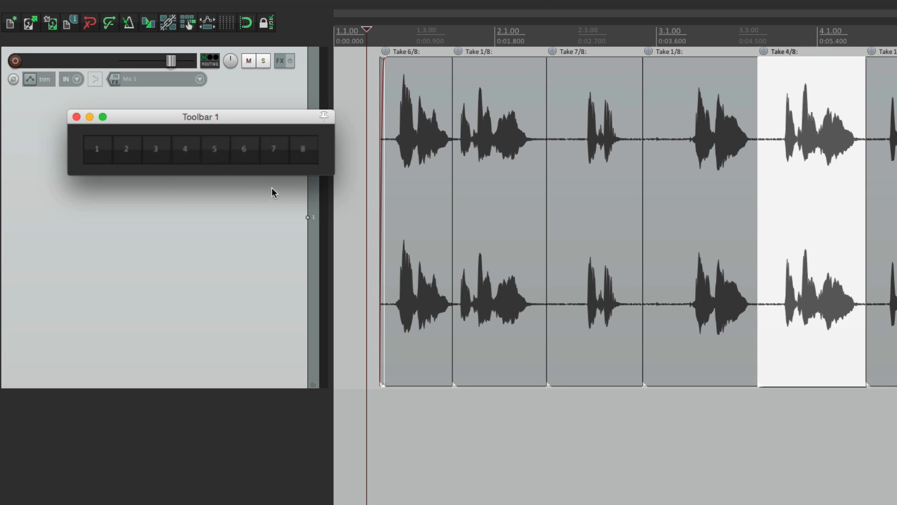
{"action": "mouse_move", "coordinate": [273, 194]}
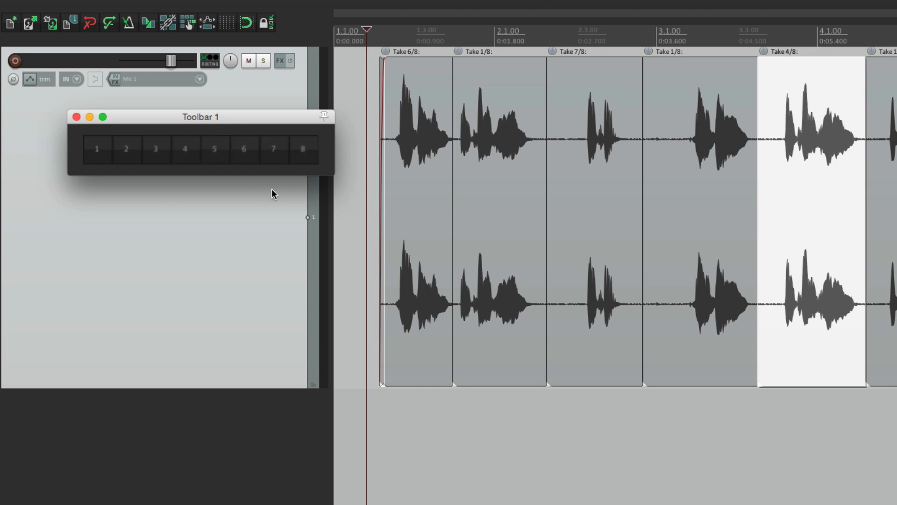
{"action": "left_click_drag", "start_coordinate": [199, 117], "coordinate": [505, 33]}
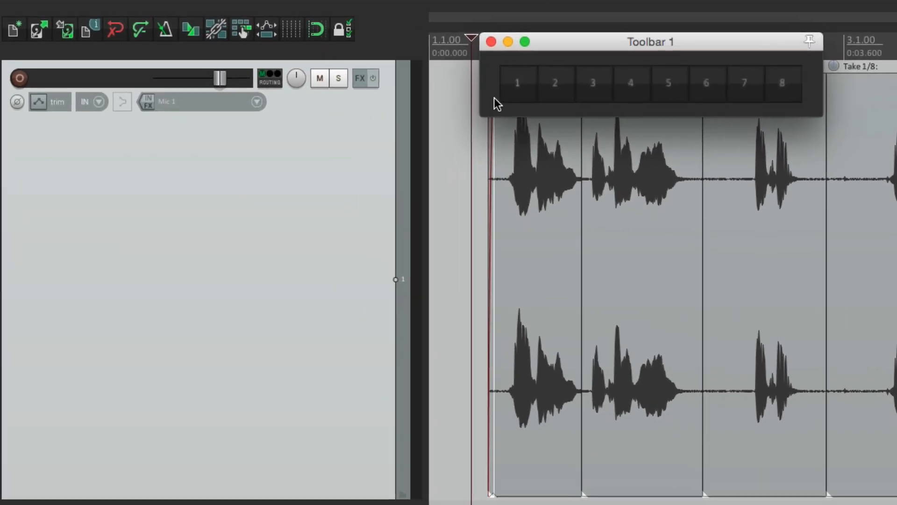
{"action": "right_click", "coordinate": [496, 103]}
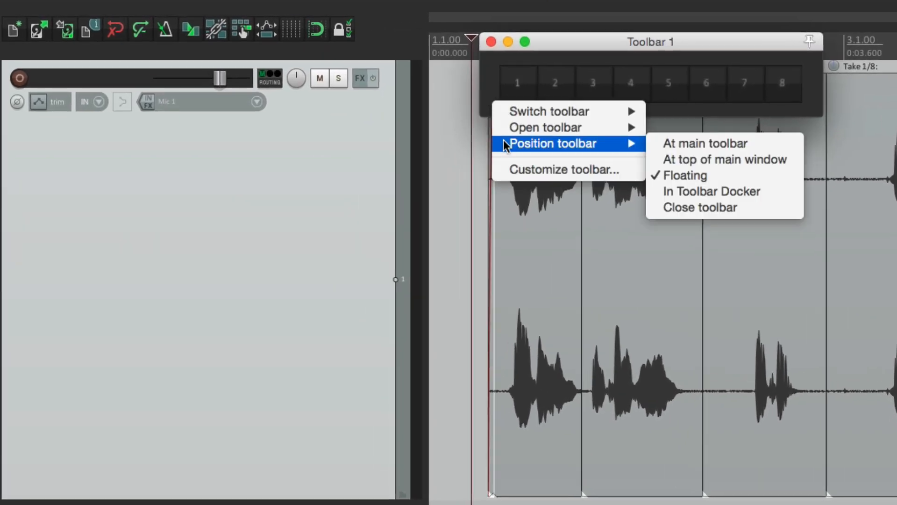
{"action": "mouse_move", "coordinate": [703, 143]}
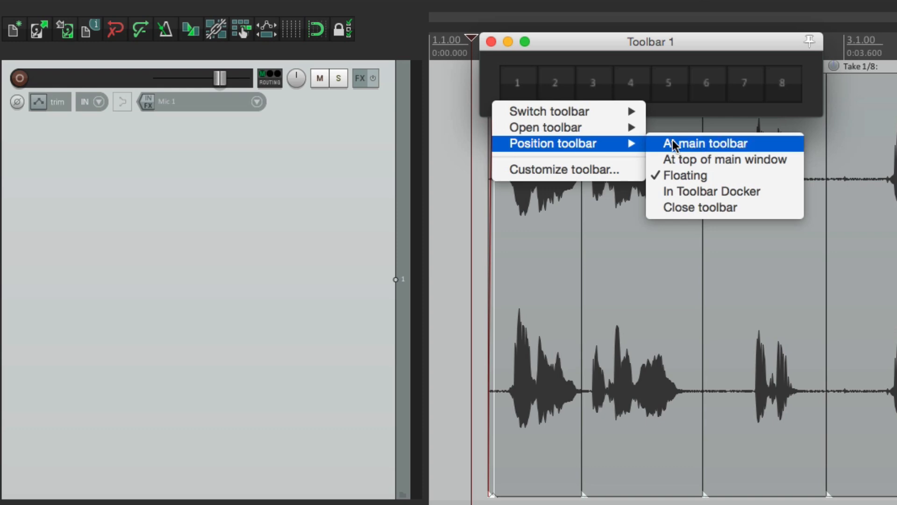
{"action": "left_click", "coordinate": [704, 143]}
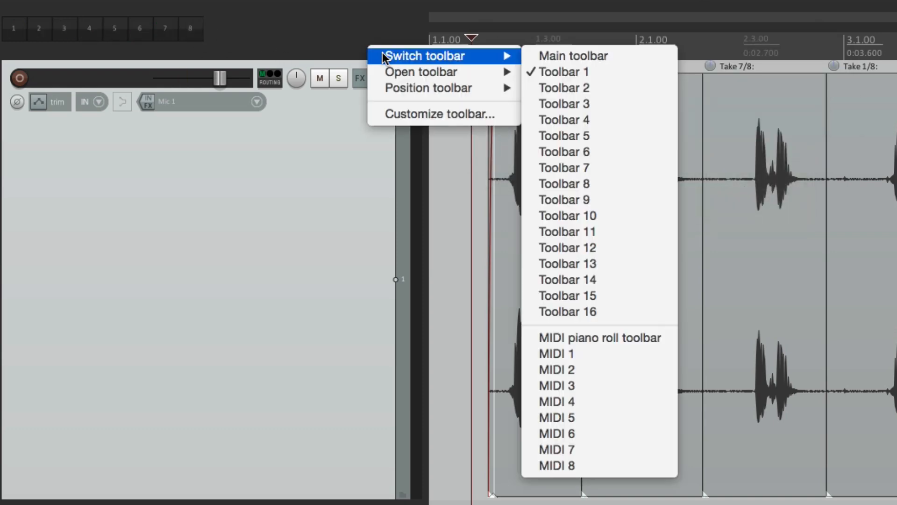
{"action": "left_click", "coordinate": [573, 55]}
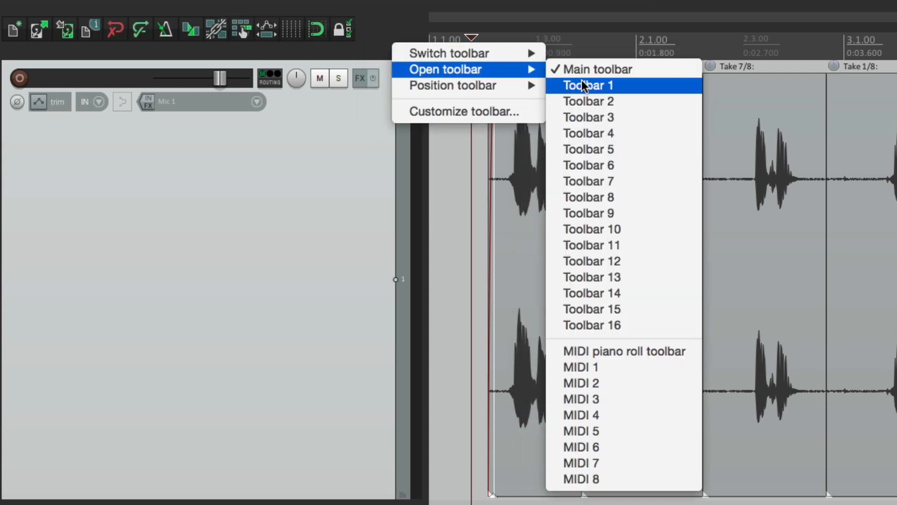
{"action": "left_click", "coordinate": [588, 85]}
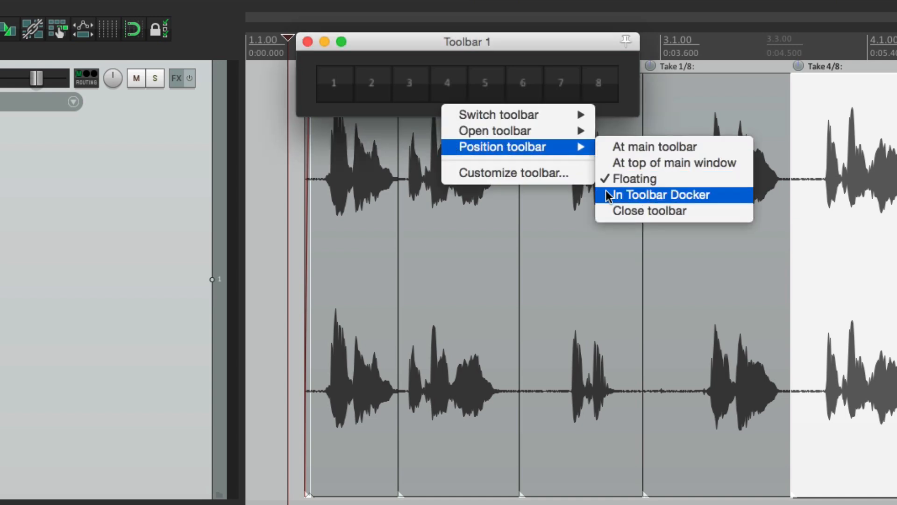
{"action": "left_click", "coordinate": [657, 194]}
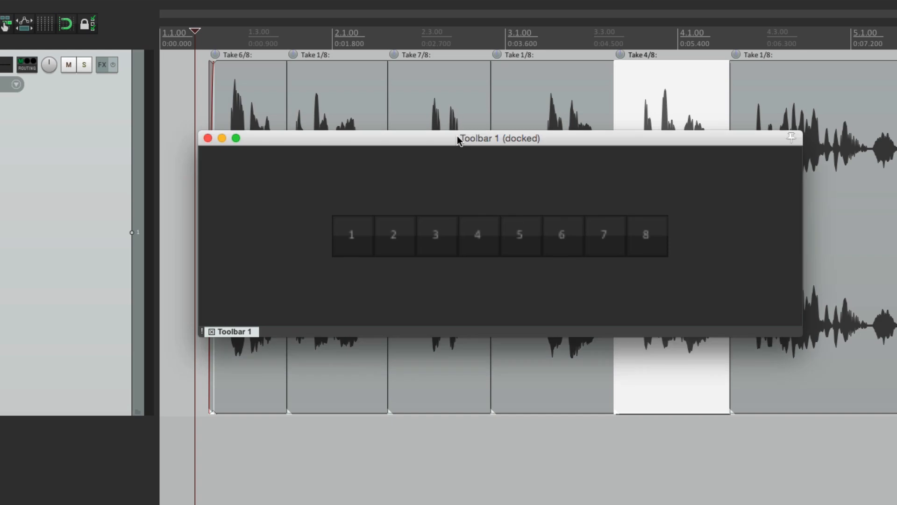
{"action": "left_click_drag", "start_coordinate": [499, 138], "coordinate": [447, 90]}
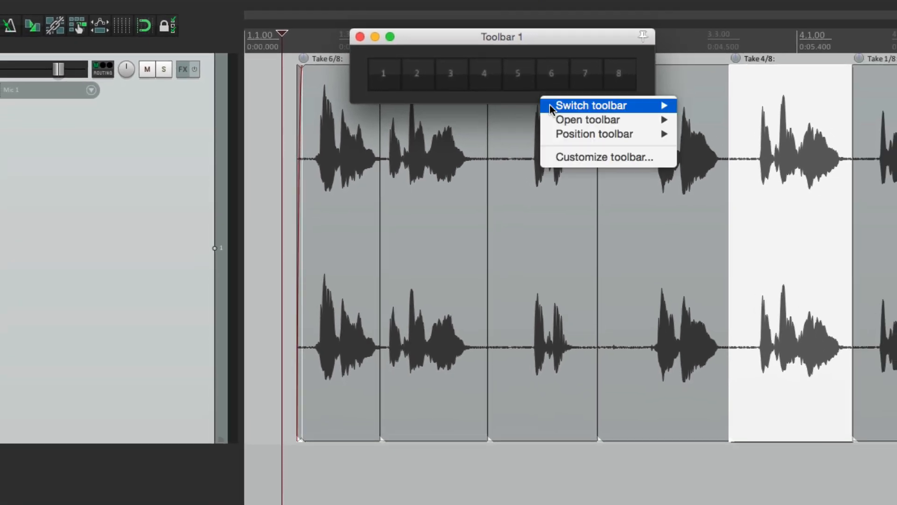
Step: Switch the floating window from the numbered take buttons to Toolbar 2
{"action": "left_click", "coordinate": [591, 106]}
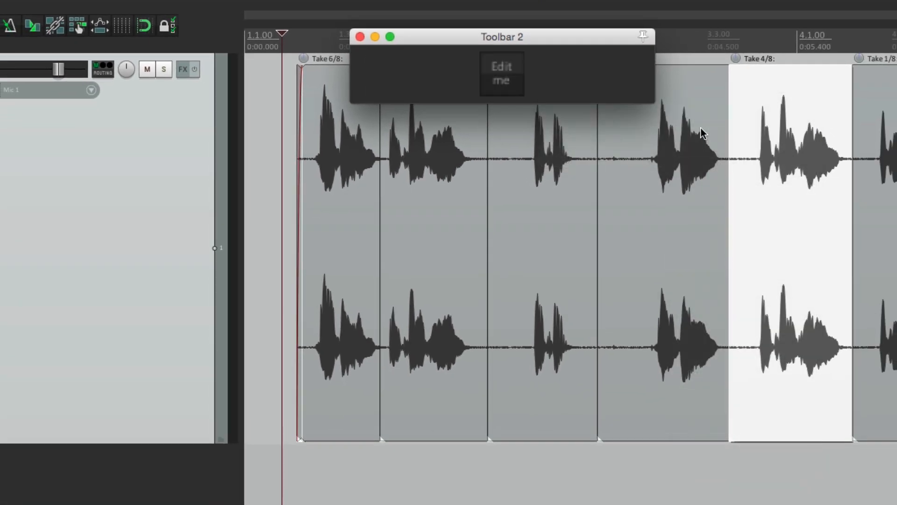
{"action": "mouse_move", "coordinate": [652, 105]}
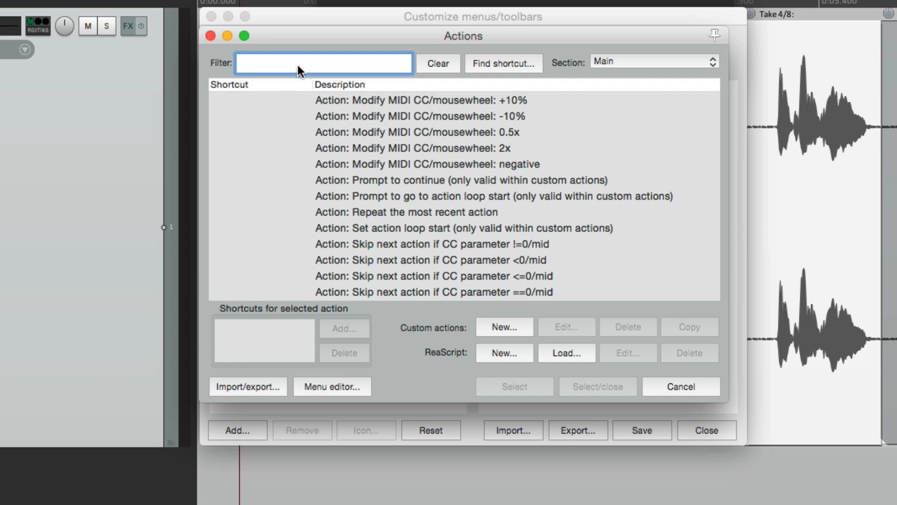
Step: Add the Grid: Set to 1, 1/2, 1/4, 1/8 and 1/16 actions to Toolbar 2
{"action": "type", "text": "grid set to"}
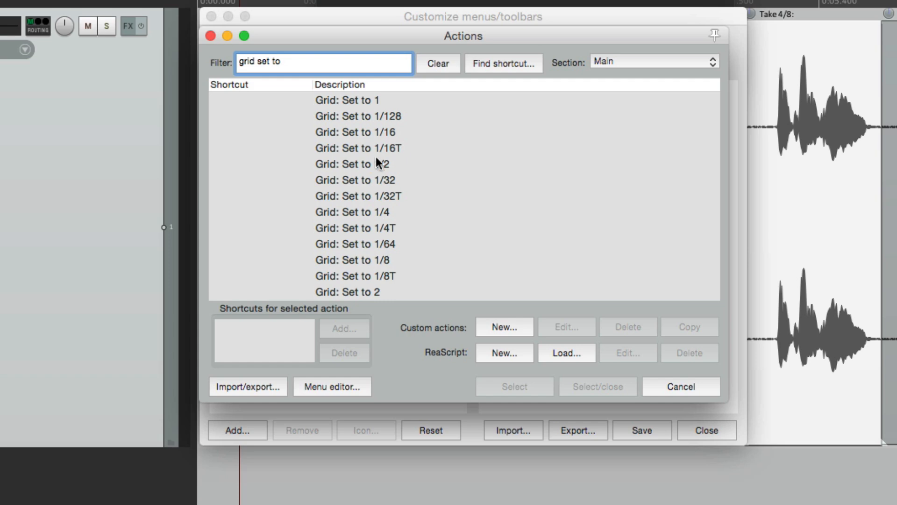
{"action": "left_click", "coordinate": [347, 99]}
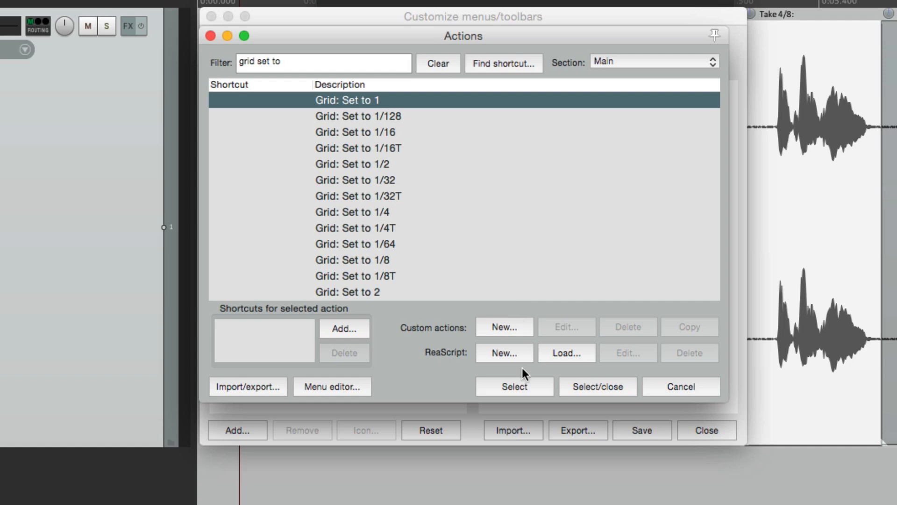
{"action": "left_click", "coordinate": [352, 164]}
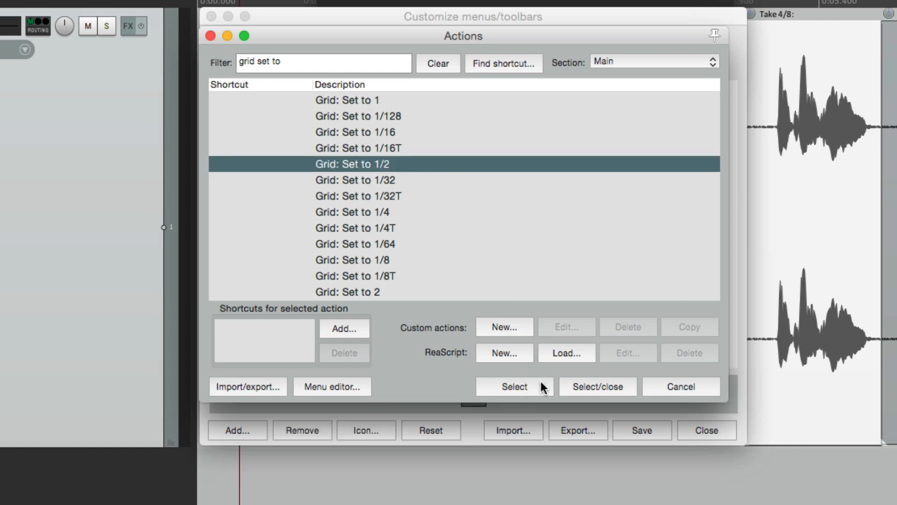
{"action": "left_click", "coordinate": [353, 211]}
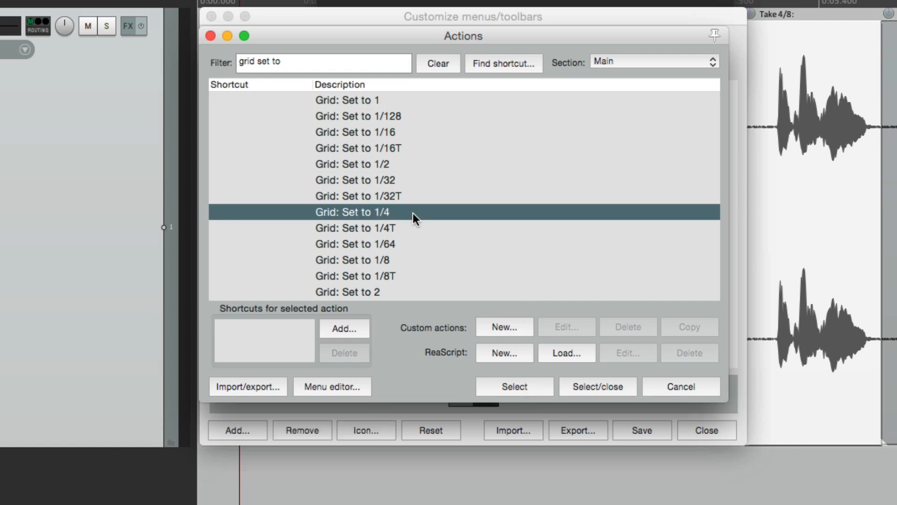
{"action": "mouse_move", "coordinate": [415, 268]}
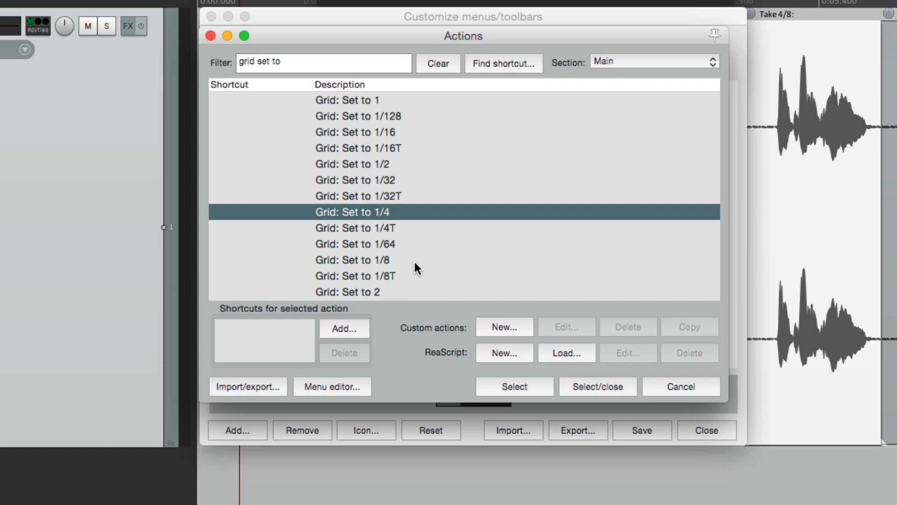
{"action": "left_click", "coordinate": [355, 259]}
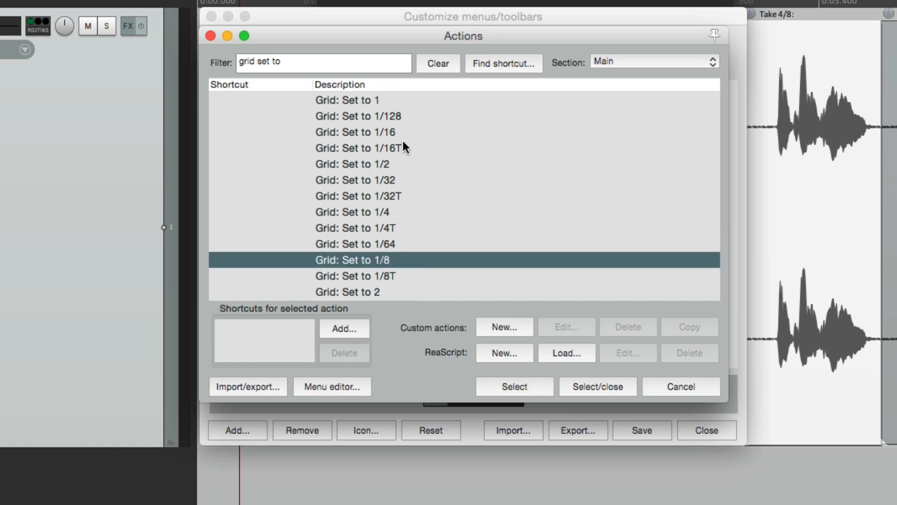
{"action": "left_click", "coordinate": [355, 132]}
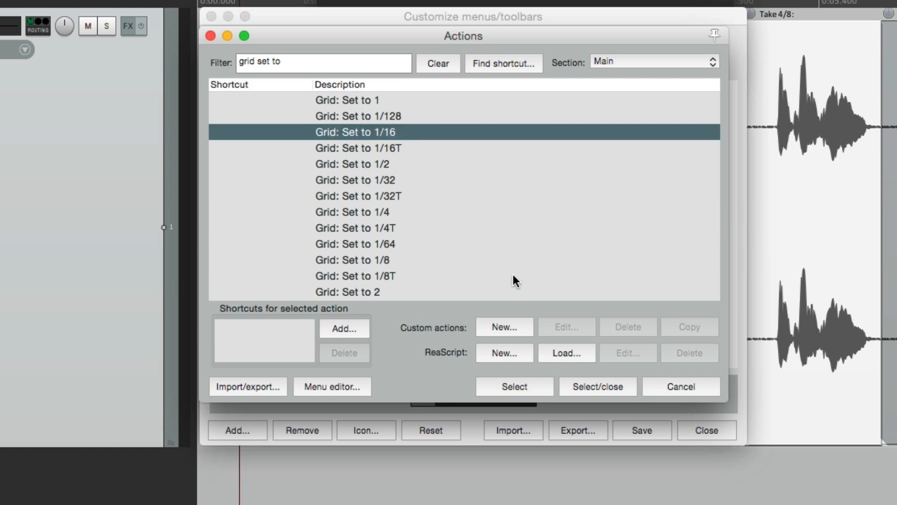
{"action": "mouse_move", "coordinate": [502, 280]}
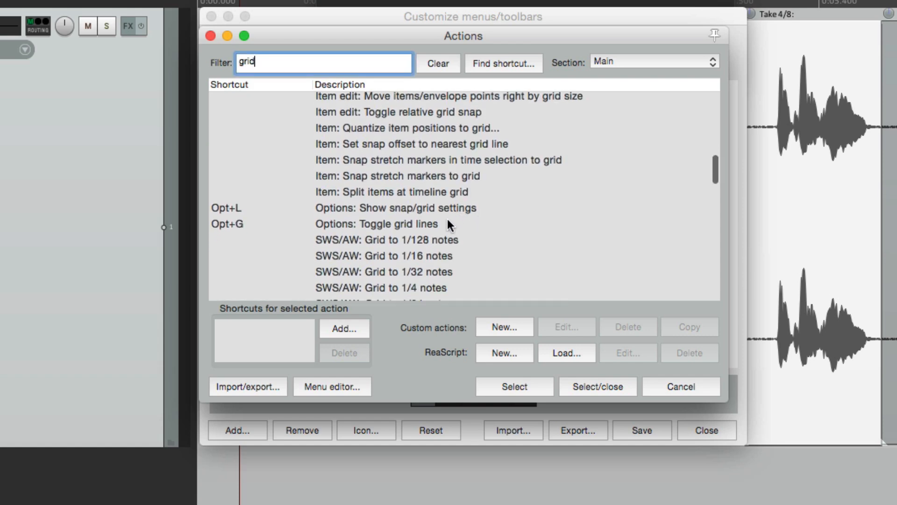
Step: Add the Options: Toggle grid lines and Toggle snapping actions to Toolbar 2
{"action": "left_click", "coordinate": [378, 224]}
{"action": "type", "text": "s"}
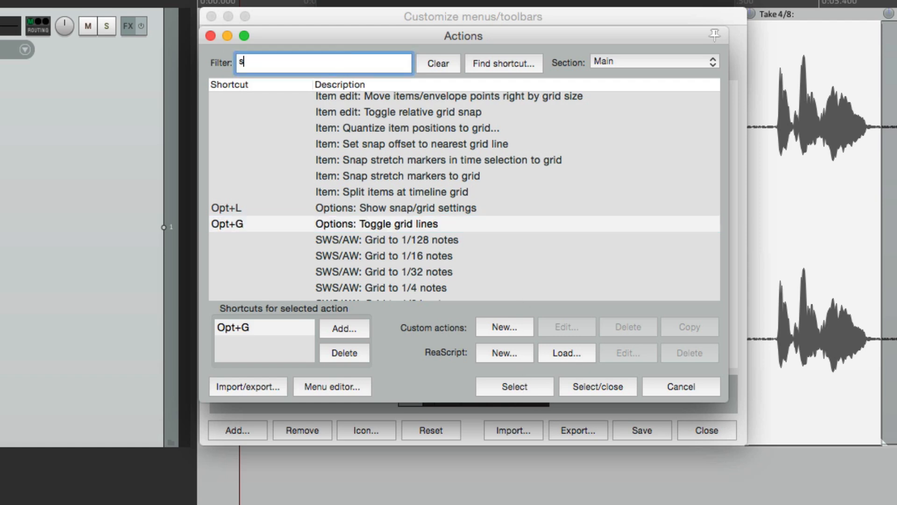
{"action": "type", "text": "napping"}
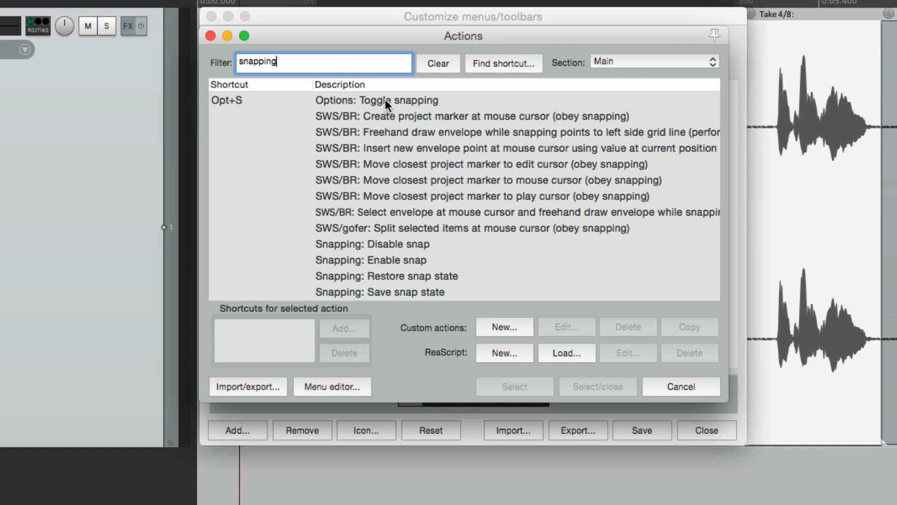
{"action": "left_click", "coordinate": [378, 100]}
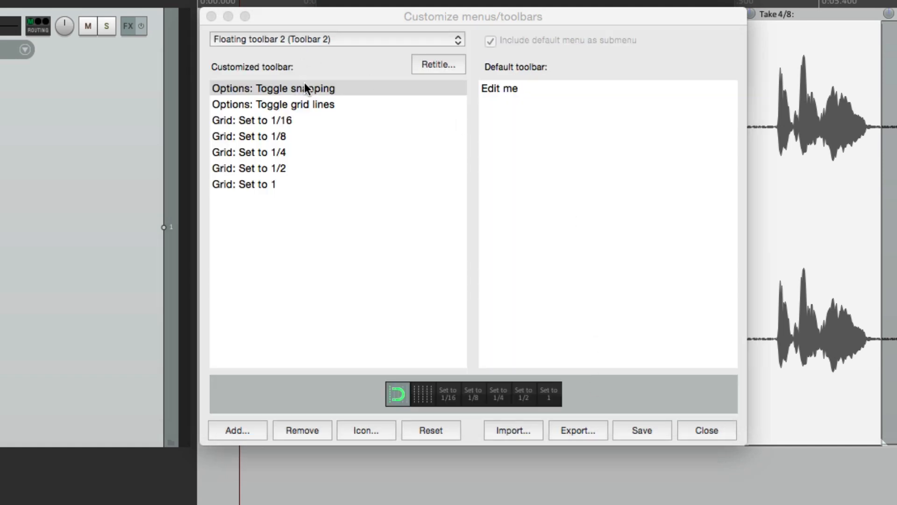
Step: Drag the snapping toggle to the end of Toolbar 2 and close the customise window
{"action": "left_click_drag", "start_coordinate": [295, 88], "coordinate": [273, 184]}
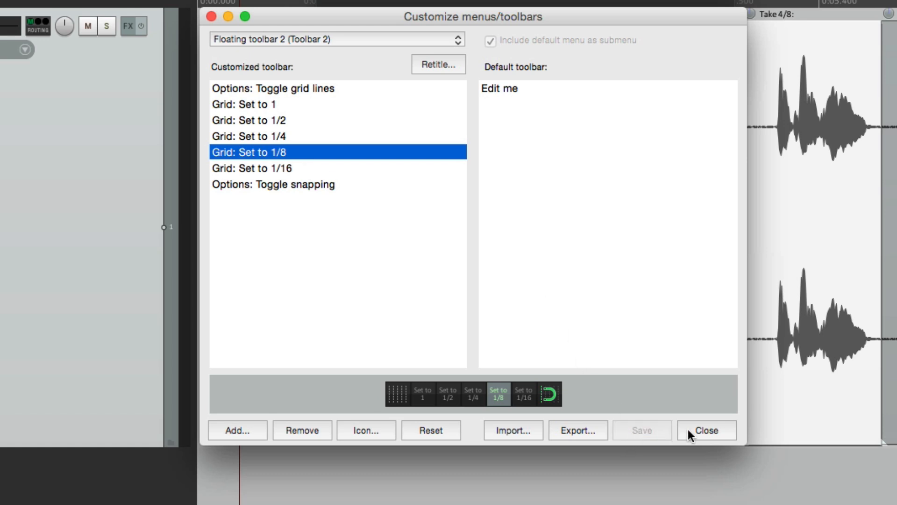
{"action": "left_click", "coordinate": [707, 430]}
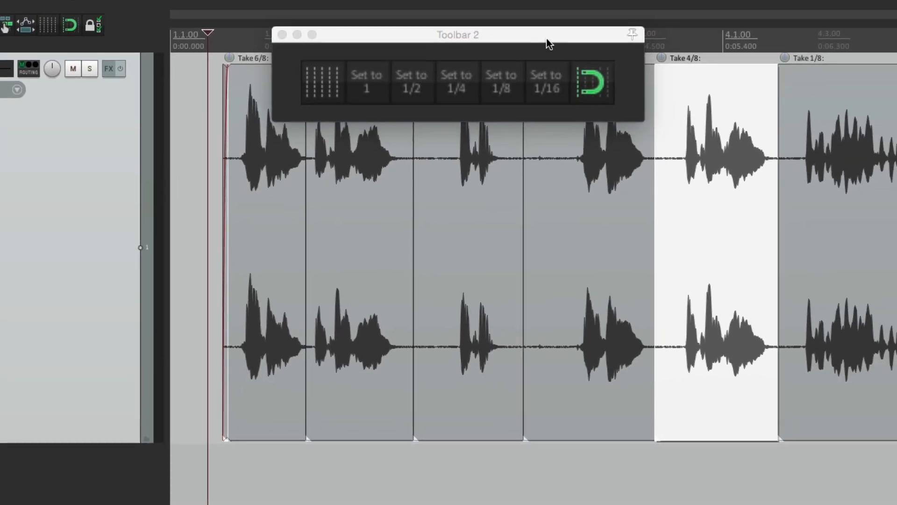
Step: Move the Toolbar 2 window over the takes and try the grid 1 and 1/16 buttons
{"action": "left_click_drag", "start_coordinate": [458, 34], "coordinate": [350, 20]}
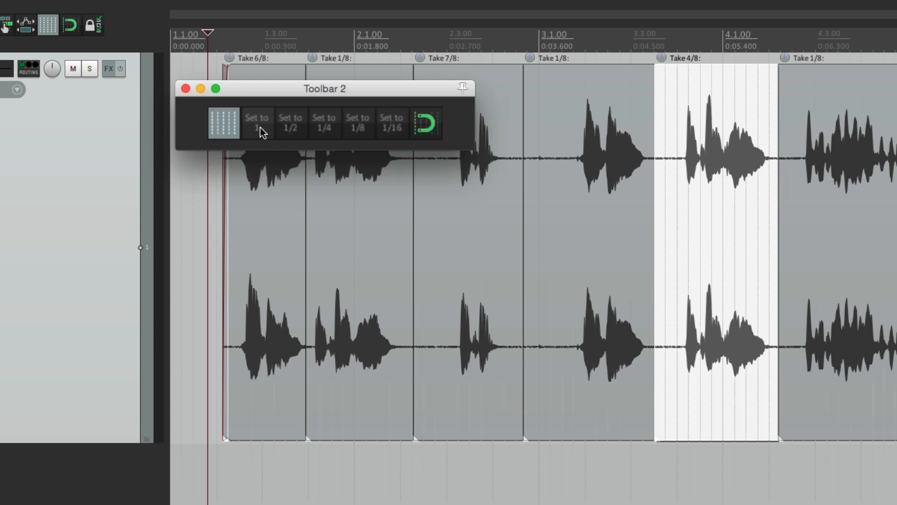
{"action": "left_click", "coordinate": [324, 122]}
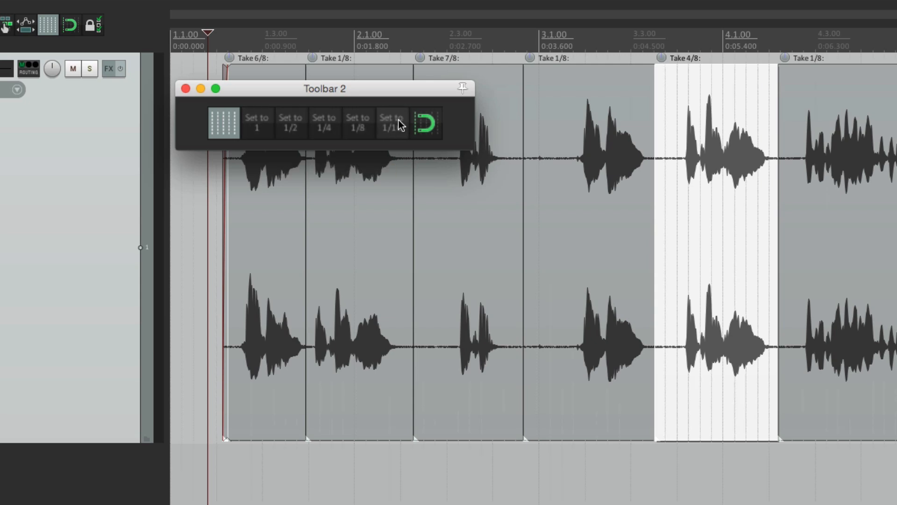
{"action": "left_click", "coordinate": [427, 122]}
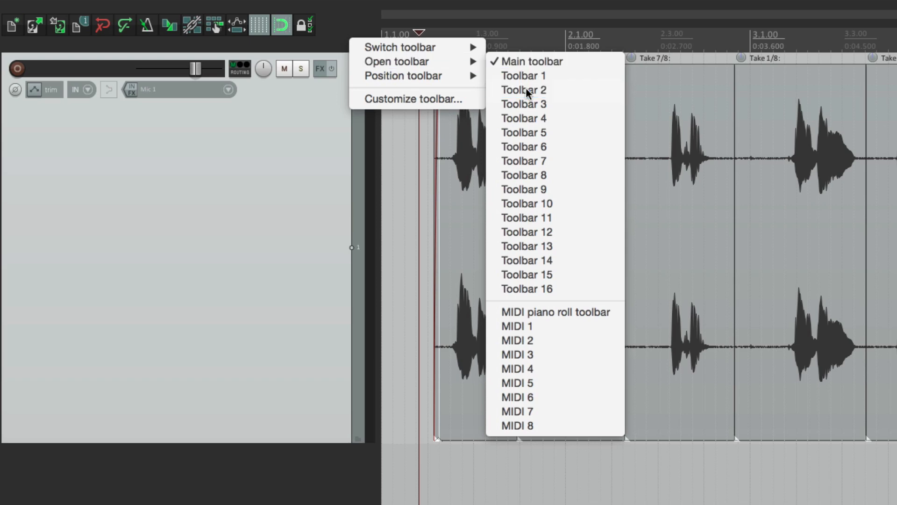
Step: Dock Toolbar 2 in the Toolbar Docker, then open Toolbar 1 and dock it as a tab
{"action": "left_click", "coordinate": [522, 89]}
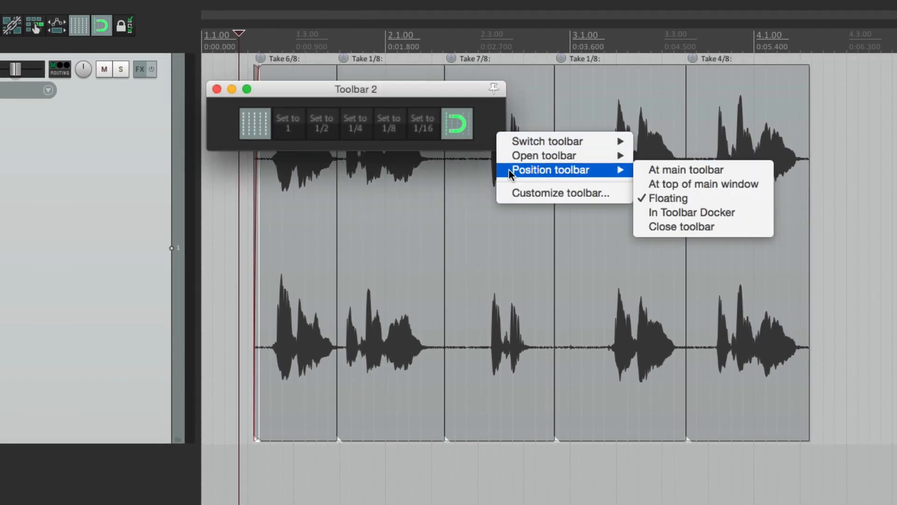
{"action": "left_click", "coordinate": [692, 212]}
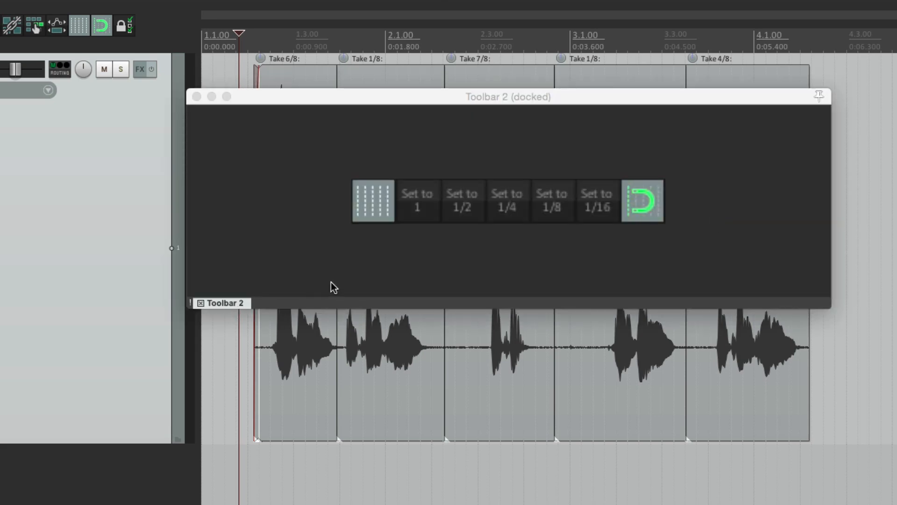
{"action": "right_click", "coordinate": [335, 286]}
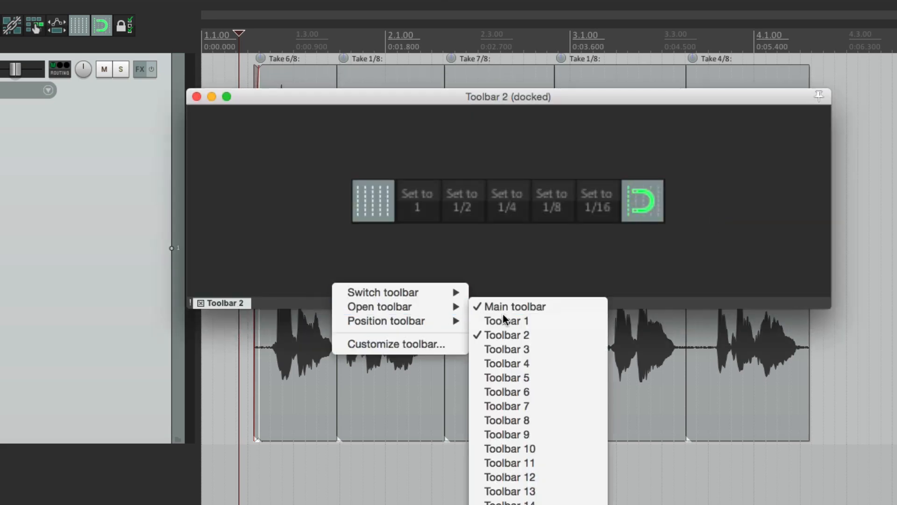
{"action": "left_click", "coordinate": [506, 321]}
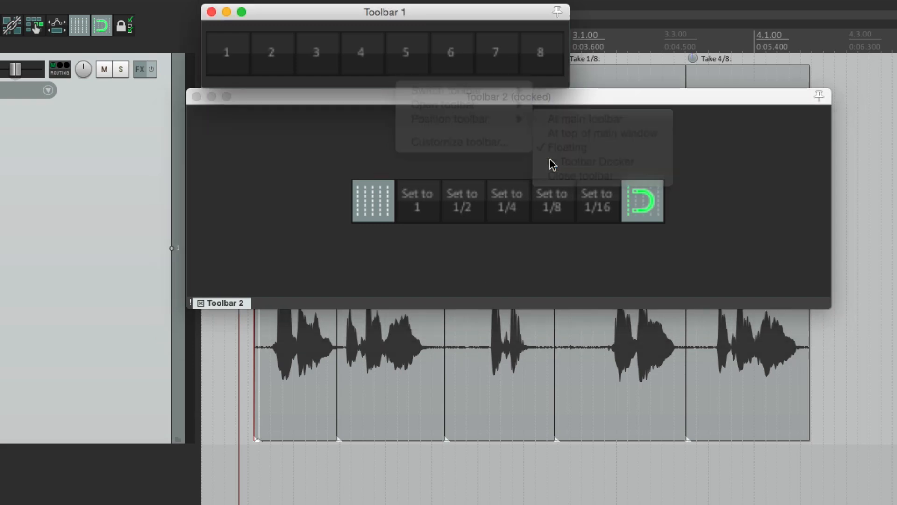
{"action": "left_click", "coordinate": [595, 161]}
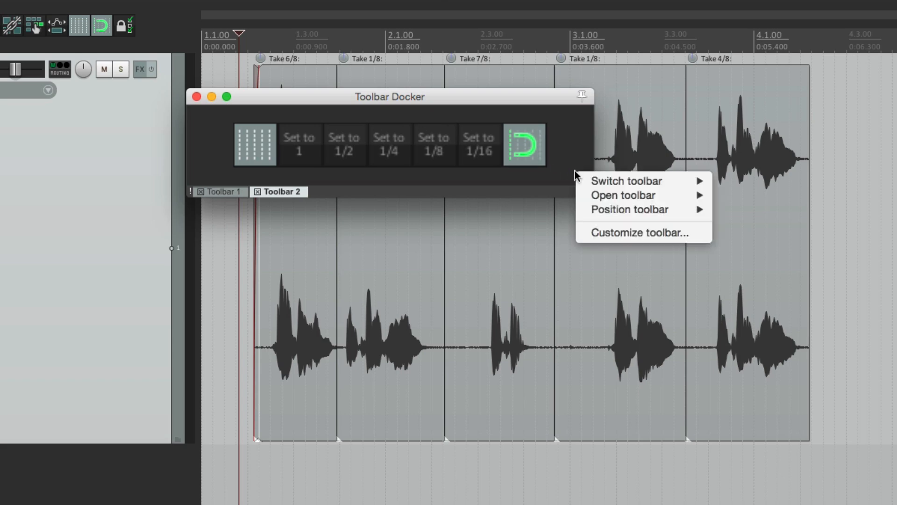
Step: Retitle Toolbar 2 as 'Grid', then switch to Floating toolbar 1 and retitle it 'Takes'
{"action": "left_click", "coordinate": [637, 232]}
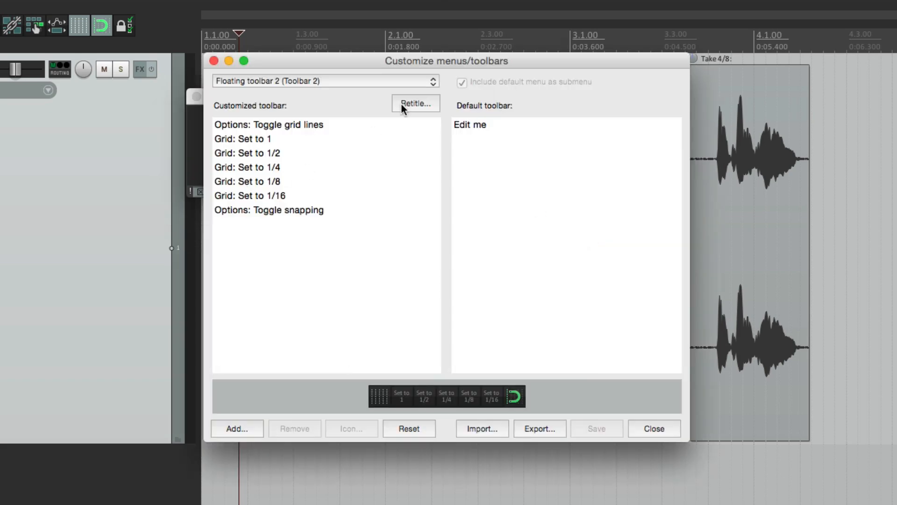
{"action": "left_click", "coordinate": [415, 103]}
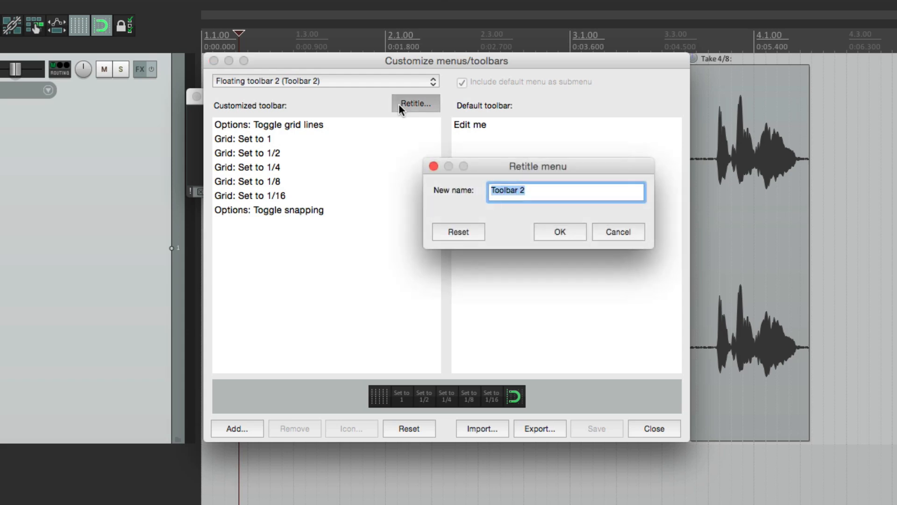
{"action": "left_click", "coordinate": [559, 231]}
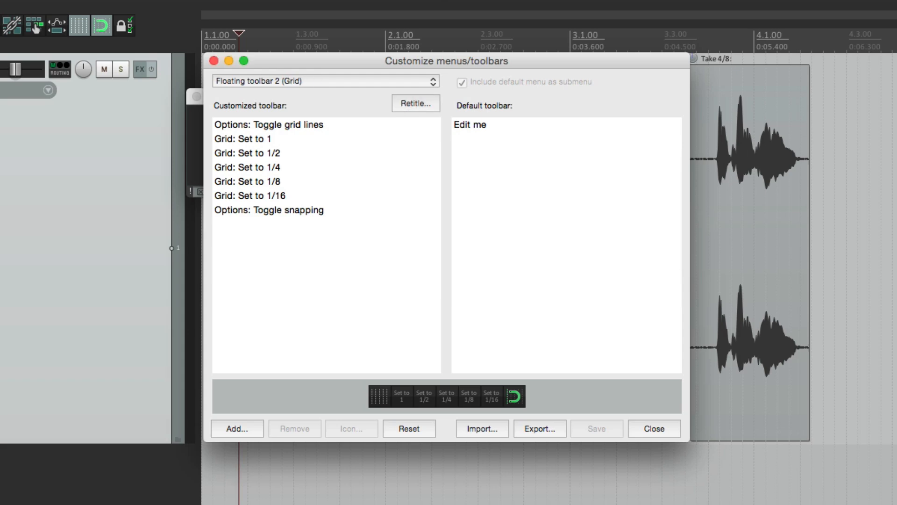
{"action": "left_click", "coordinate": [325, 81]}
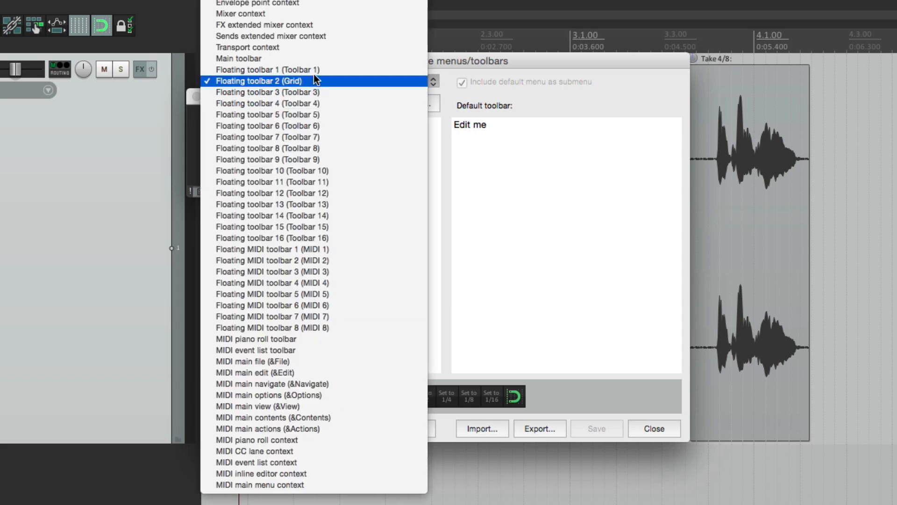
{"action": "left_click", "coordinate": [267, 70]}
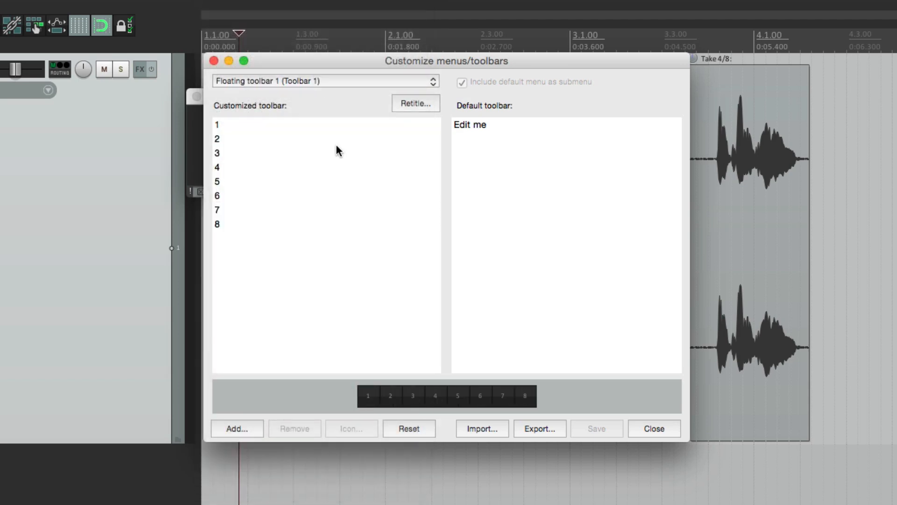
{"action": "left_click", "coordinate": [415, 104]}
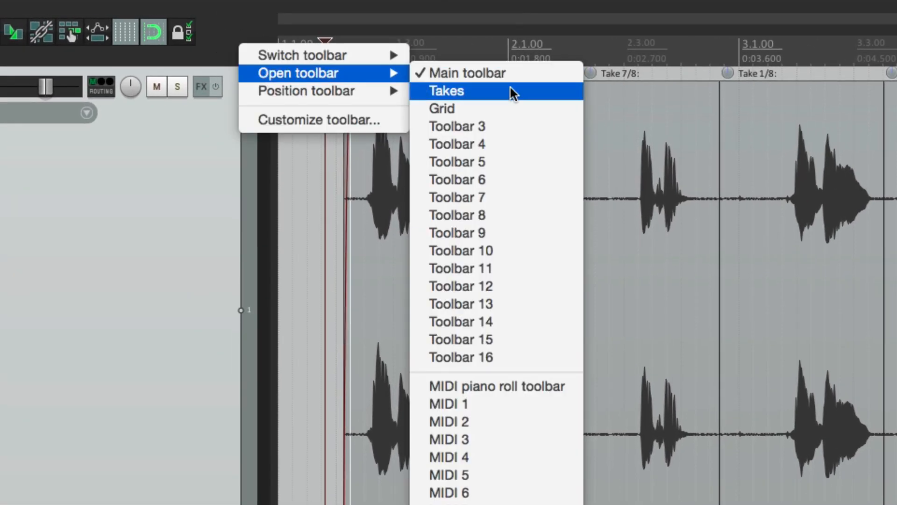
Step: Toggle the renamed Takes and Grid toolbars from the toolbar options menu
{"action": "left_click", "coordinate": [446, 90]}
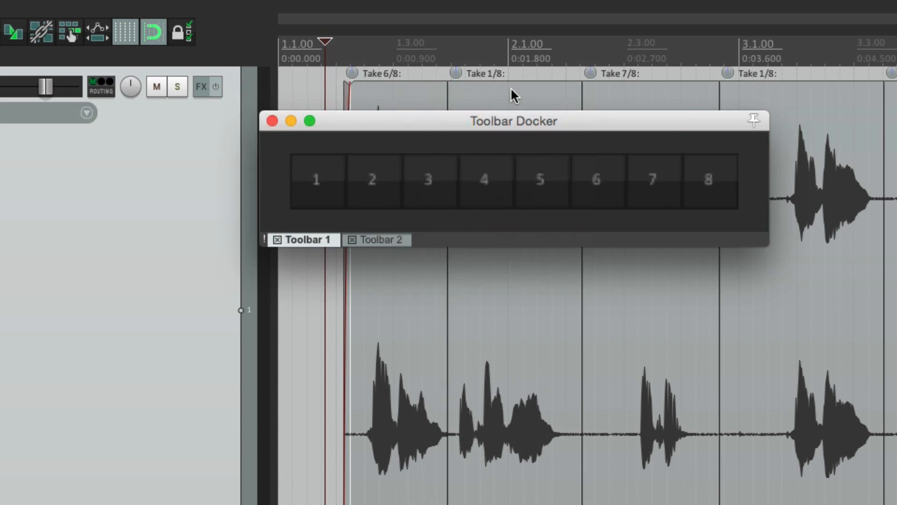
{"action": "left_click", "coordinate": [272, 121]}
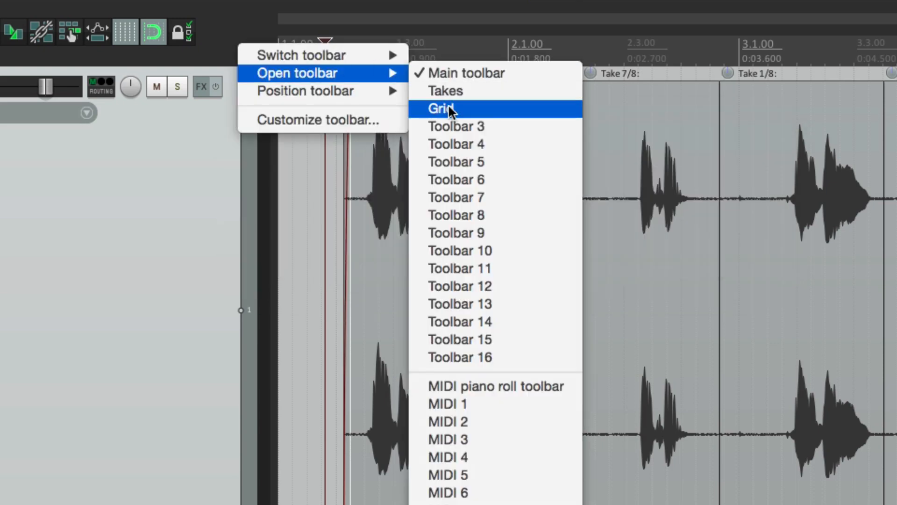
{"action": "left_click", "coordinate": [441, 109]}
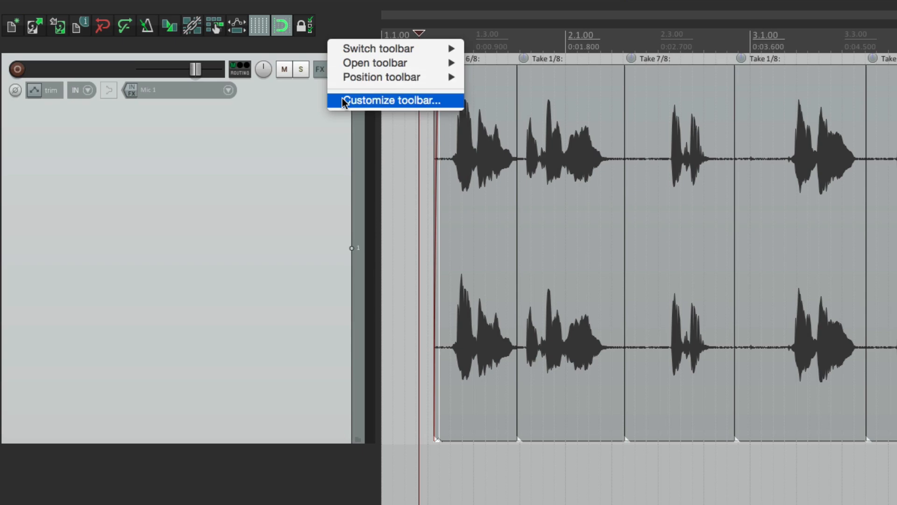
Step: Filter actions by 'to' and add Open/close toolbar 1 and toolbar 2 to the main toolbar
{"action": "left_click", "coordinate": [392, 100]}
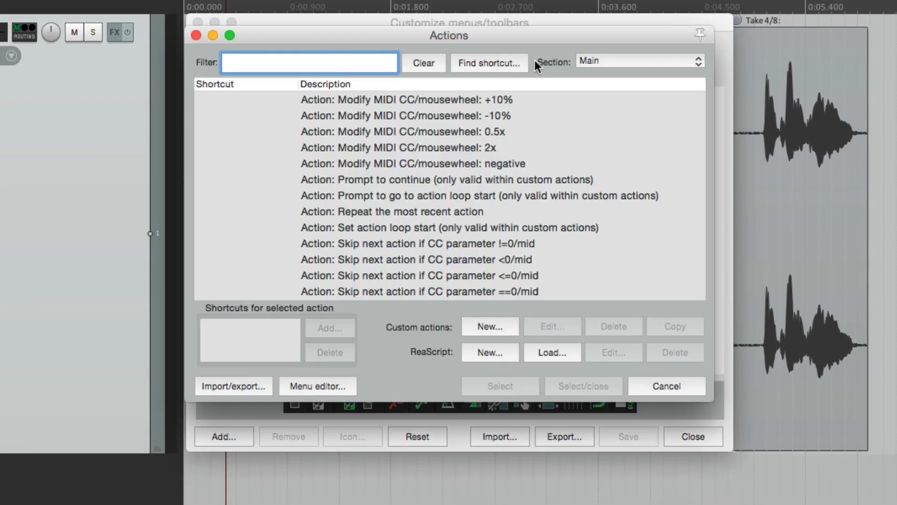
{"action": "type", "text": "toolbar"}
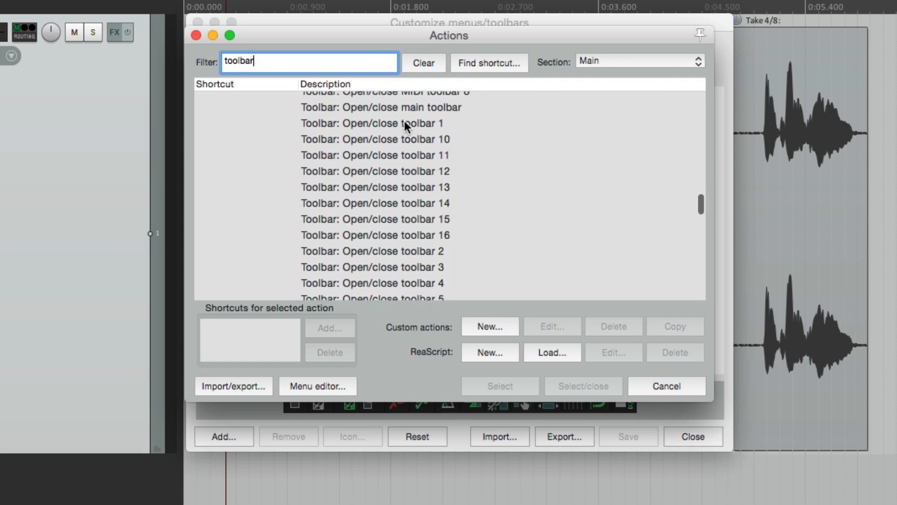
{"action": "mouse_move", "coordinate": [435, 258]}
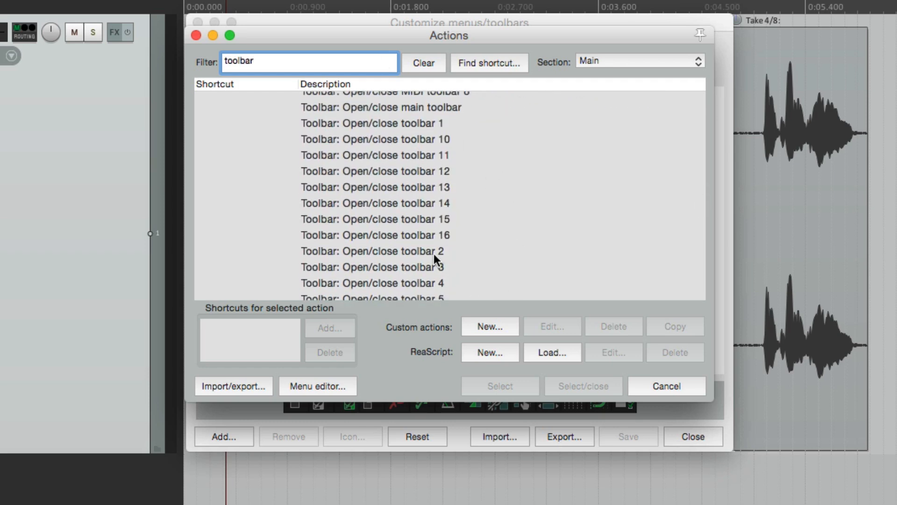
{"action": "left_click", "coordinate": [372, 250]}
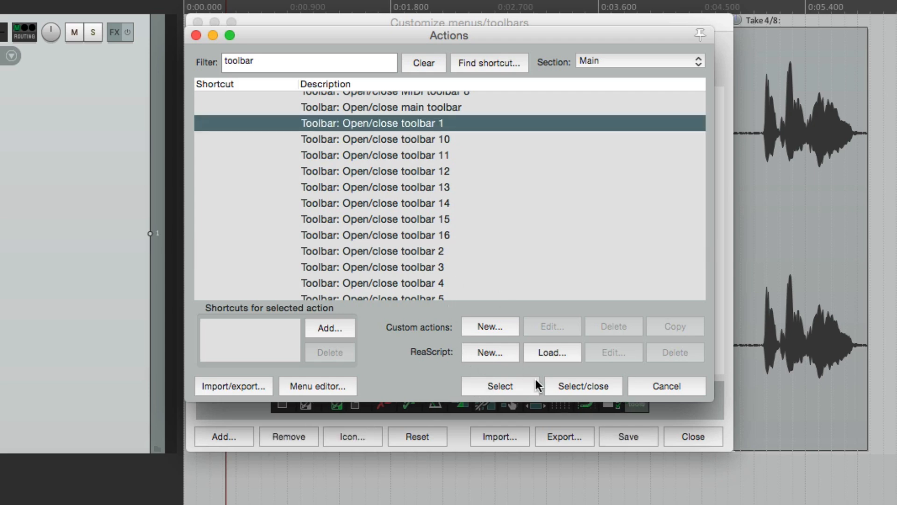
{"action": "left_click", "coordinate": [500, 385]}
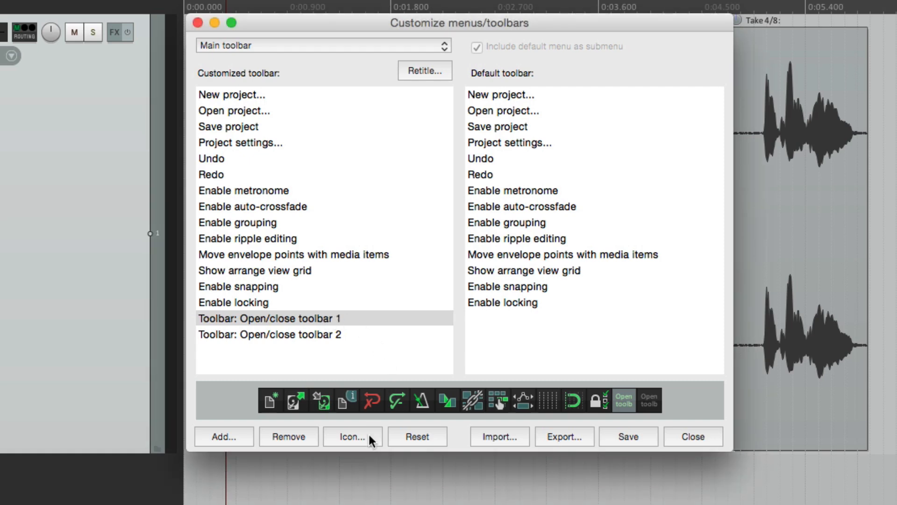
Step: Give the toolbar 1 button a take icon, searching icons for 'take'
{"action": "left_click", "coordinate": [352, 436]}
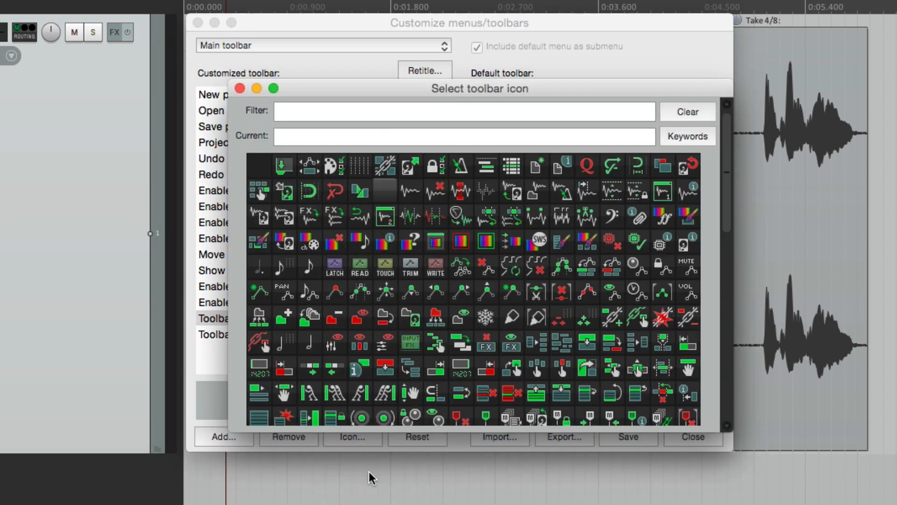
{"action": "type", "text": "t"}
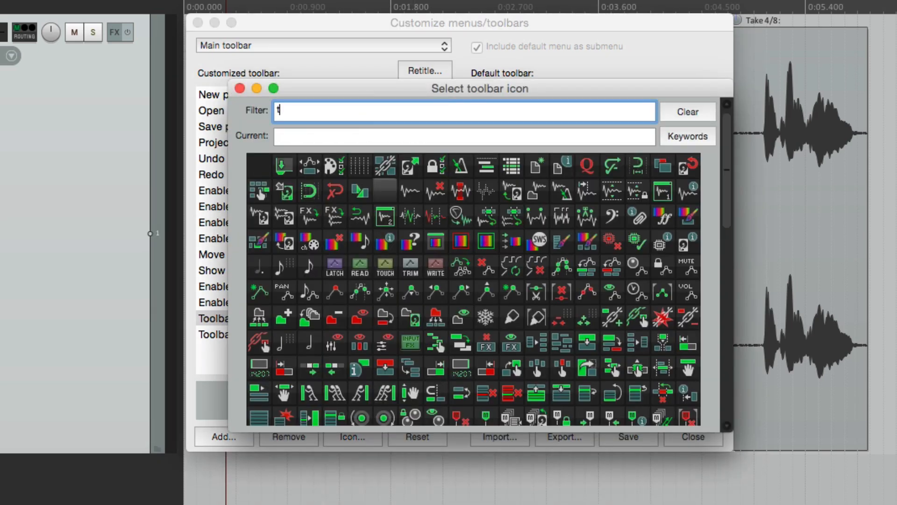
{"action": "type", "text": "ake"}
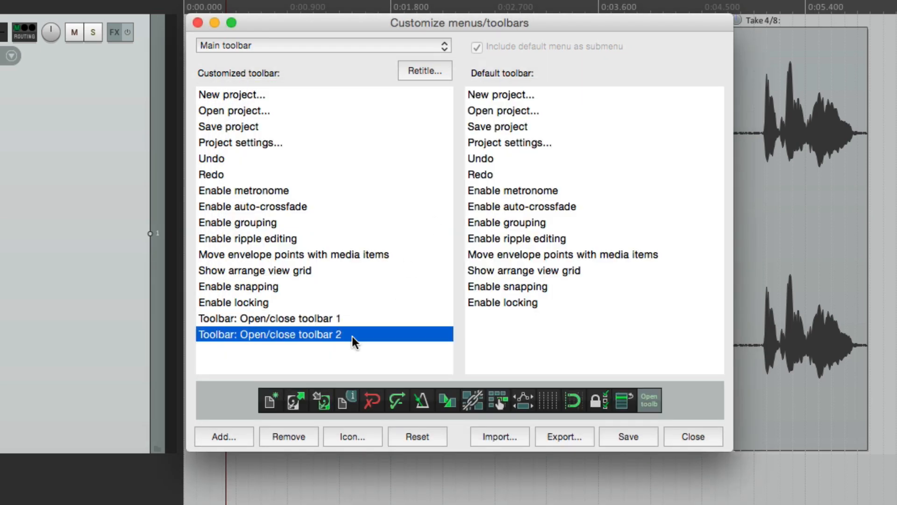
Step: Give the toolbar 2 button a grid icon and save the main toolbar
{"action": "left_click", "coordinate": [353, 436]}
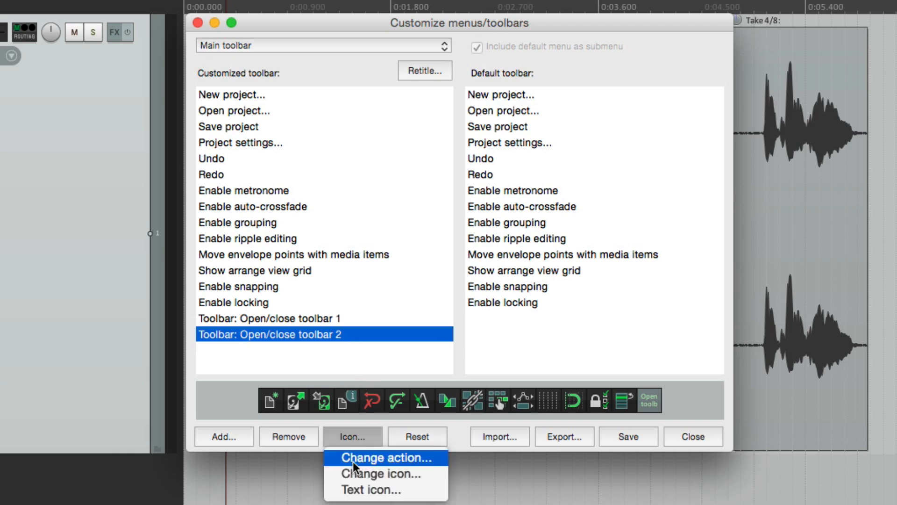
{"action": "left_click", "coordinate": [380, 473]}
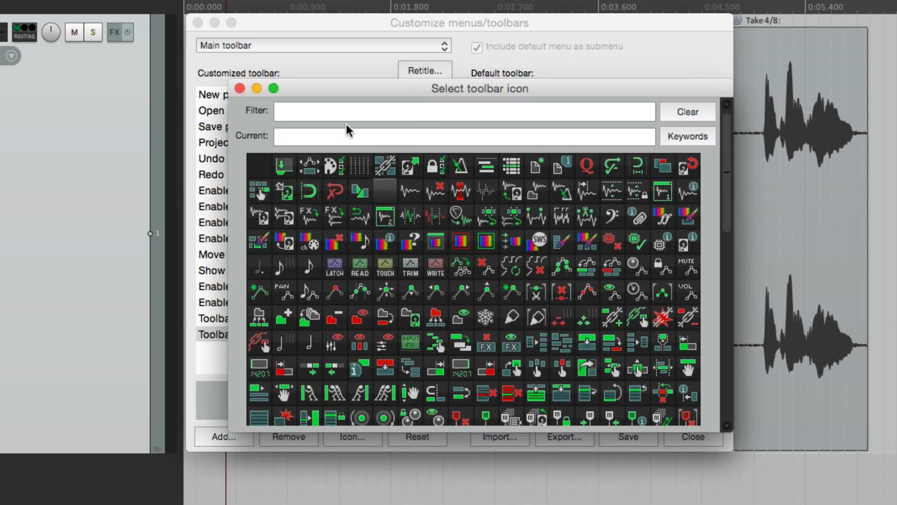
{"action": "type", "text": "gri"}
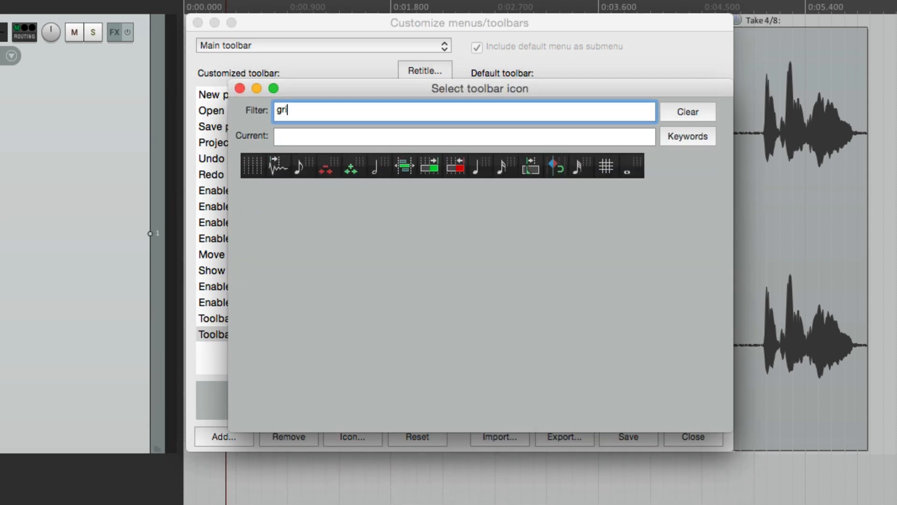
{"action": "left_click", "coordinate": [605, 166]}
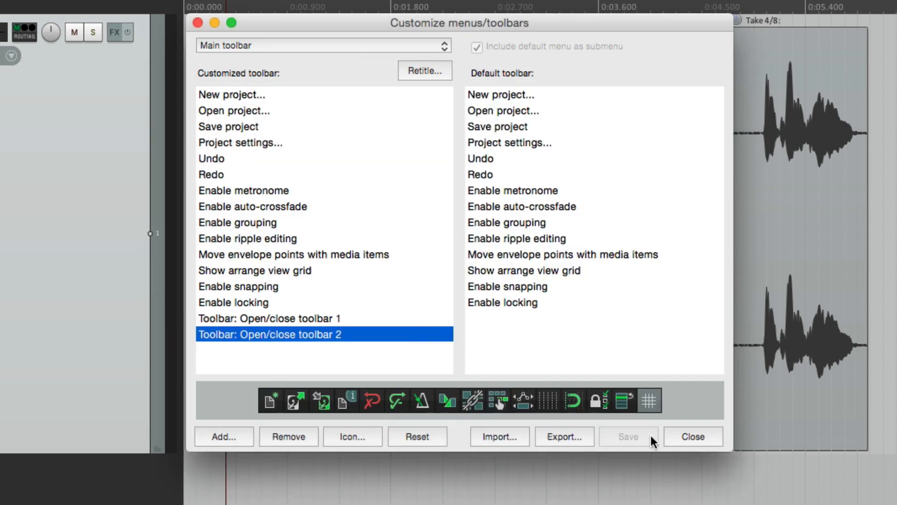
{"action": "left_click", "coordinate": [691, 436]}
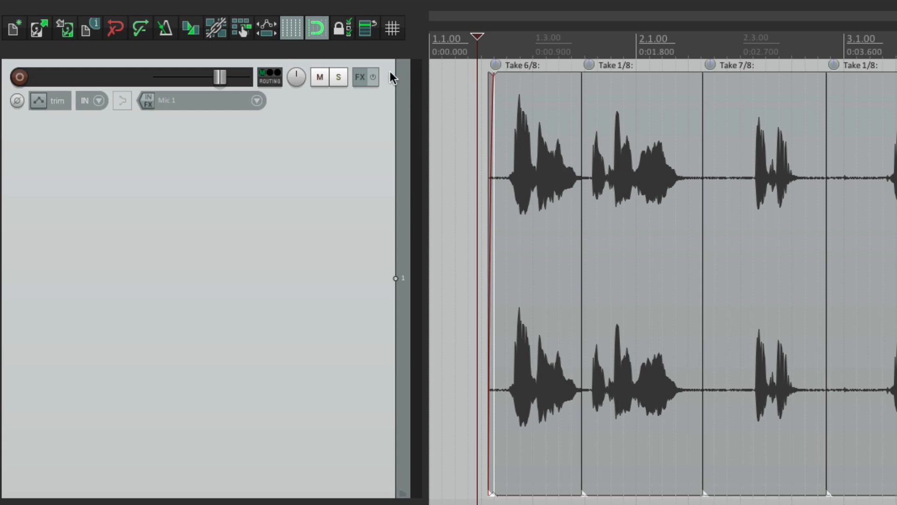
Step: Open the Grid floating toolbar from the new main-toolbar button and toggle snapping and arrange grid lines
{"action": "left_click", "coordinate": [367, 29]}
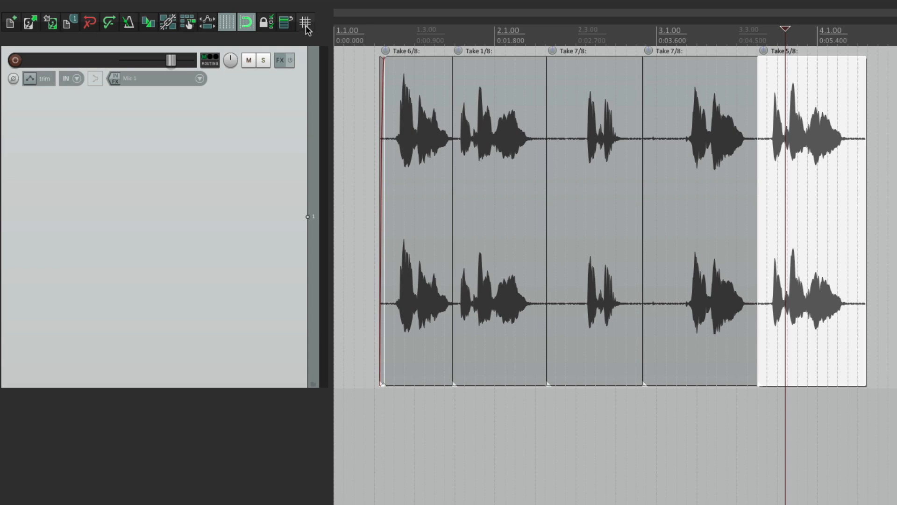
{"action": "left_click", "coordinate": [305, 22]}
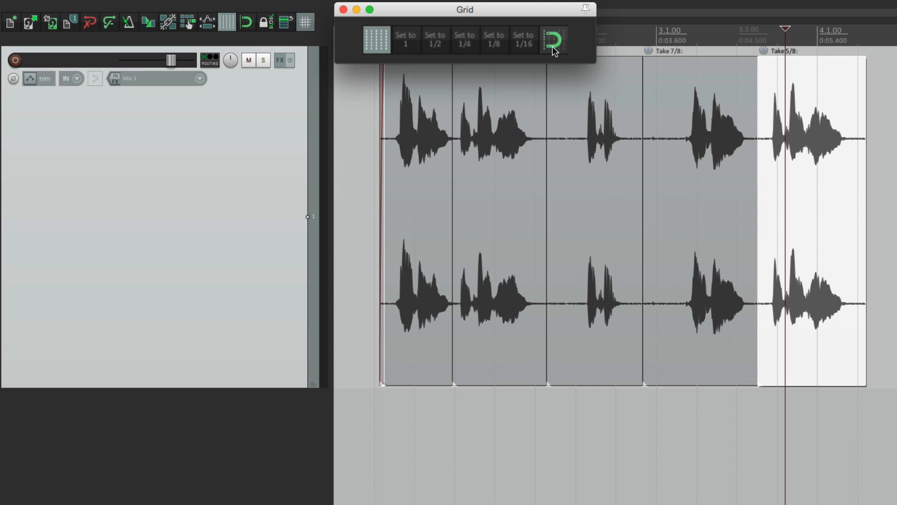
{"action": "left_click", "coordinate": [375, 40]}
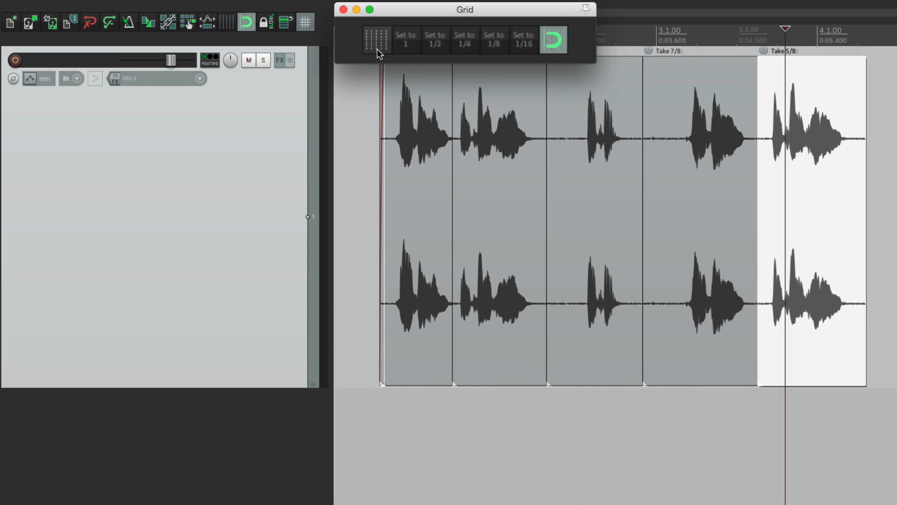
{"action": "left_click", "coordinate": [226, 22]}
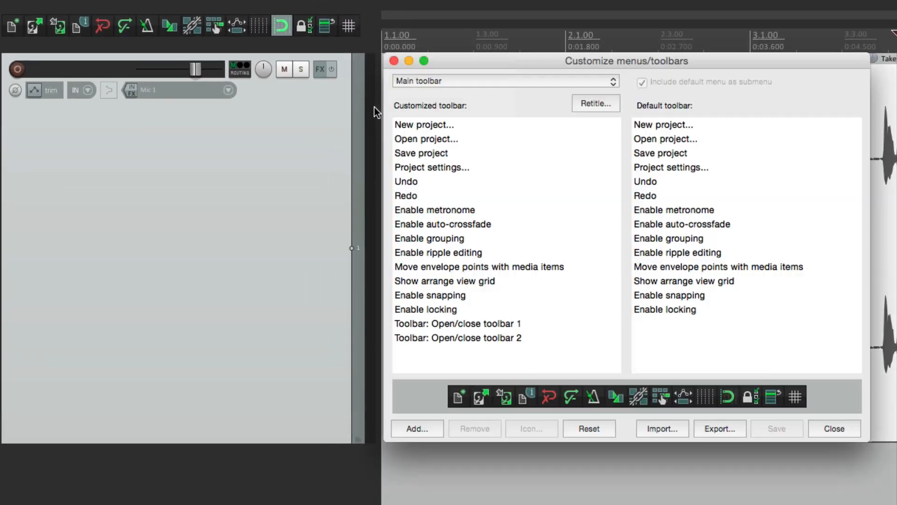
Step: Remove the 'Toolbar: Open/close toolbar 2' entry from the main toolbar and close customization
{"action": "left_click", "coordinate": [458, 337]}
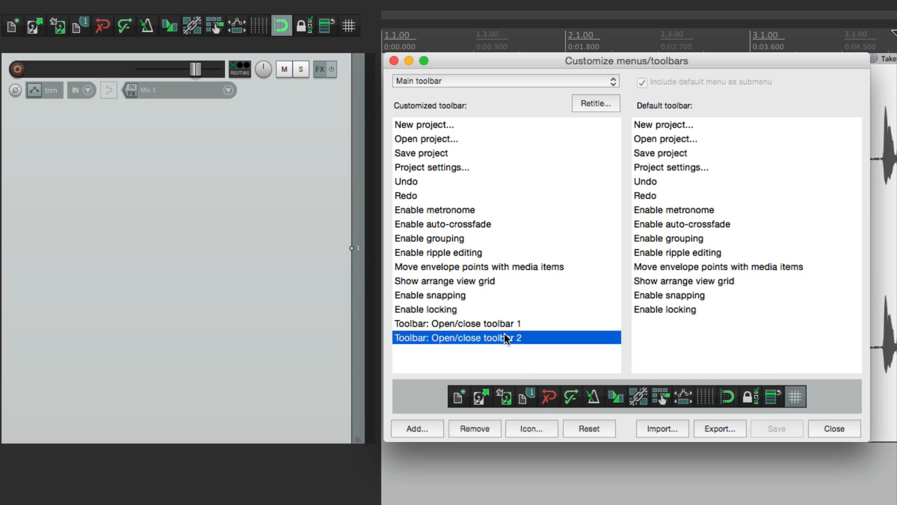
{"action": "left_click", "coordinate": [416, 428]}
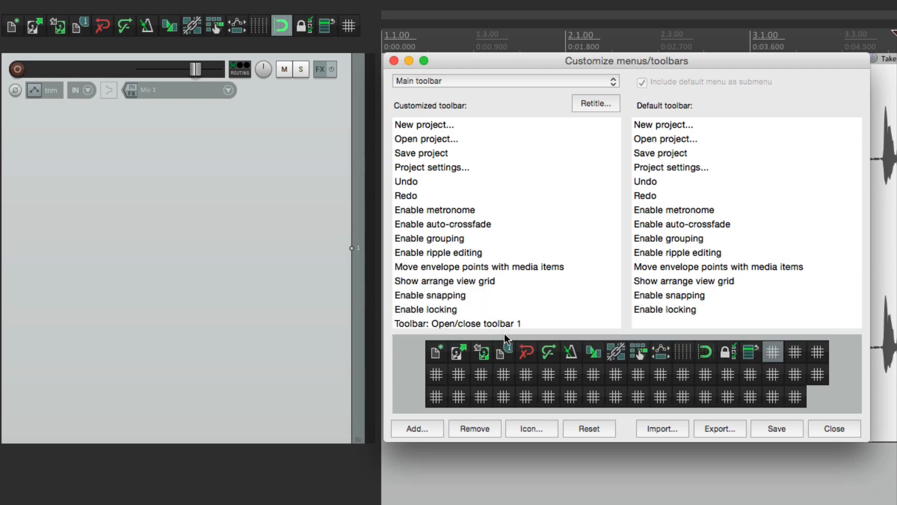
{"action": "left_click", "coordinate": [834, 428]}
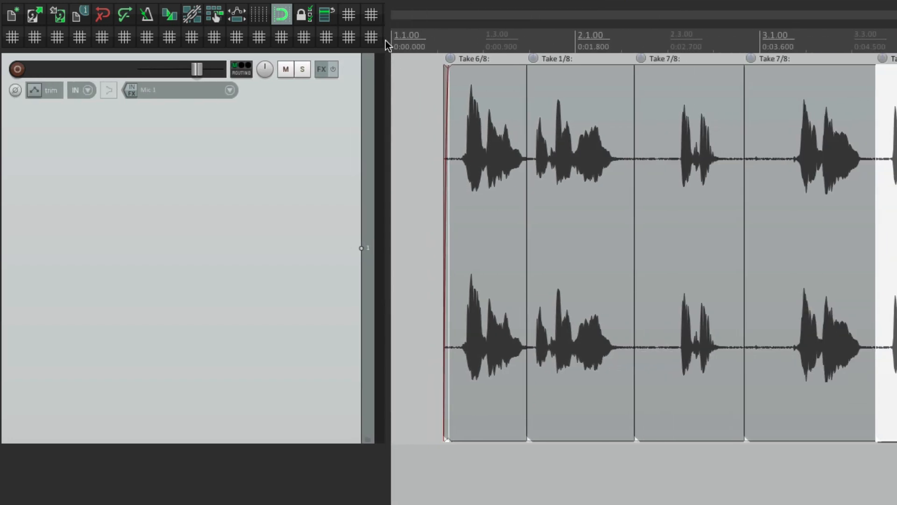
{"action": "mouse_move", "coordinate": [385, 45]}
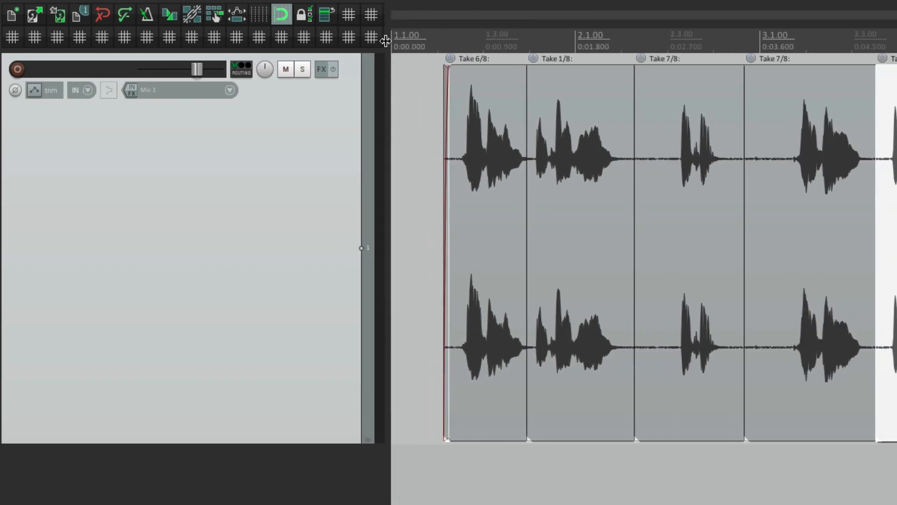
Step: Bring up the toolbar options menus for the main toolbar and the MIDI editor's toolbar
{"action": "right_click", "coordinate": [385, 41]}
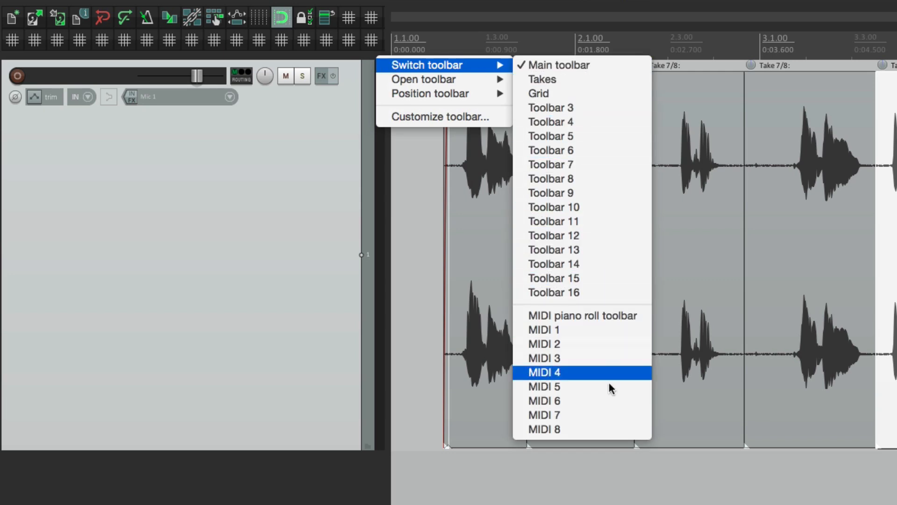
{"action": "mouse_move", "coordinate": [612, 415]}
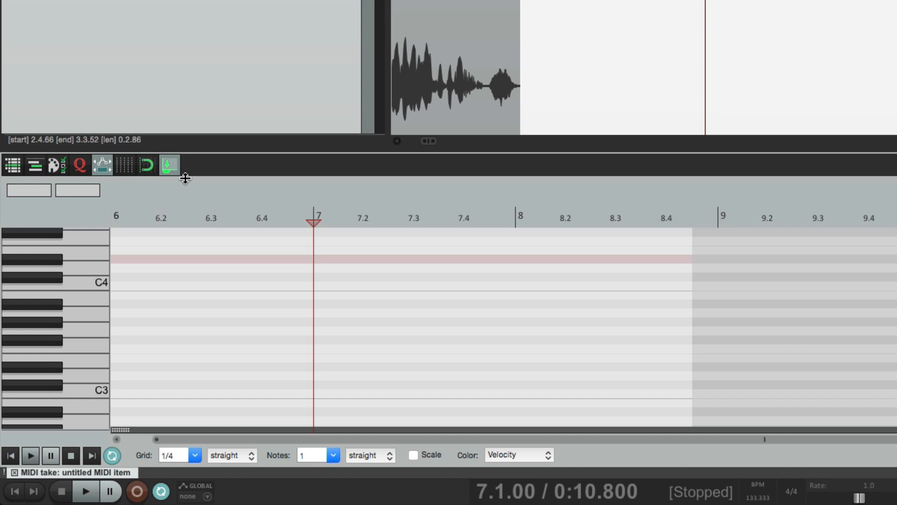
{"action": "right_click", "coordinate": [197, 166]}
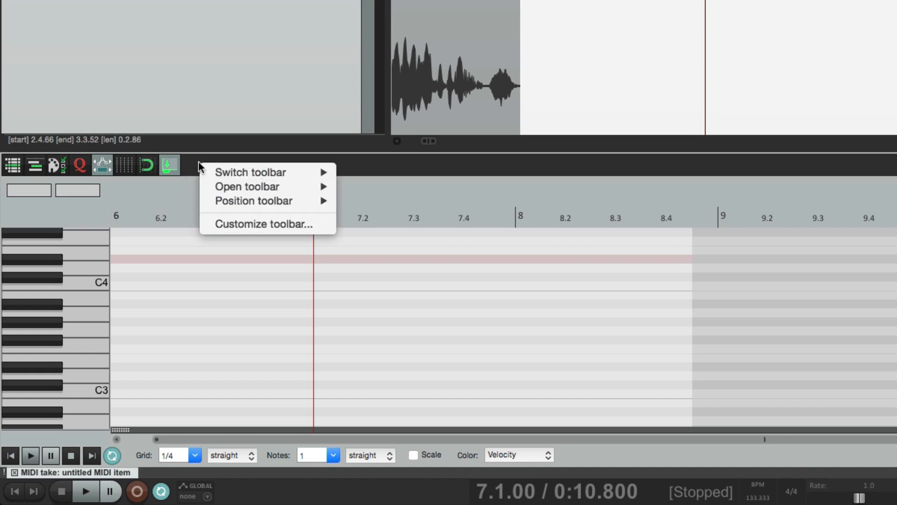
{"action": "mouse_move", "coordinate": [250, 172]}
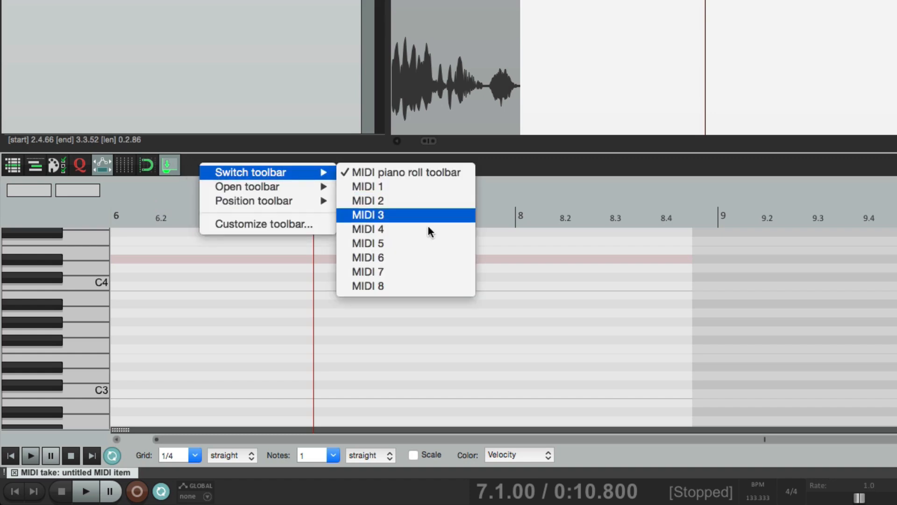